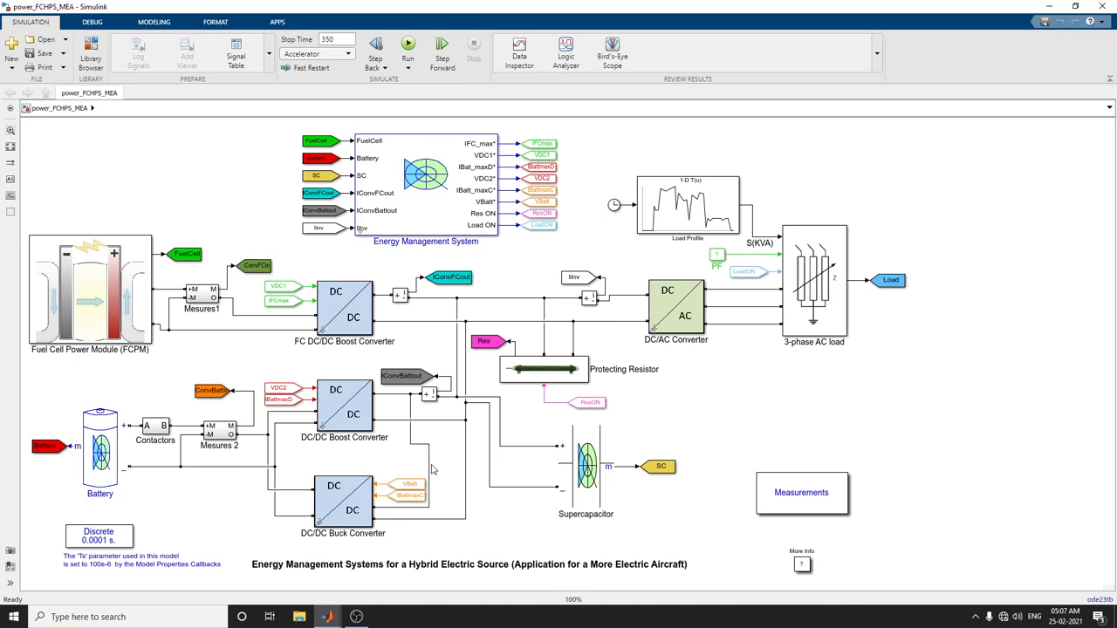
mouse_move(269, 511)
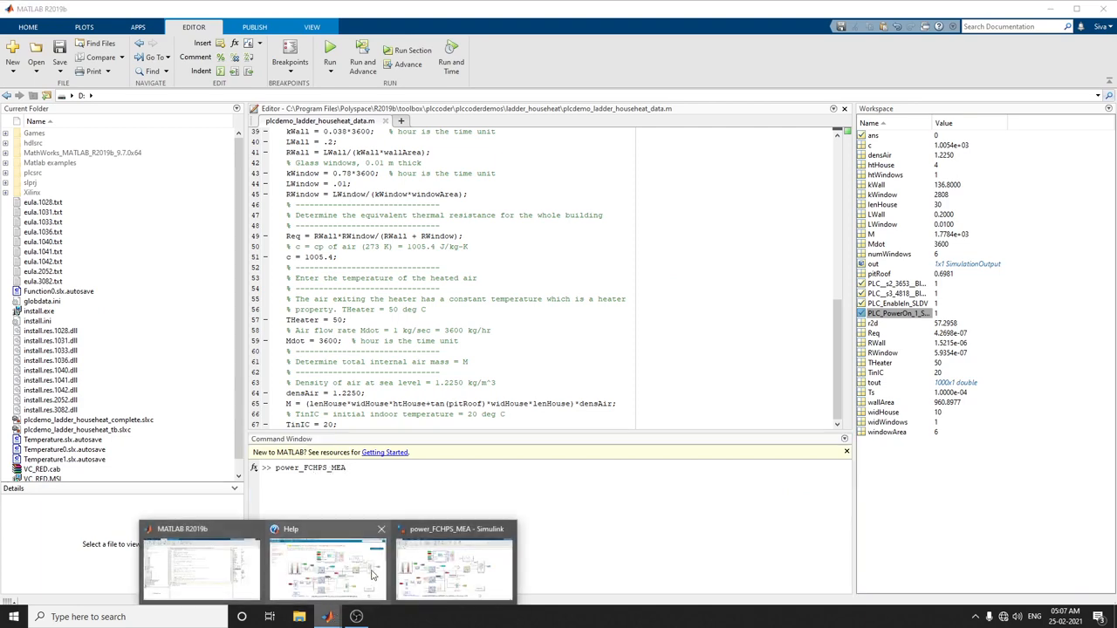
Open the Fuel Cell Power Module subsystem and select its Fuel Cell Stack block
left_click(454, 567)
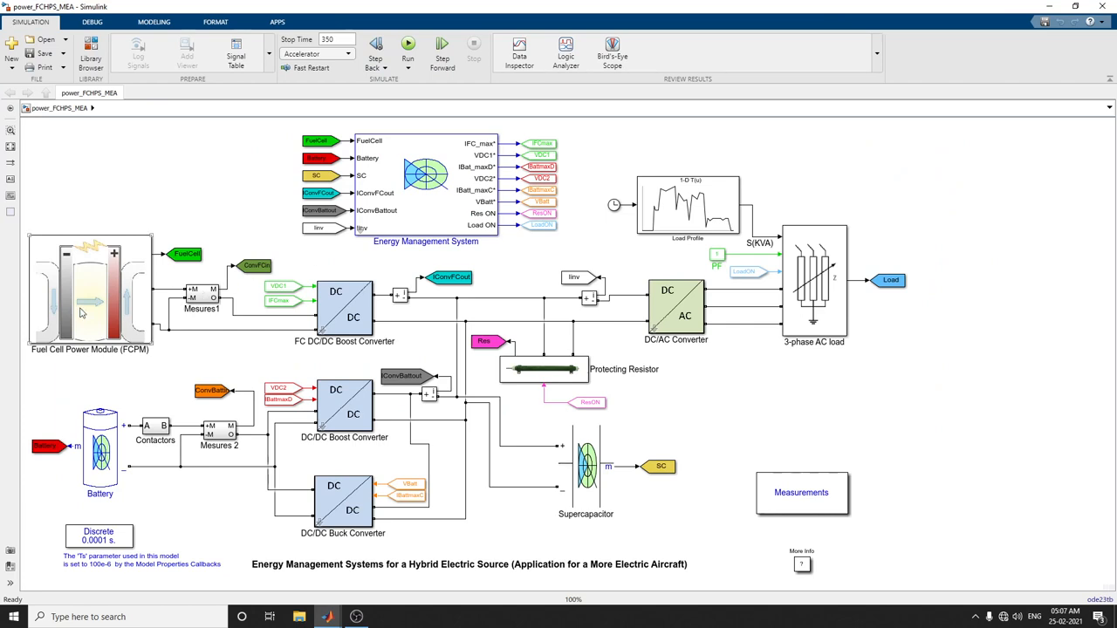
double_click(90, 293)
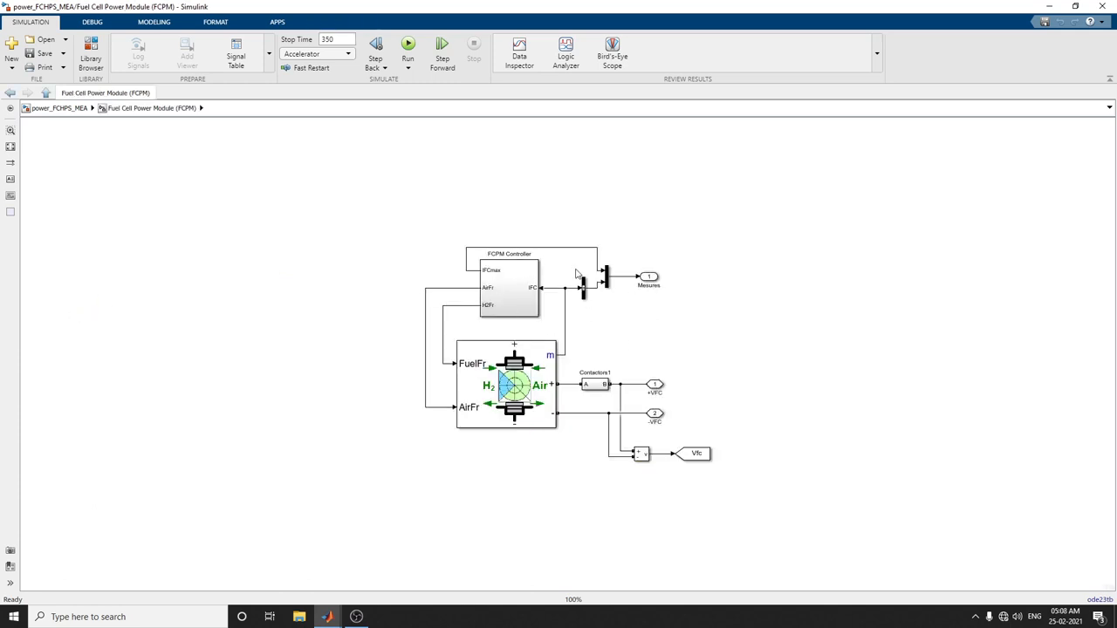
left_click(506, 384)
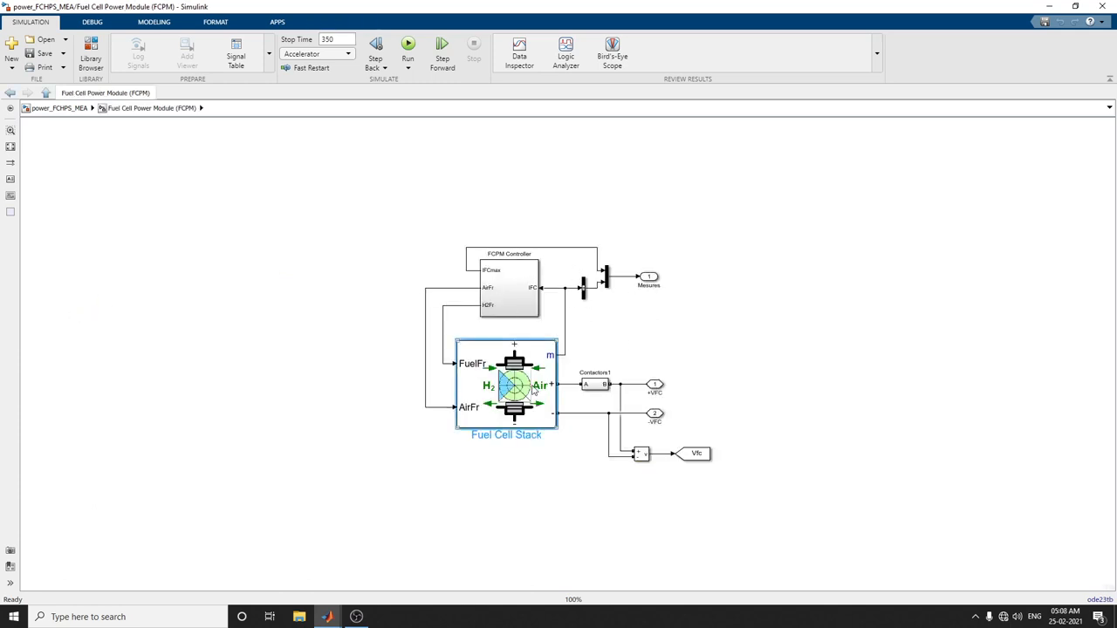
left_click(507, 384)
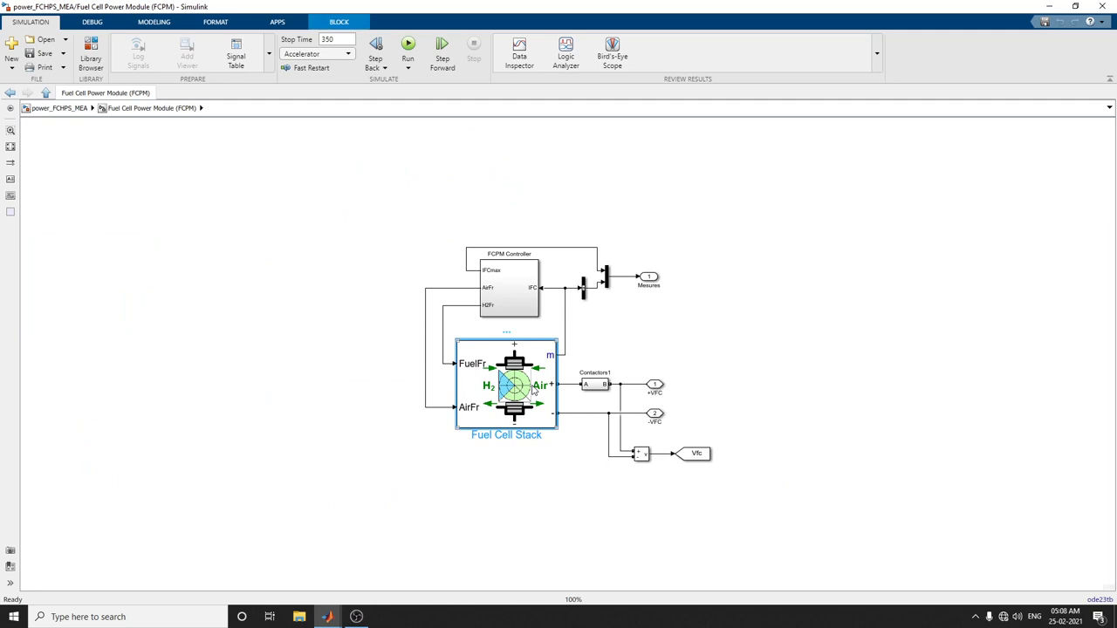
right_click(515, 386)
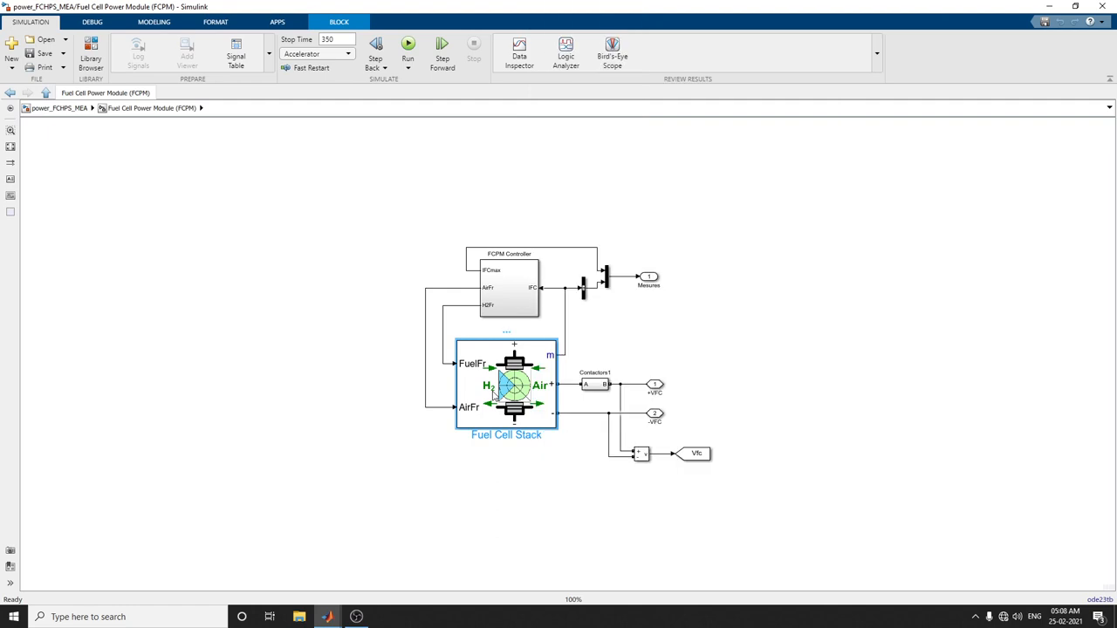
Open the Fuel Cell Stack parameters, check Fuel Cell Dynamics, then return to the Parameters tab
double_click(506, 386)
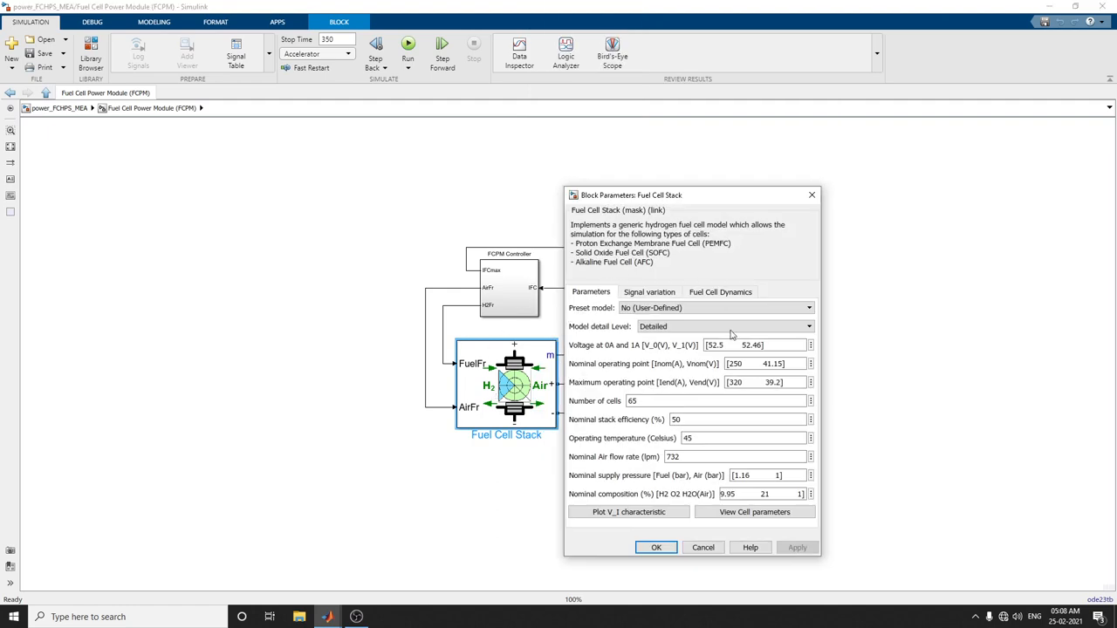
left_click(716, 307)
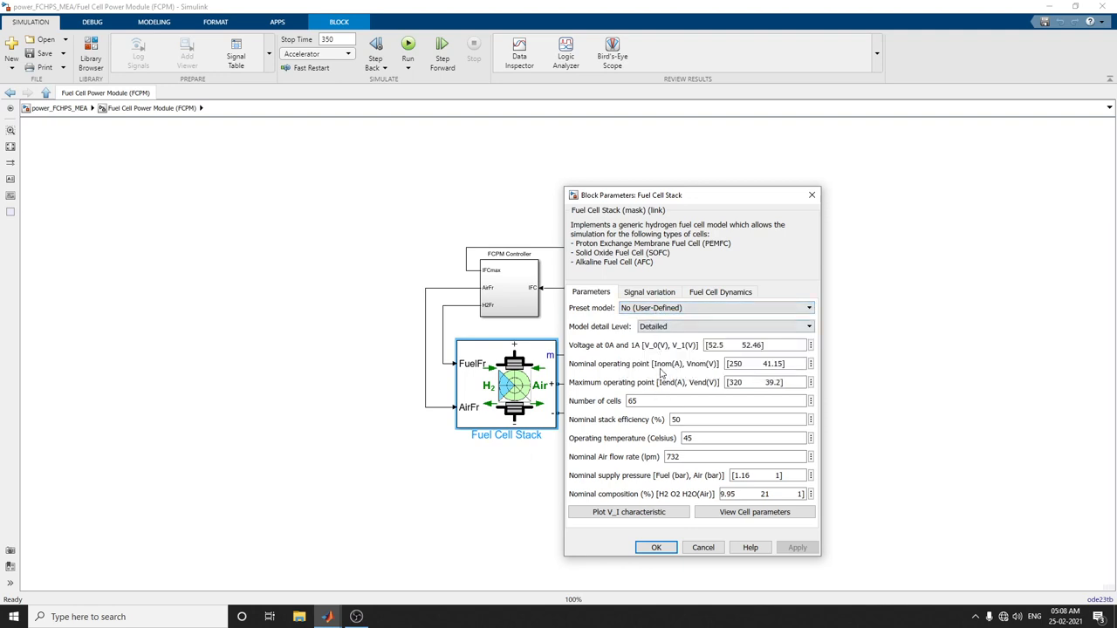
left_click(720, 292)
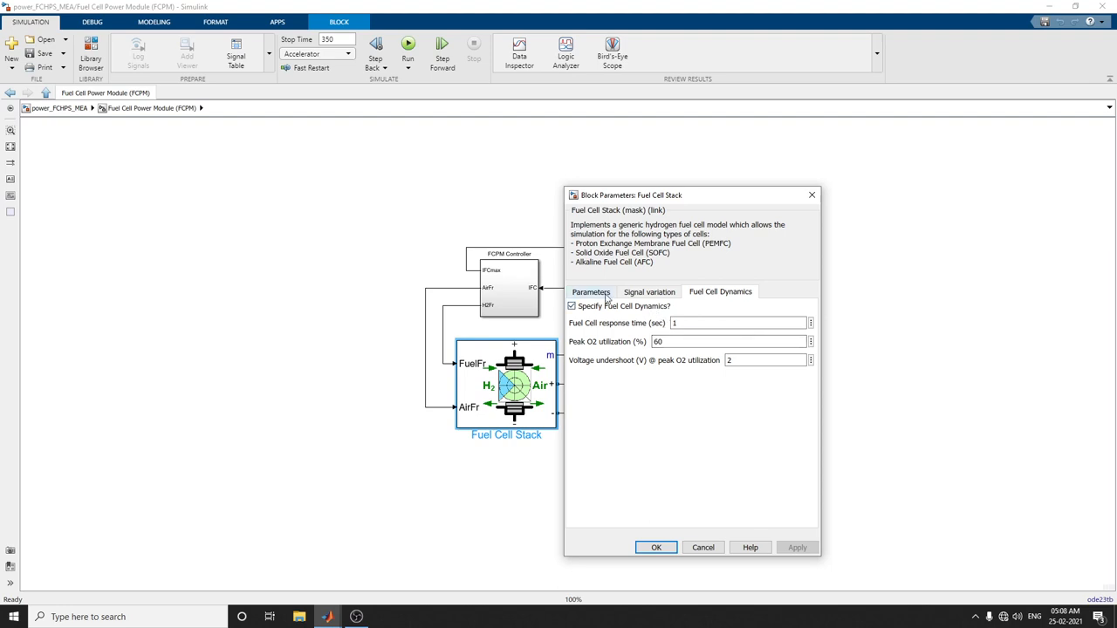
left_click(590, 292)
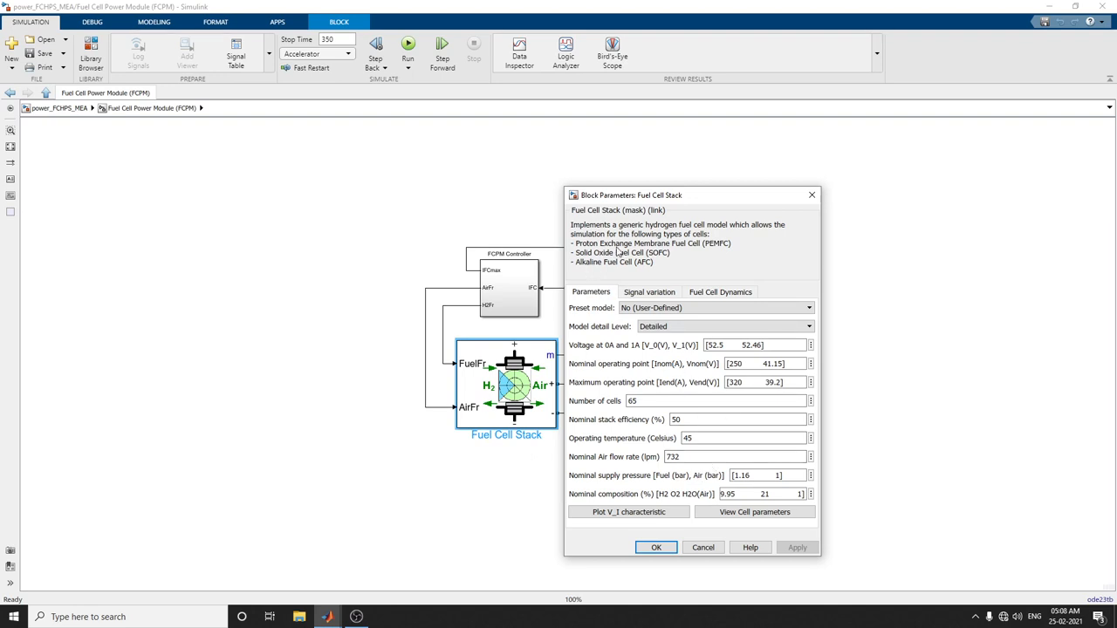
mouse_move(586, 266)
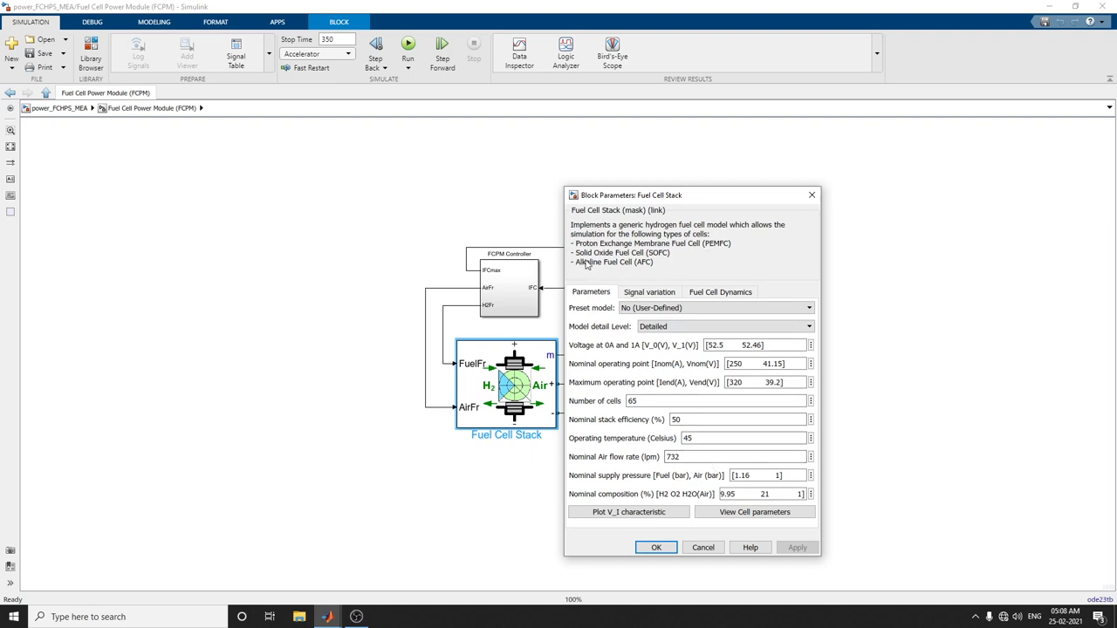
mouse_move(657, 266)
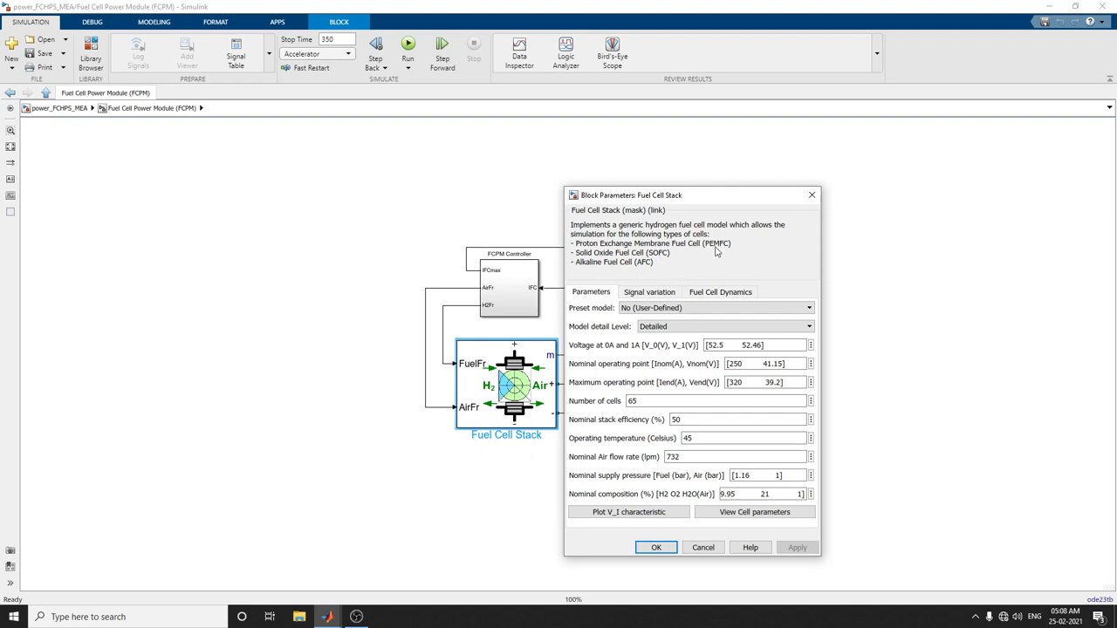
mouse_move(621, 273)
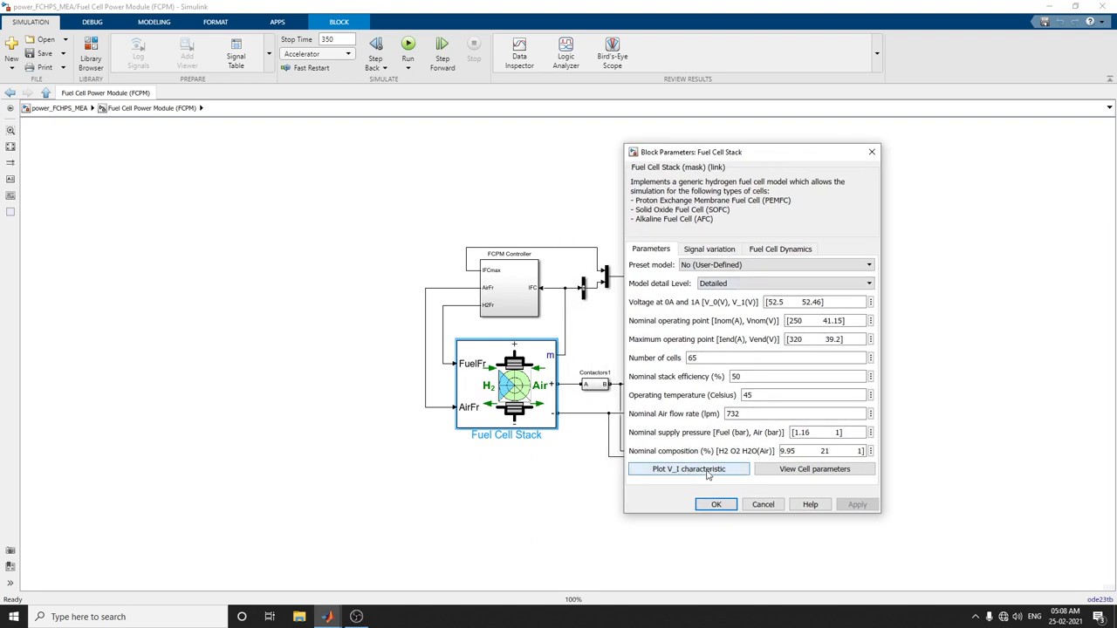
Plot the stack's V-I and power curves, view cell parameters, then close both windows
left_click(689, 469)
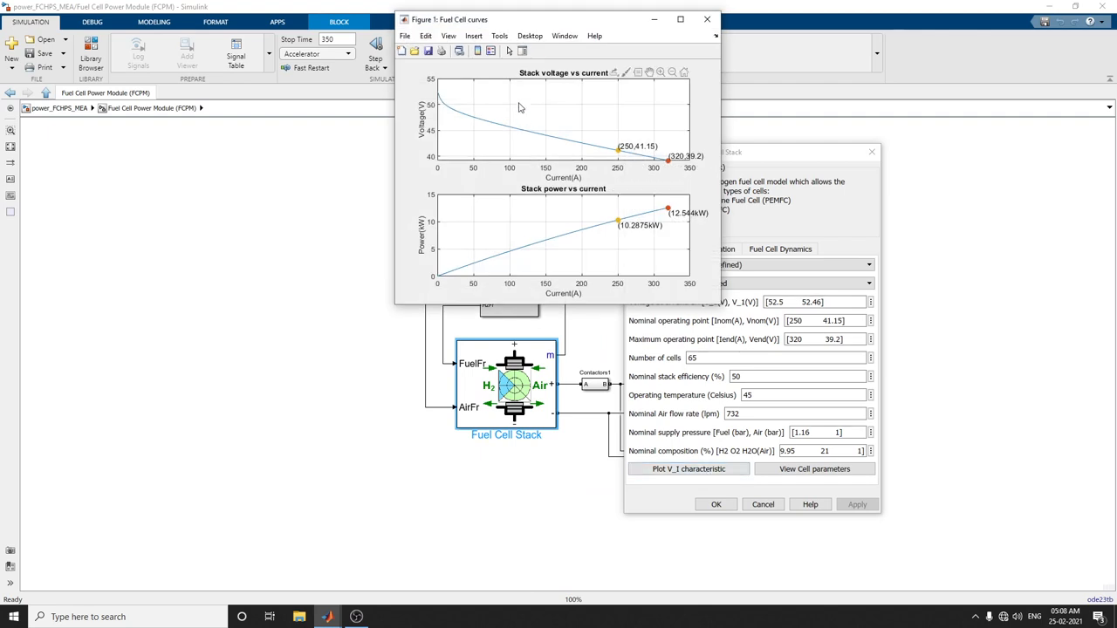
mouse_move(576, 221)
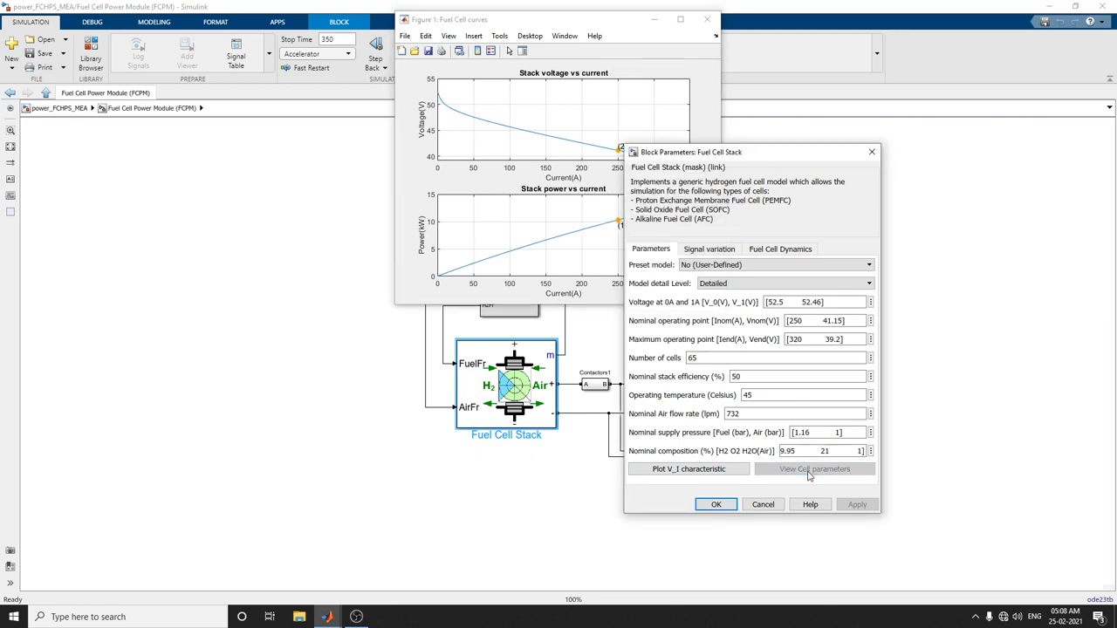
left_click(814, 469)
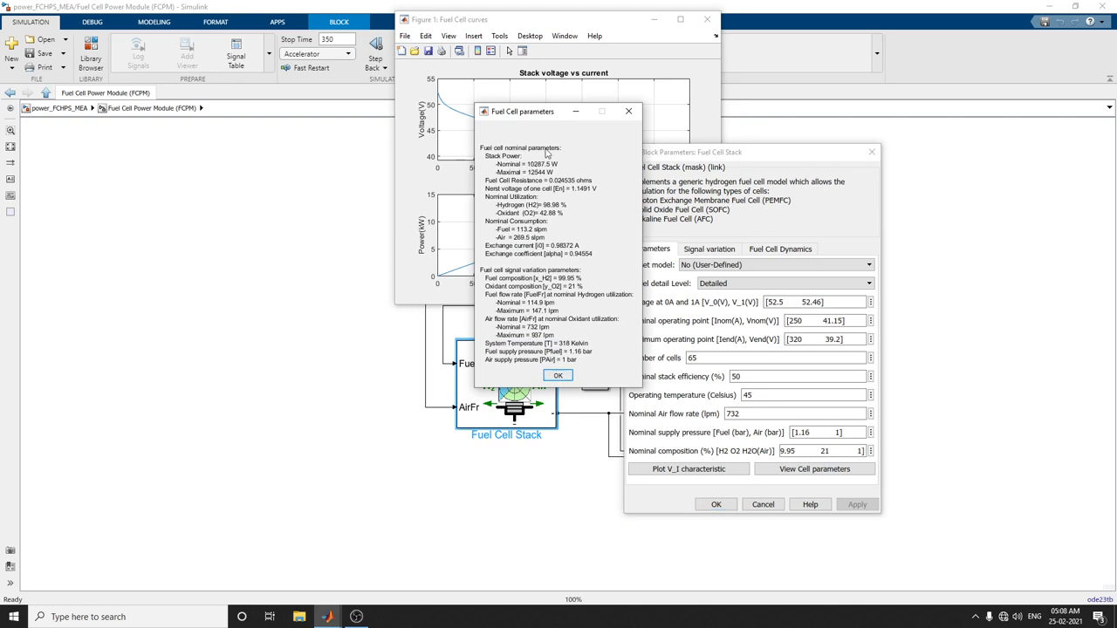
mouse_move(587, 189)
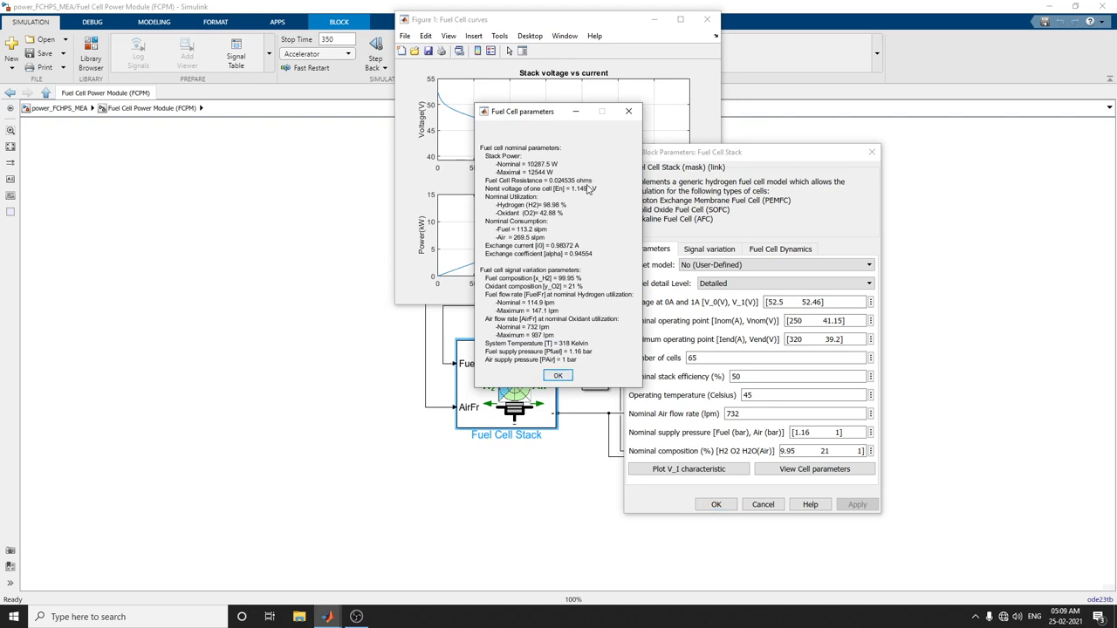
mouse_move(600, 268)
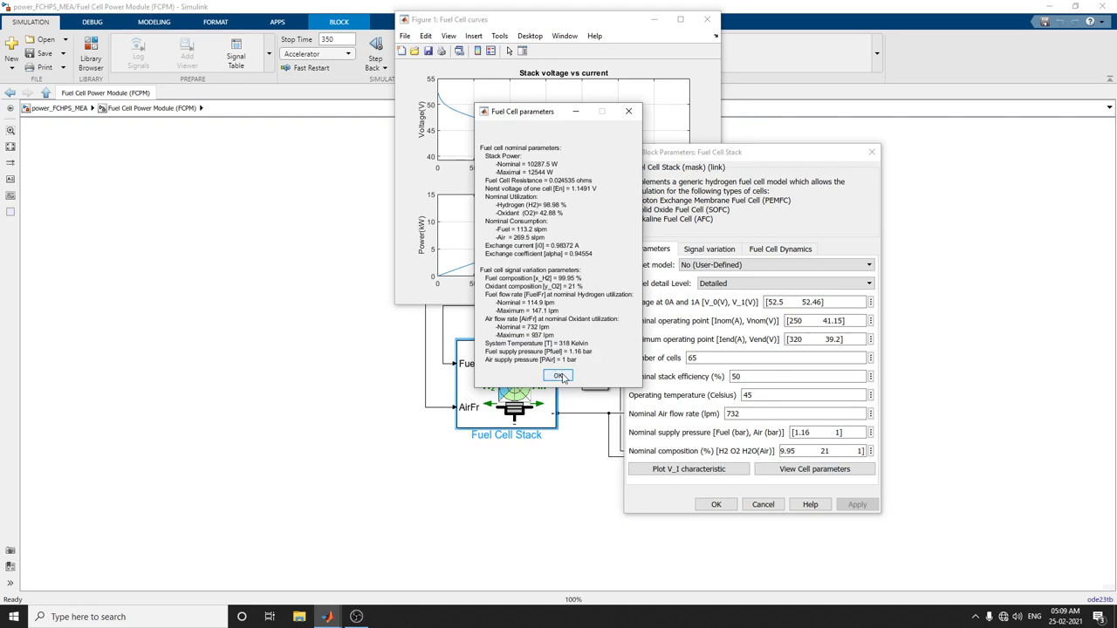
left_click(558, 376)
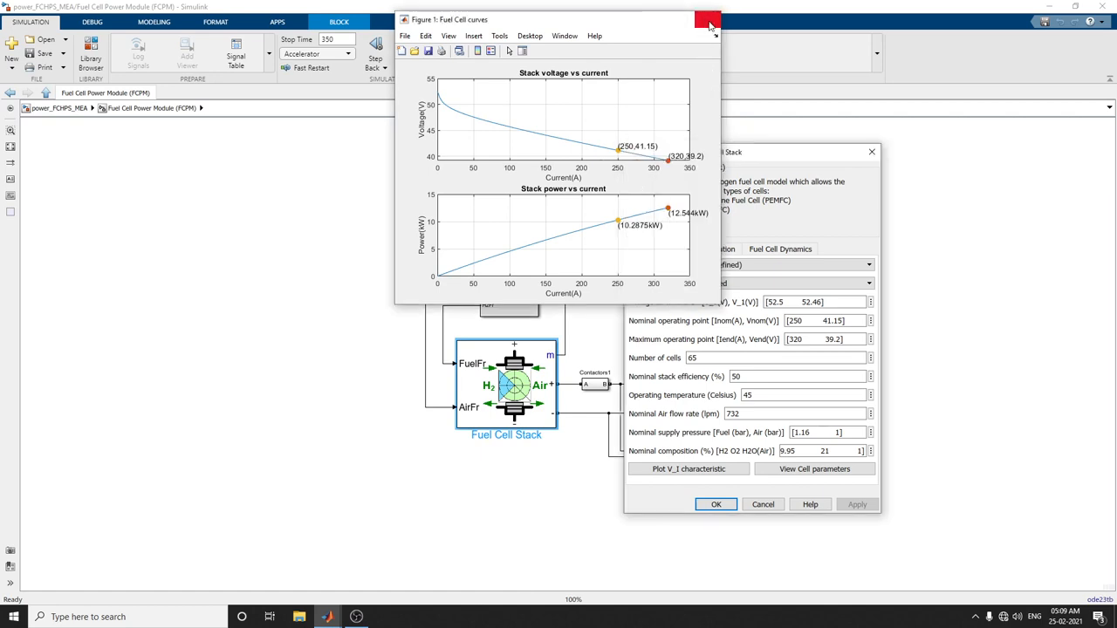
left_click(709, 19)
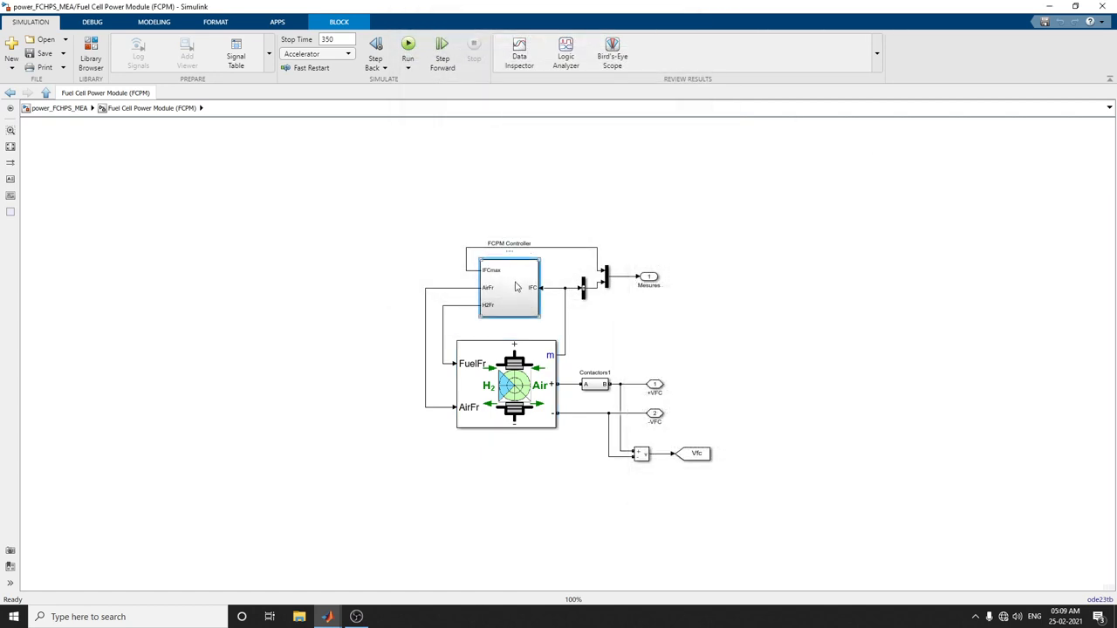
left_click(509, 288)
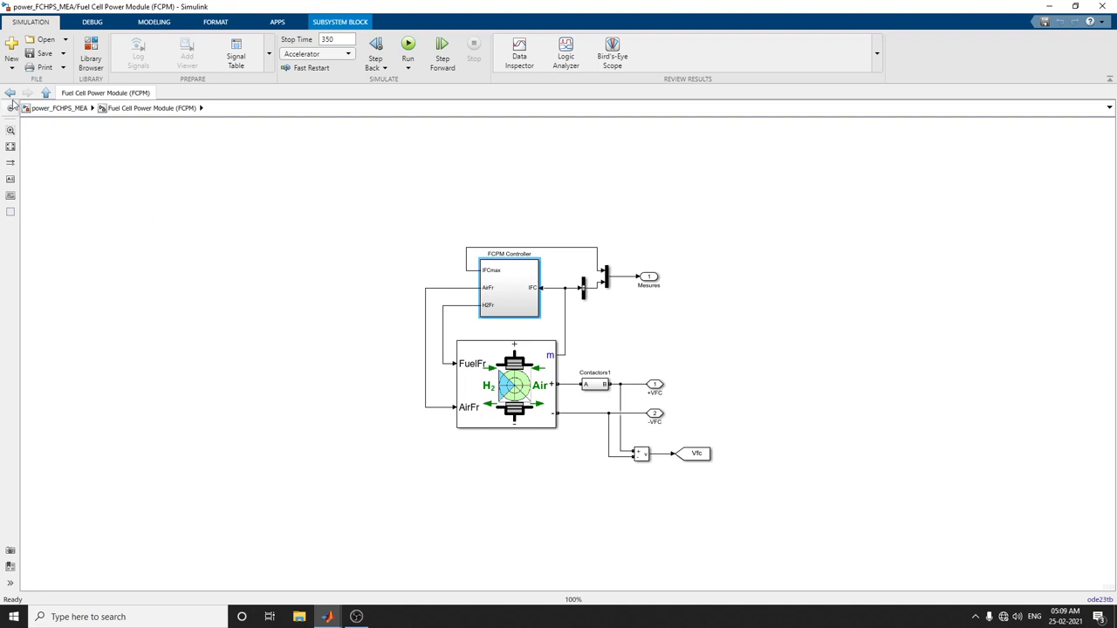
left_click(10, 93)
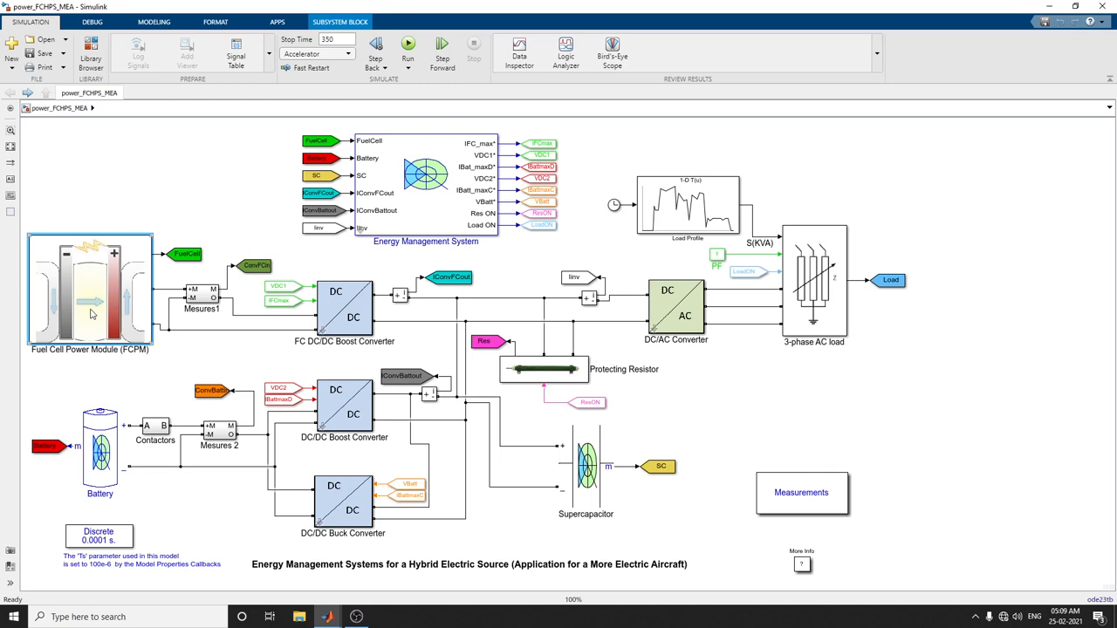
double_click(90, 292)
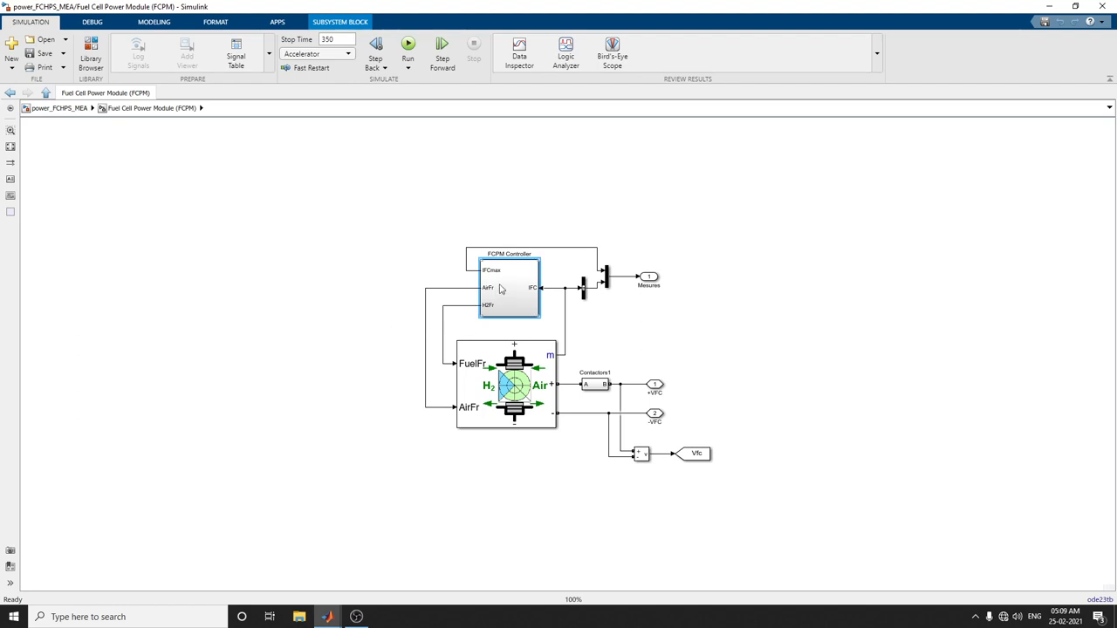
left_click(506, 384)
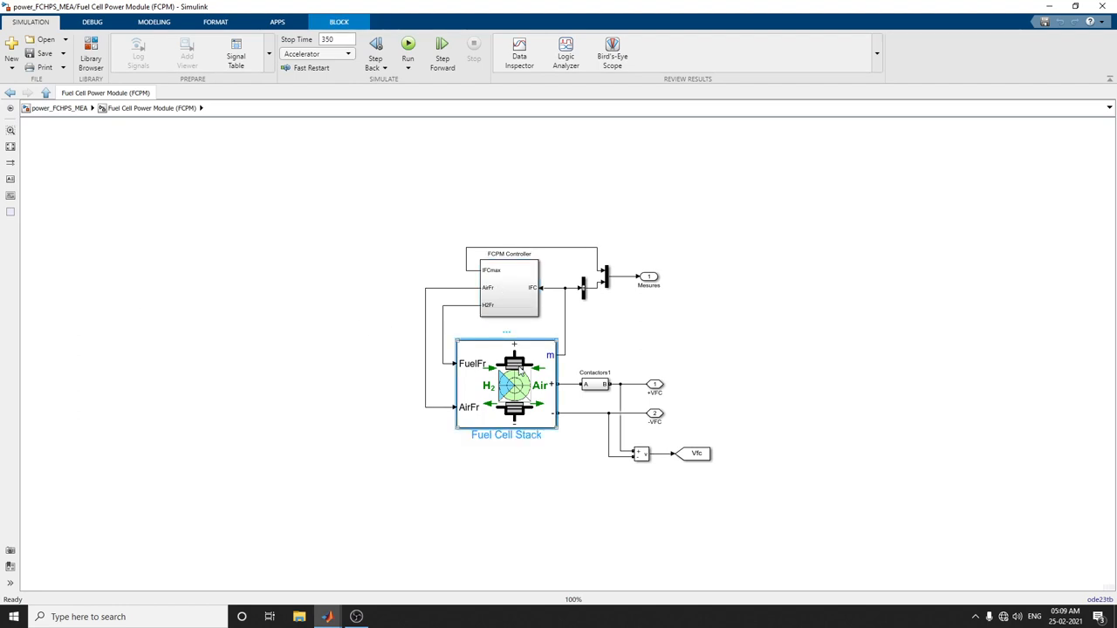
double_click(513, 385)
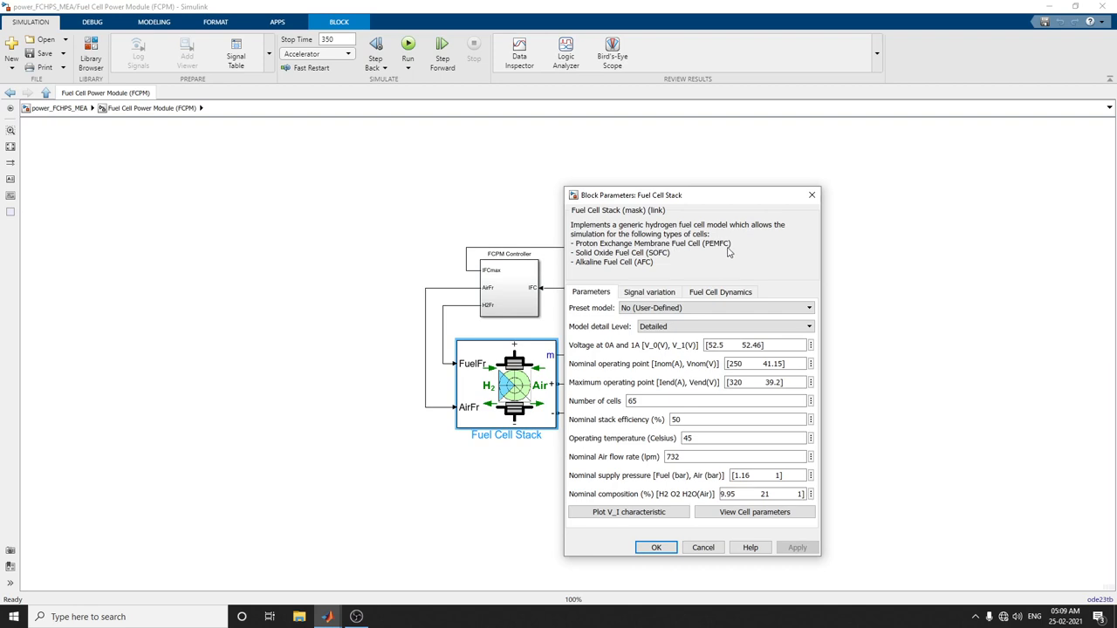
left_click(656, 548)
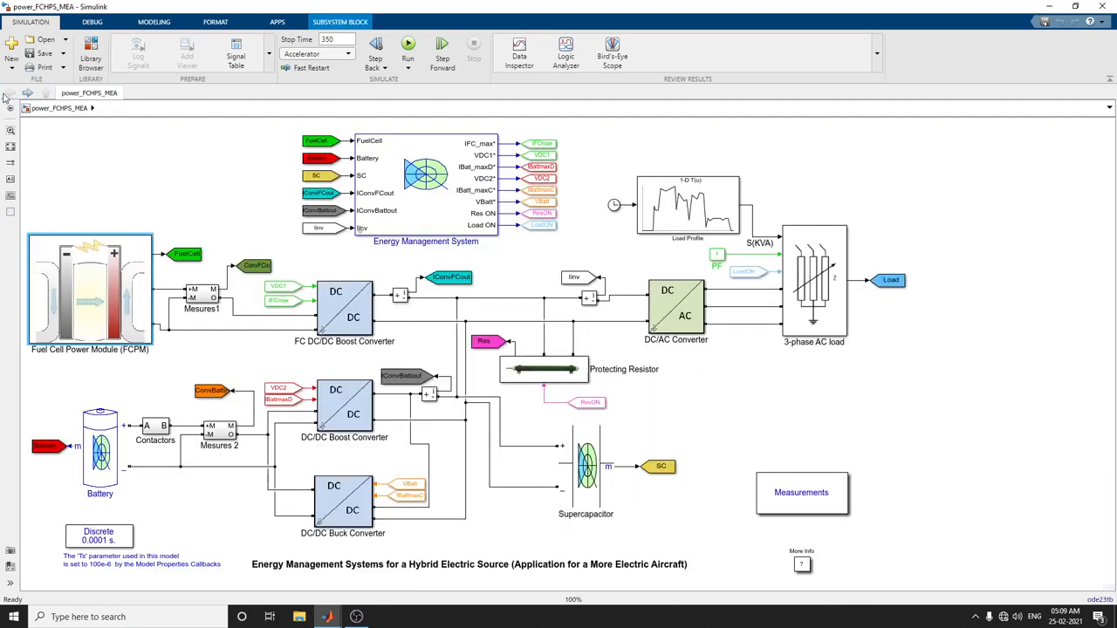
mouse_move(7, 94)
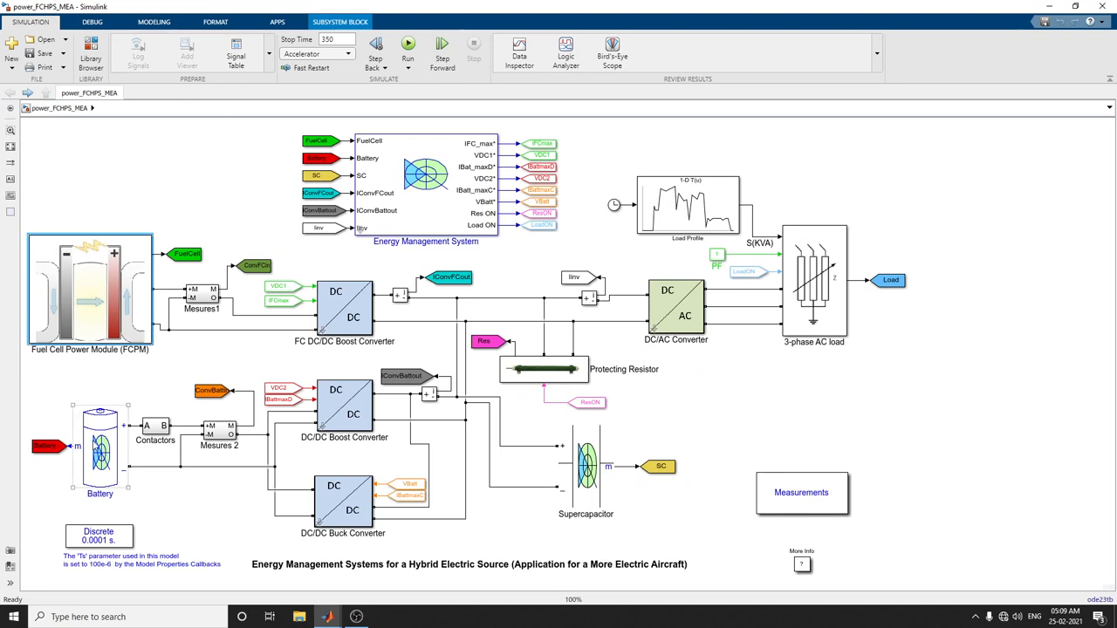
left_click(99, 445)
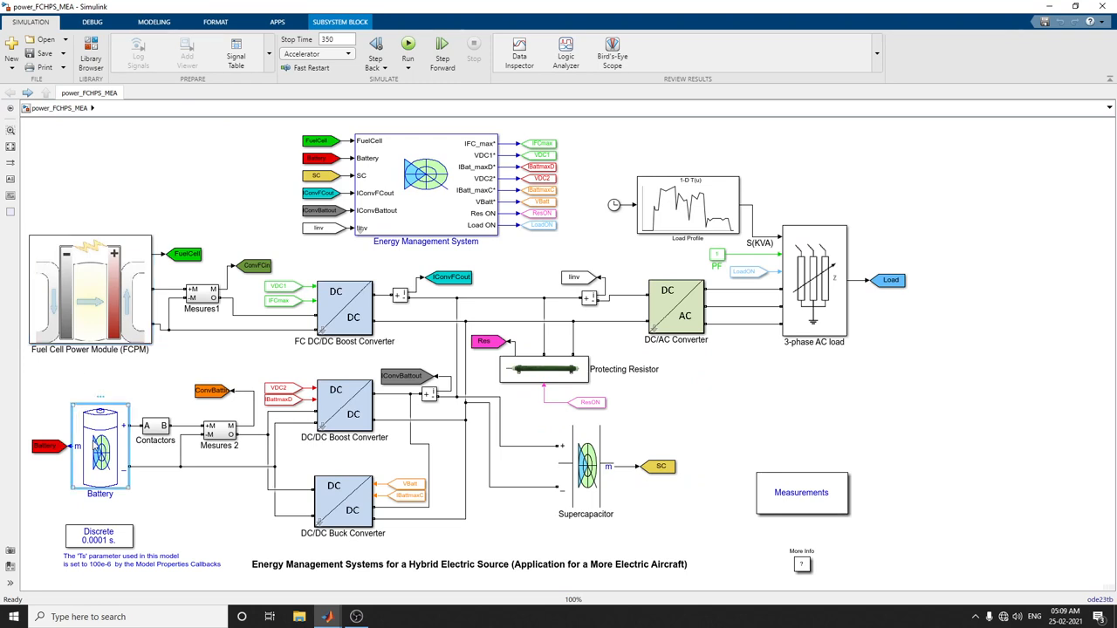
double_click(99, 445)
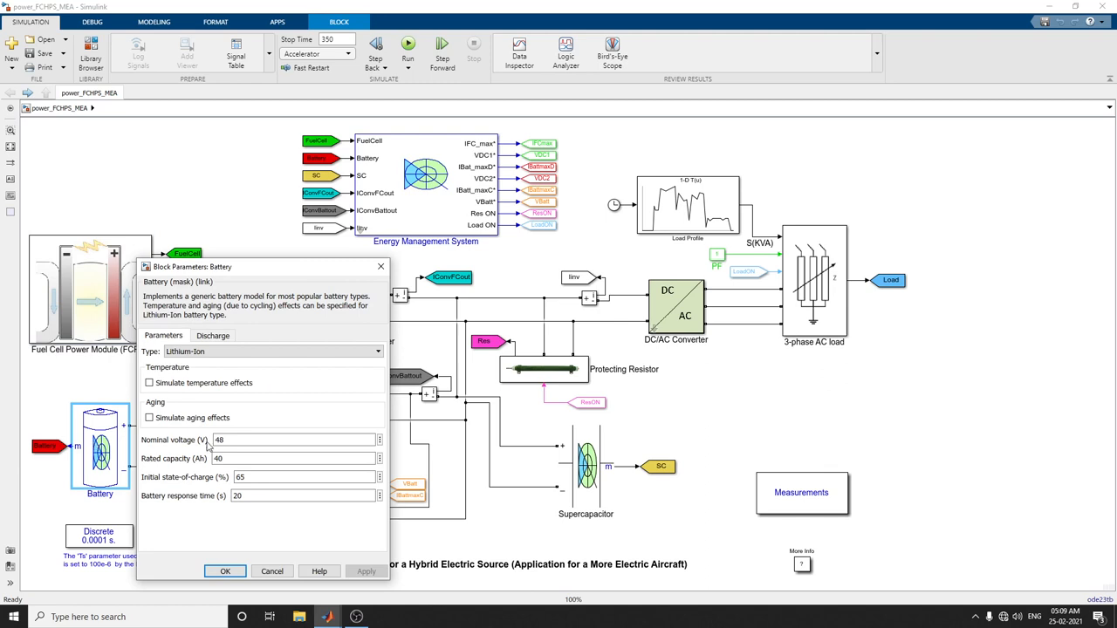
left_click(271, 351)
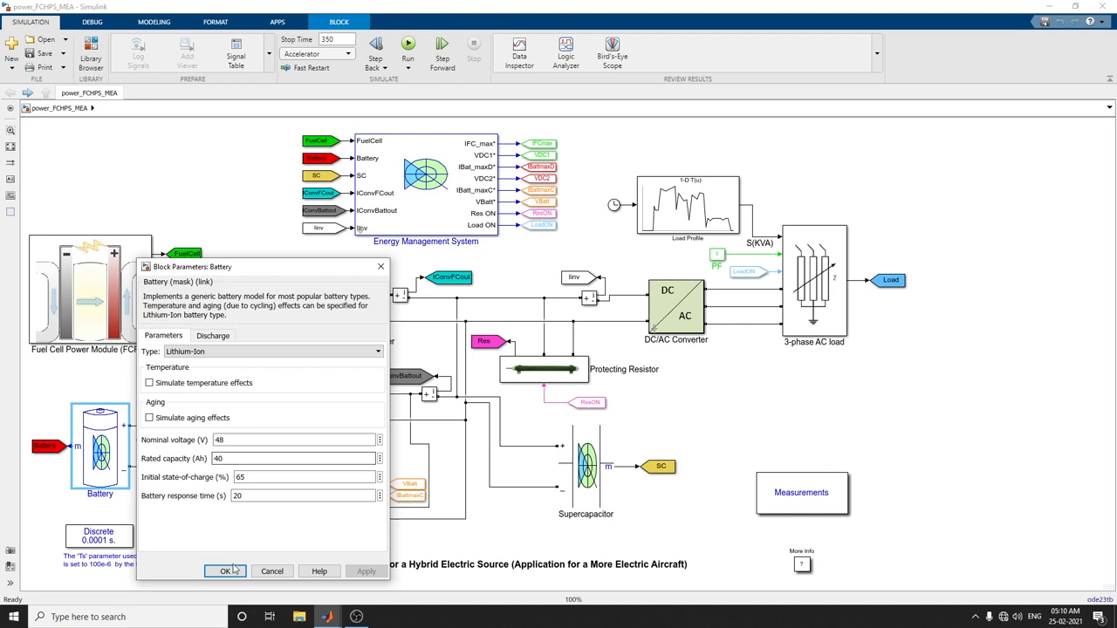
left_click(225, 571)
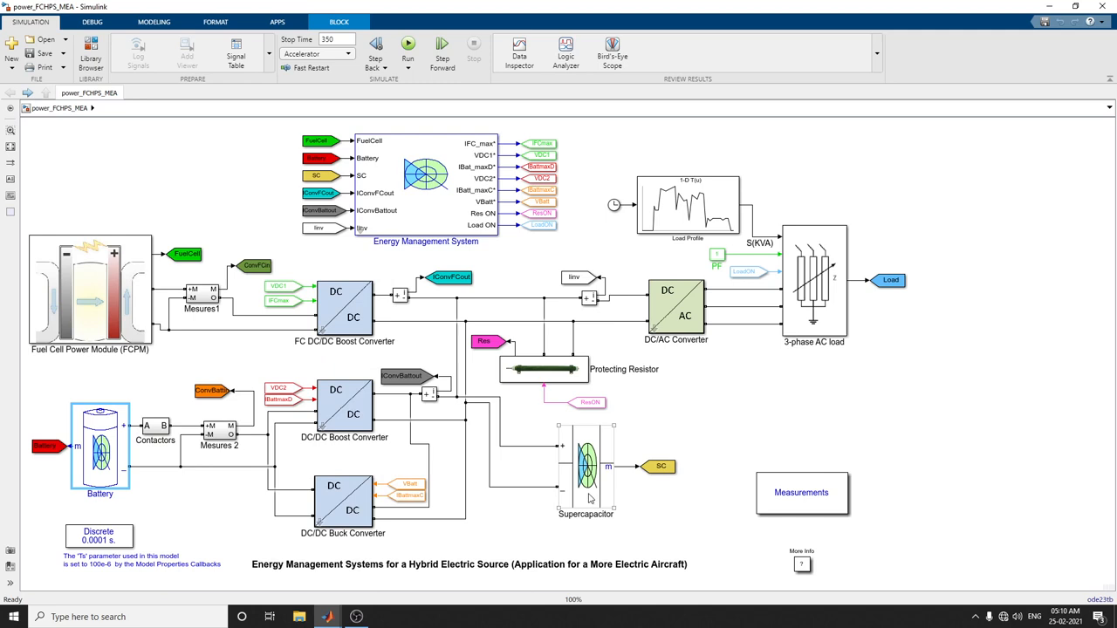
mouse_move(590, 493)
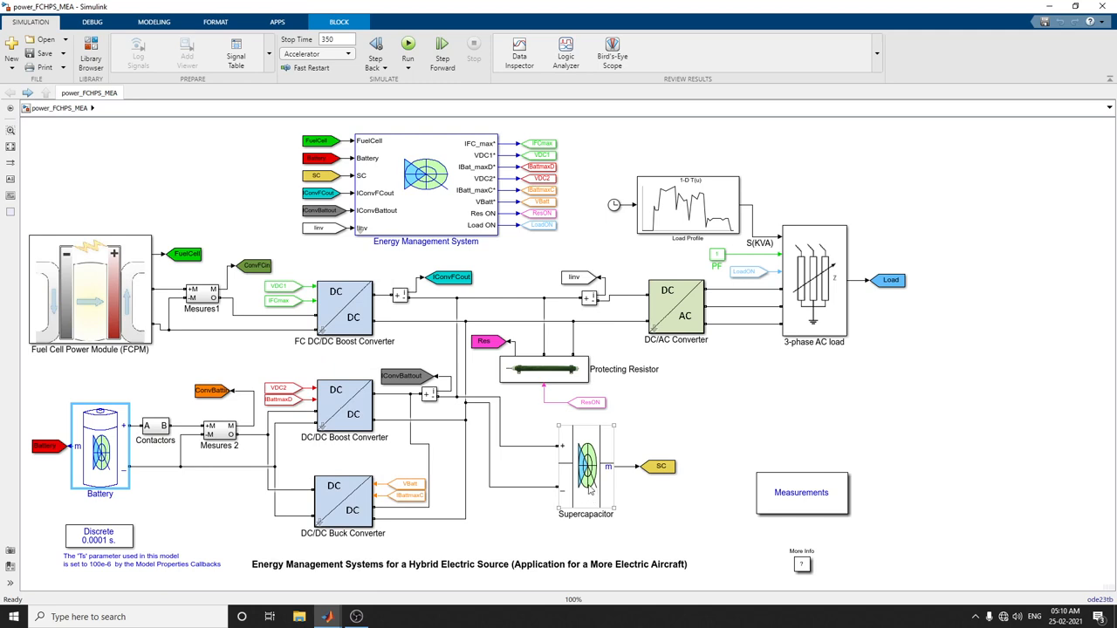
double_click(586, 466)
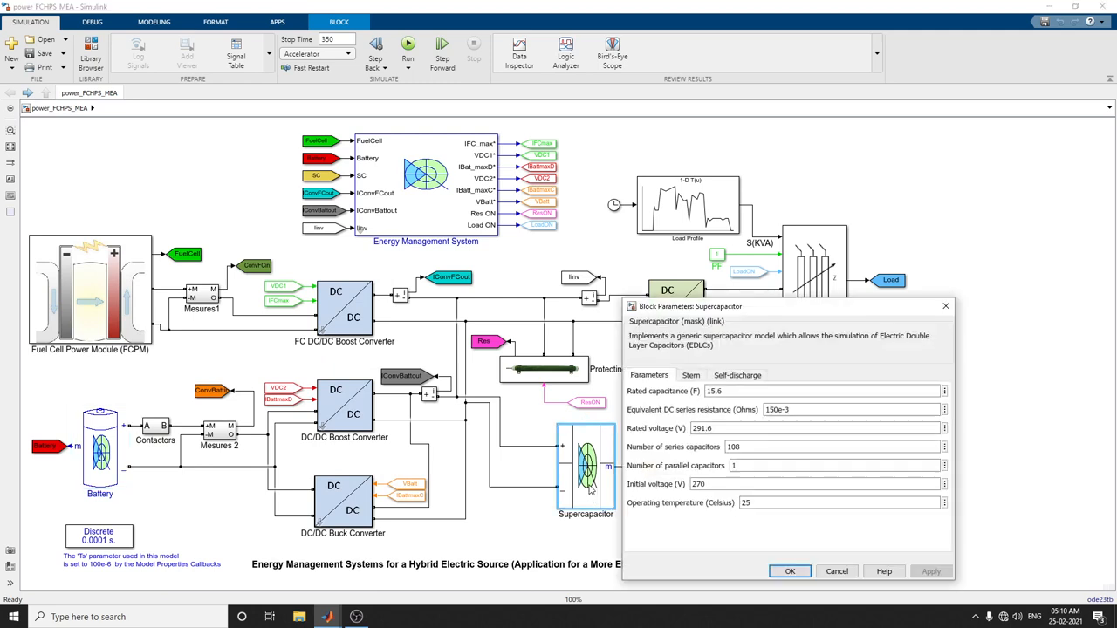
left_click(812, 428)
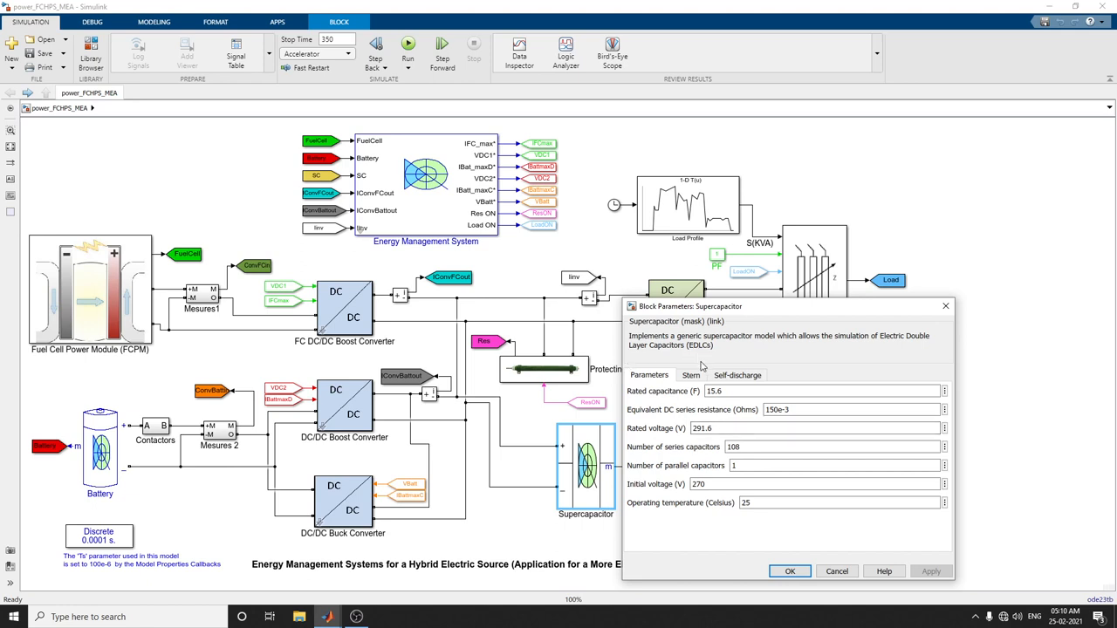
left_click(691, 376)
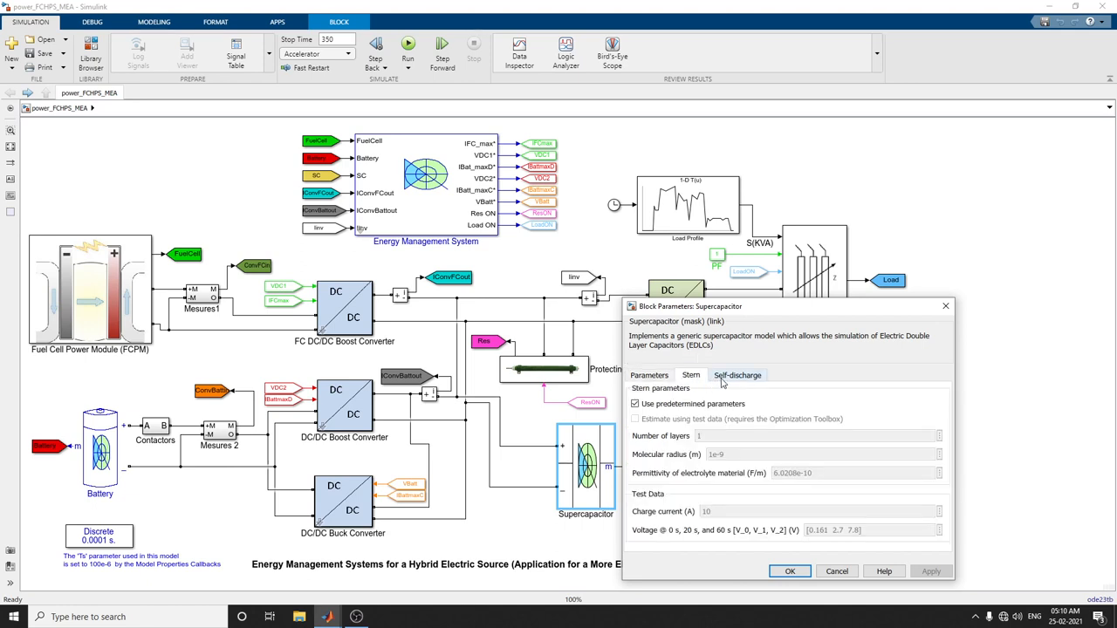
left_click(736, 374)
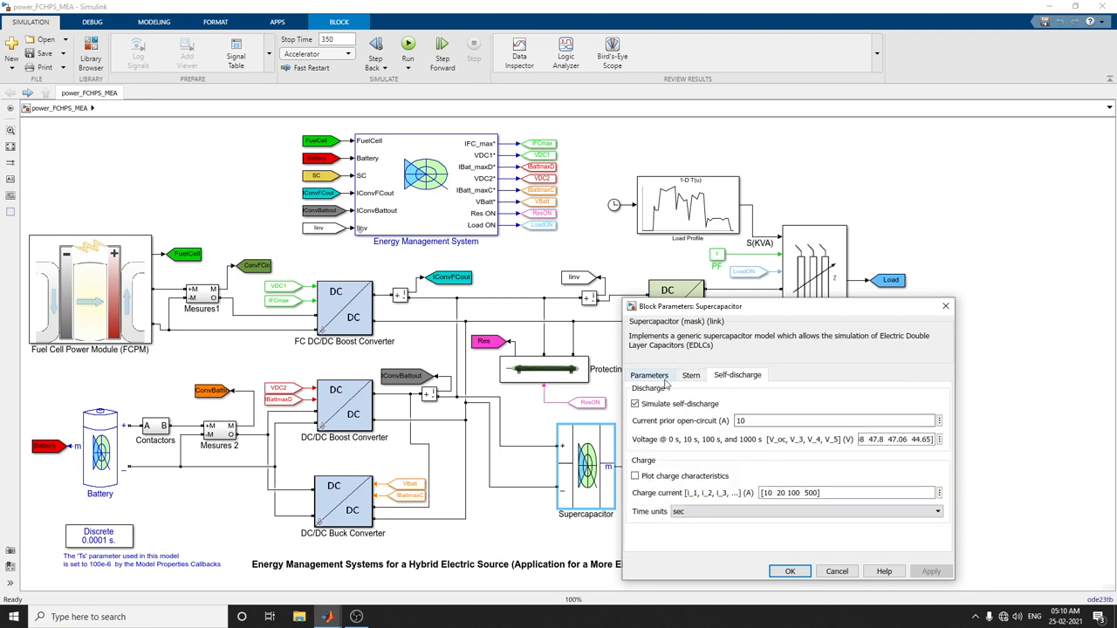
left_click(648, 376)
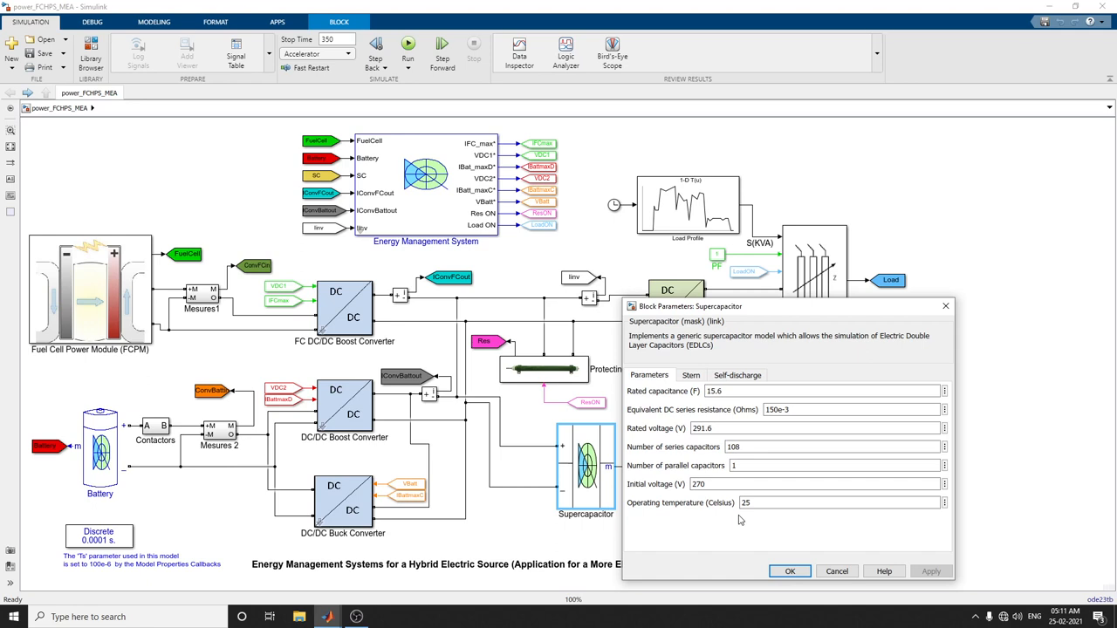
left_click(829, 447)
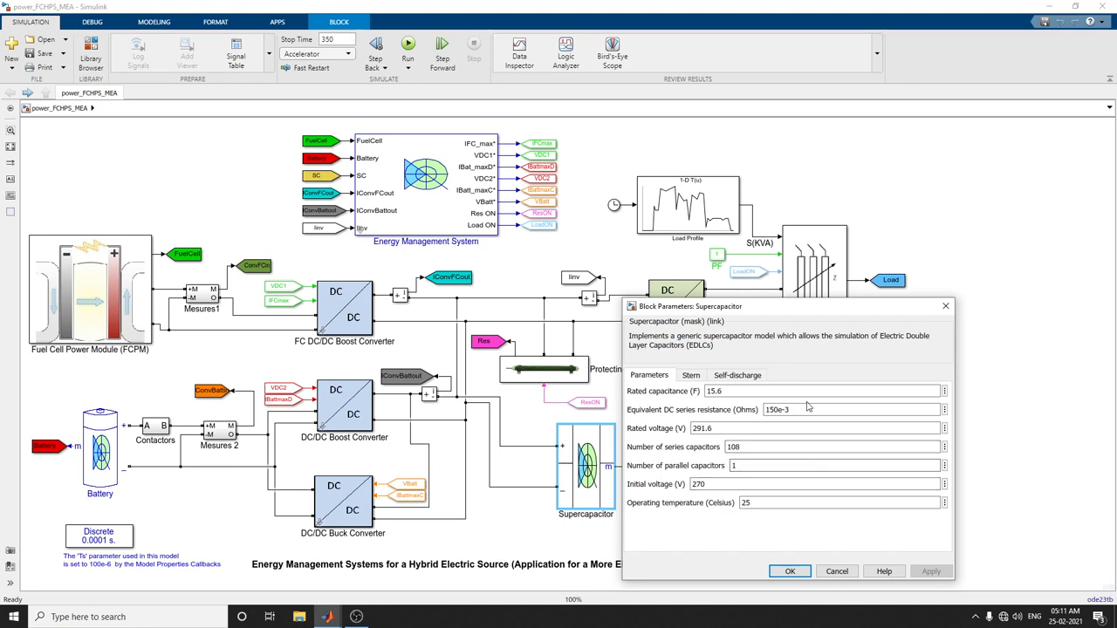
left_click(789, 571)
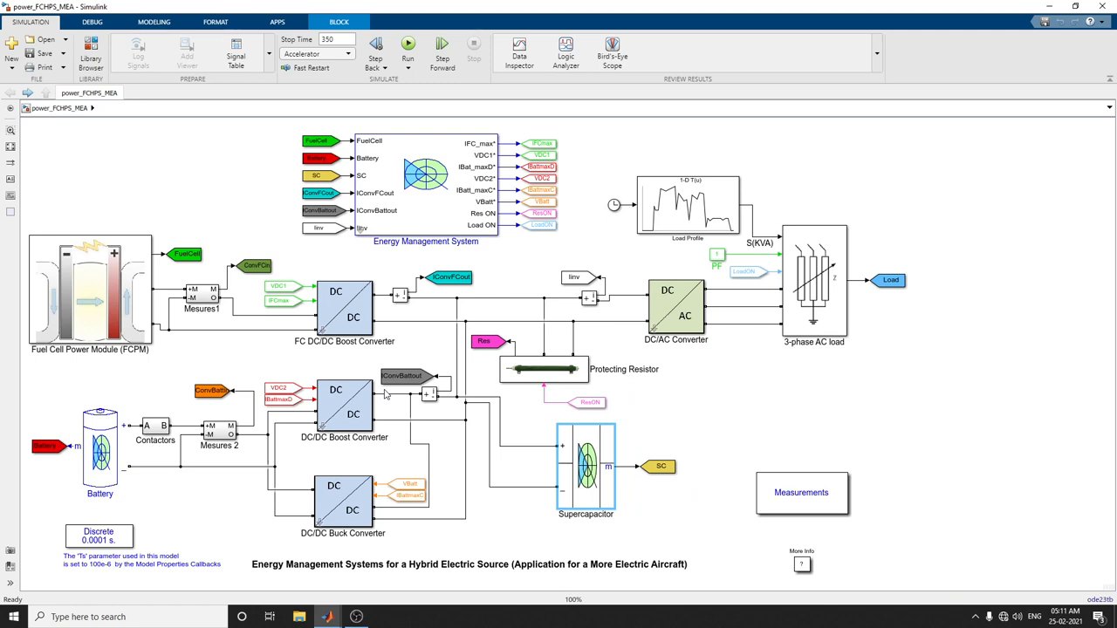
double_click(343, 415)
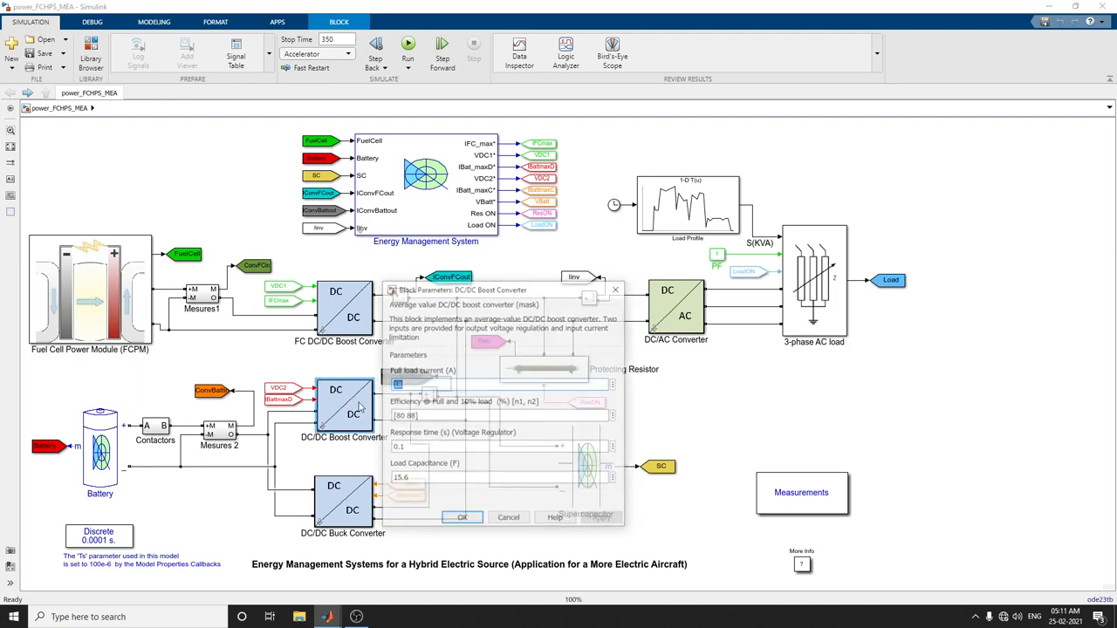
left_click(461, 517)
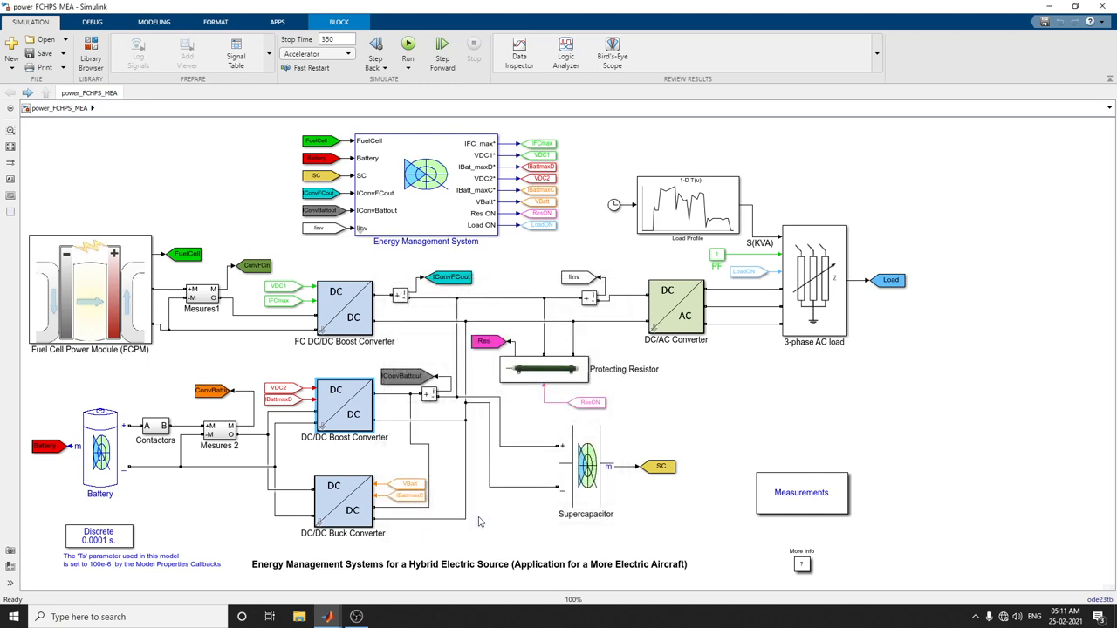
double_click(344, 309)
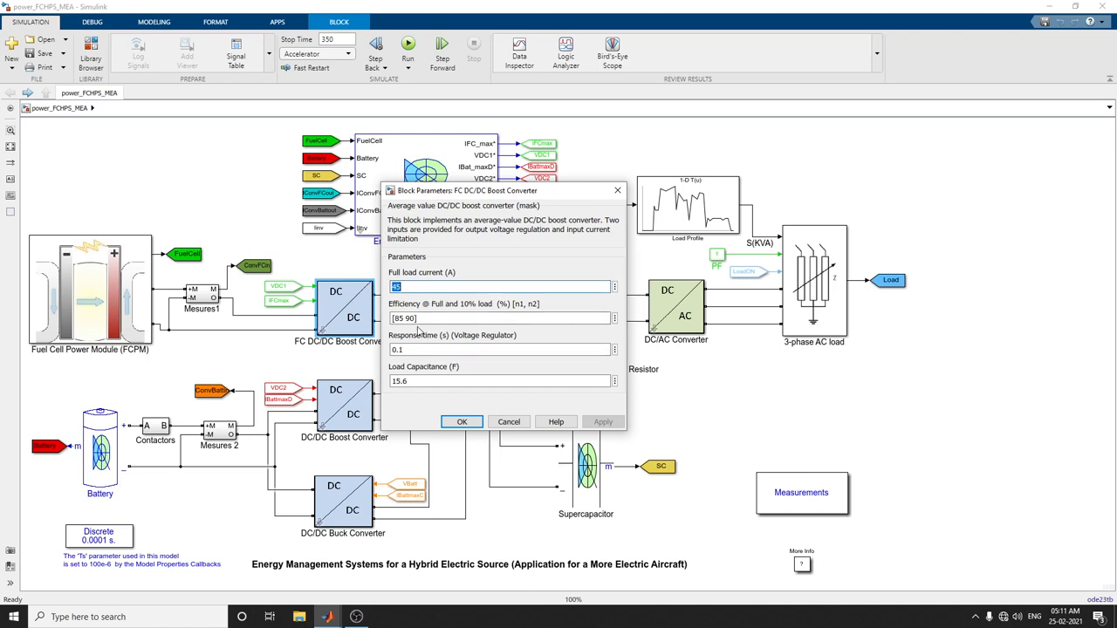
left_click(462, 422)
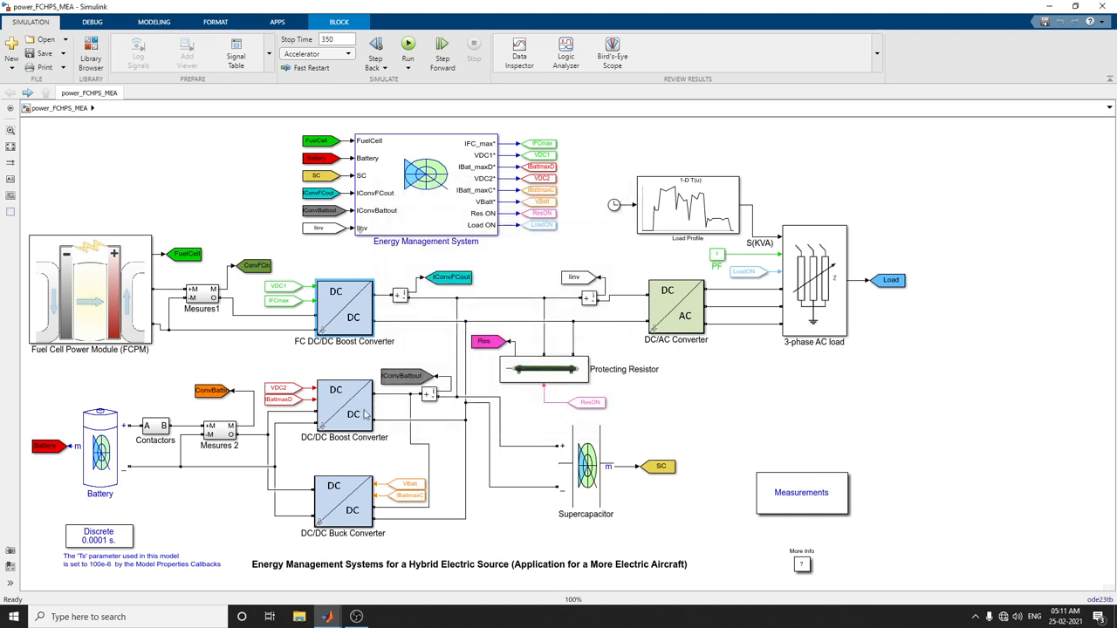
left_click(344, 403)
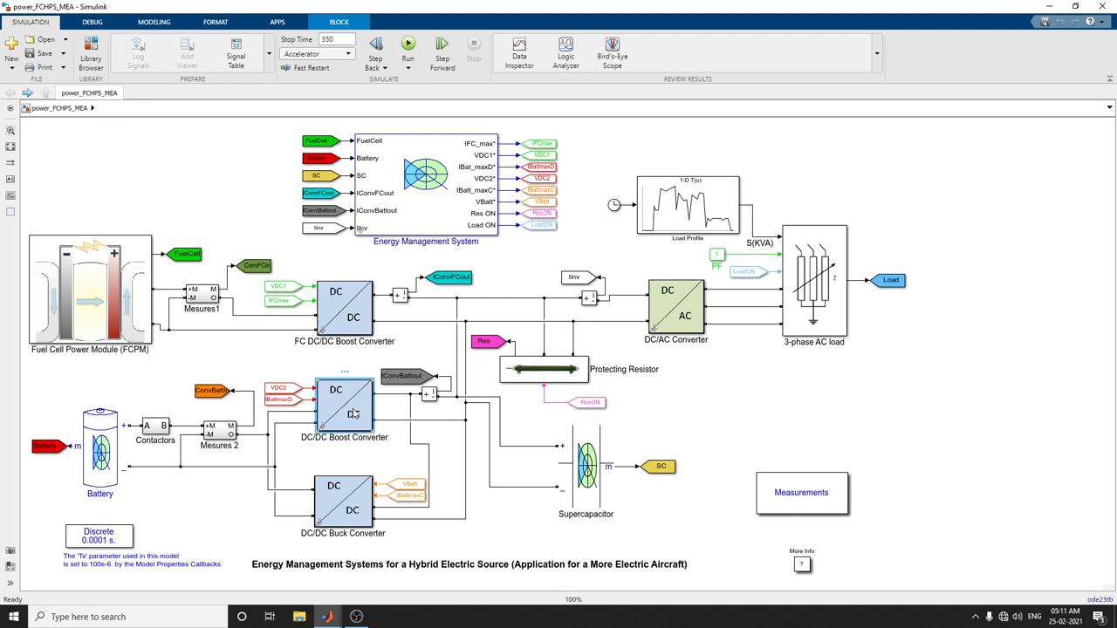
double_click(343, 404)
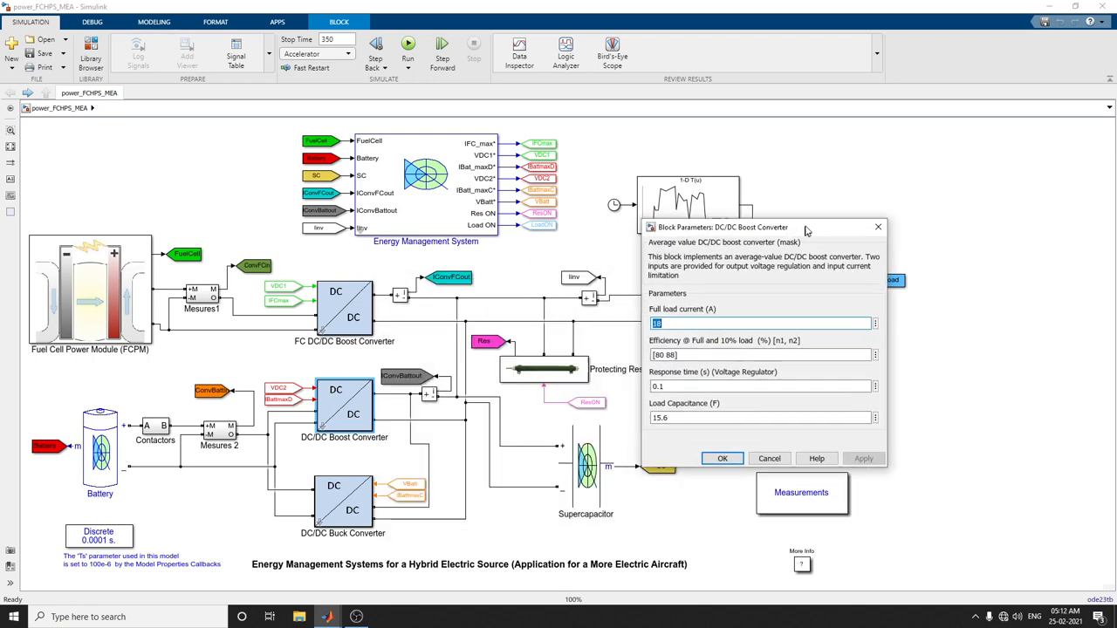
left_click(722, 458)
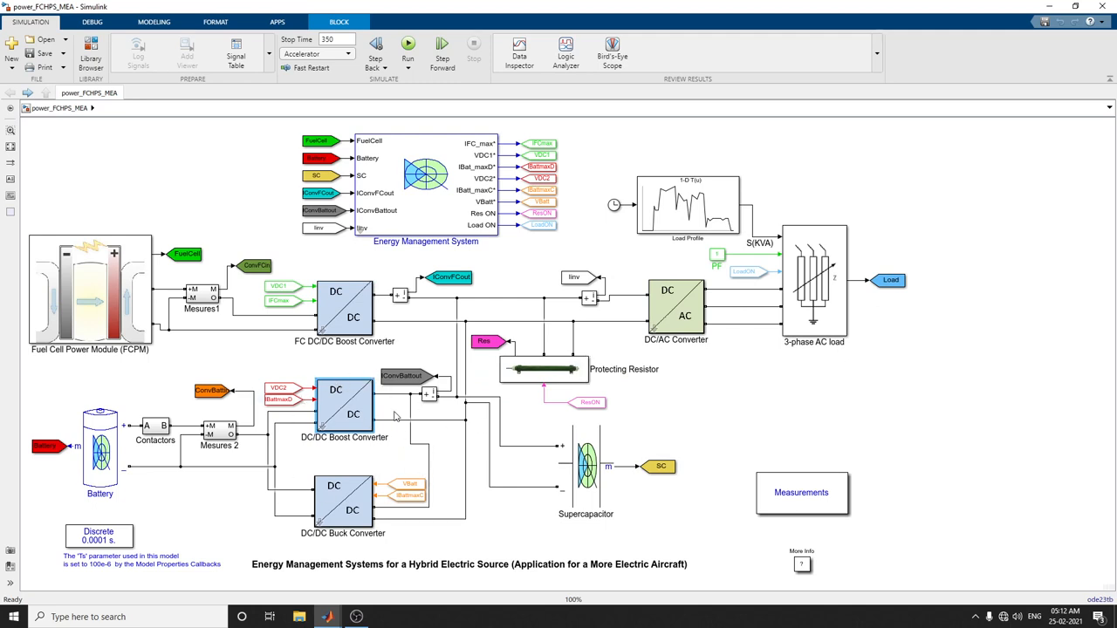
mouse_move(340, 360)
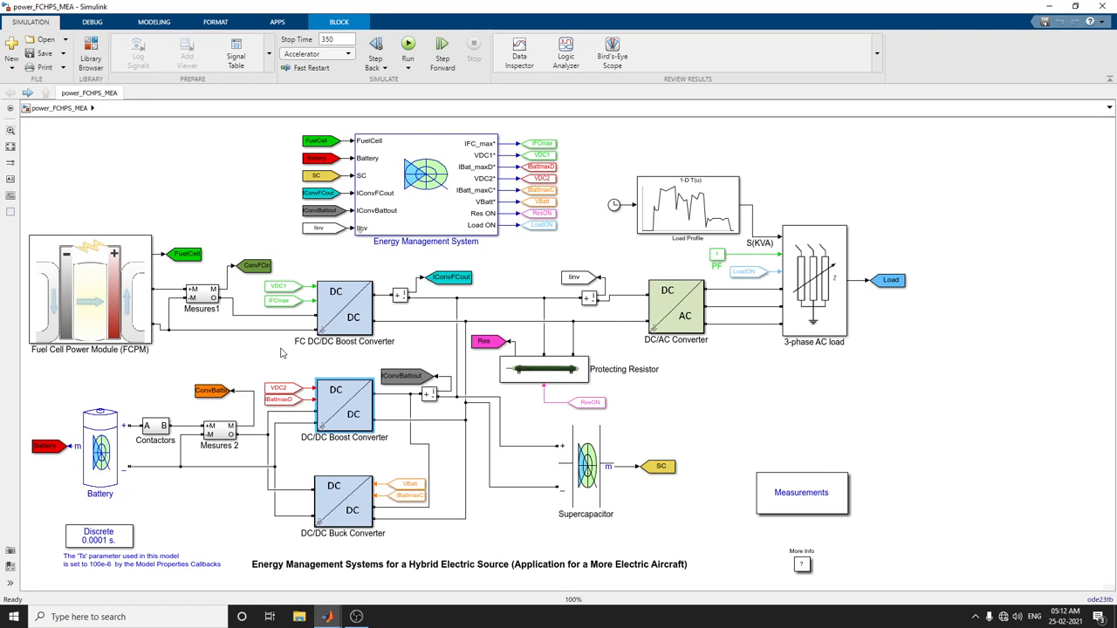
mouse_move(234, 367)
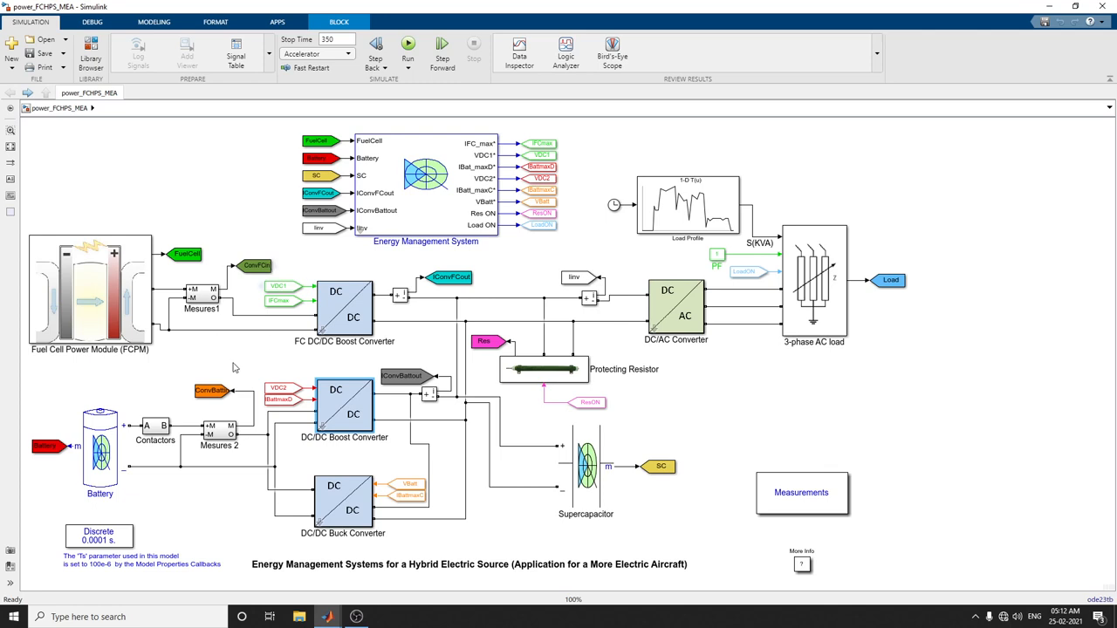
mouse_move(247, 295)
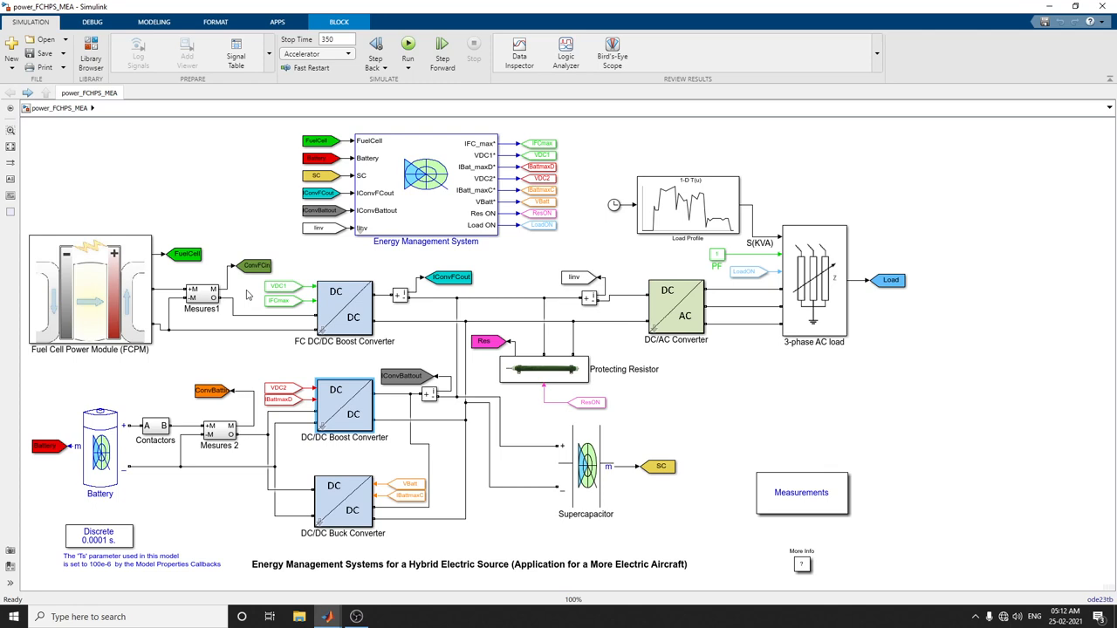
mouse_move(255, 303)
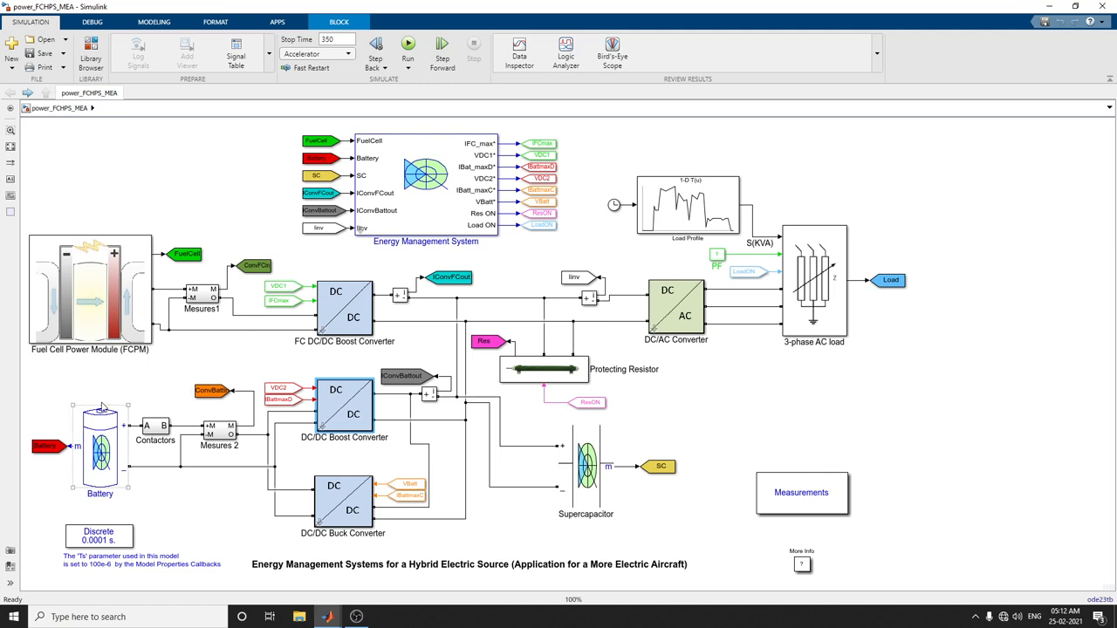
left_click(100, 445)
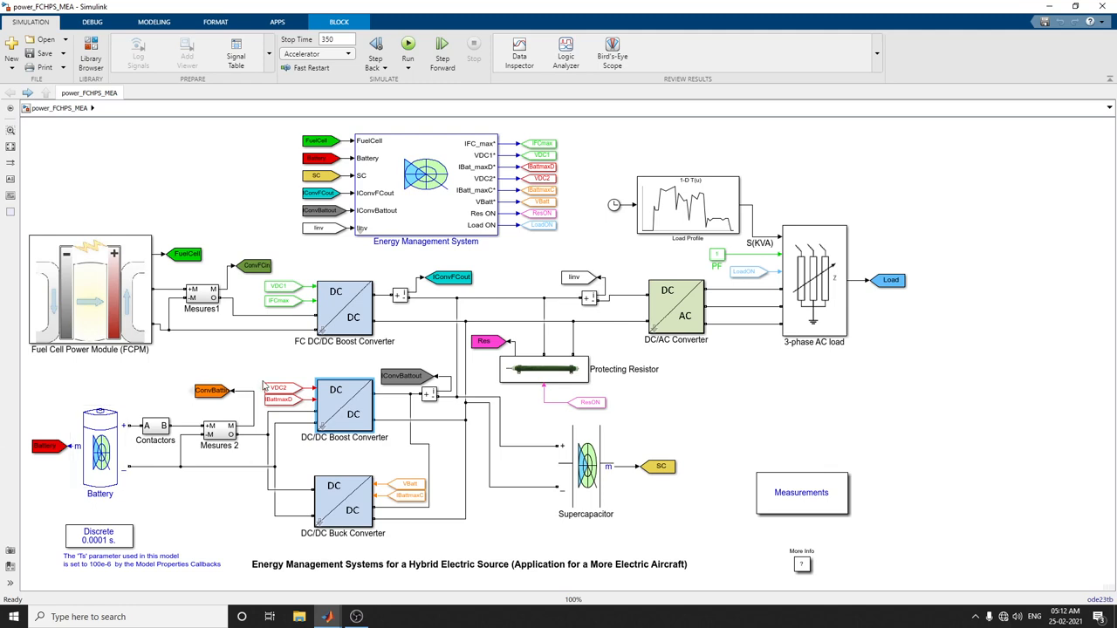
mouse_move(863, 330)
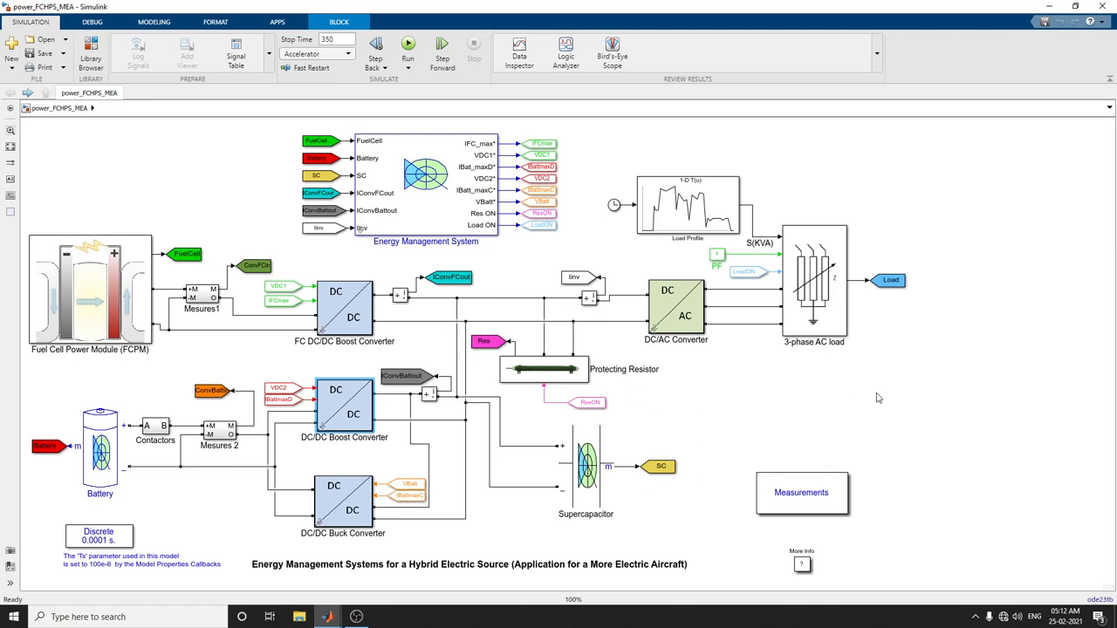
mouse_move(672, 360)
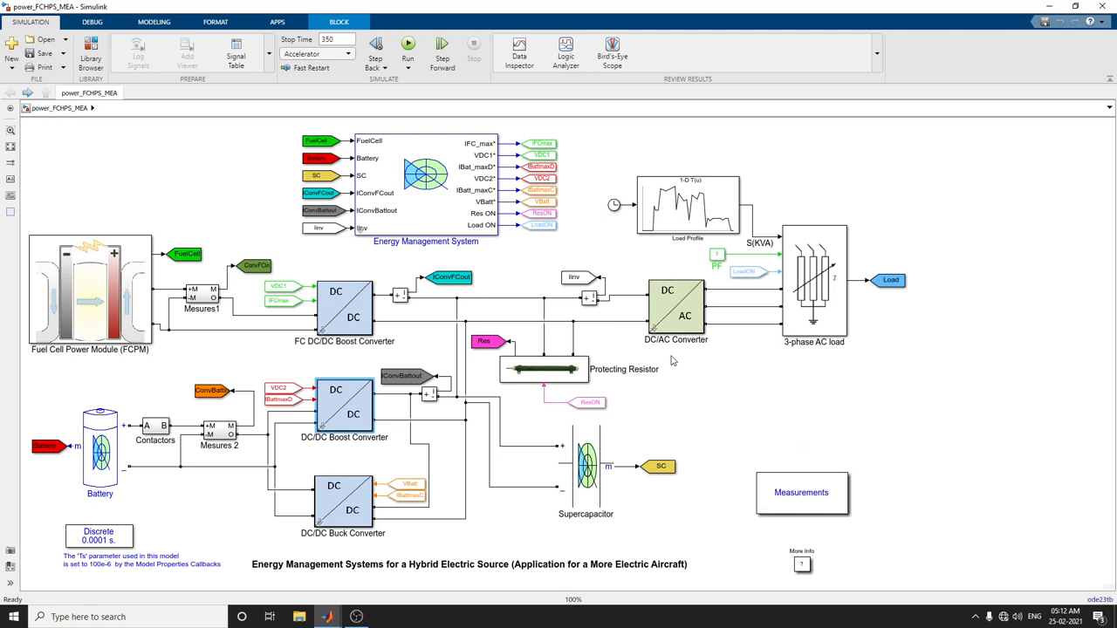
mouse_move(539, 353)
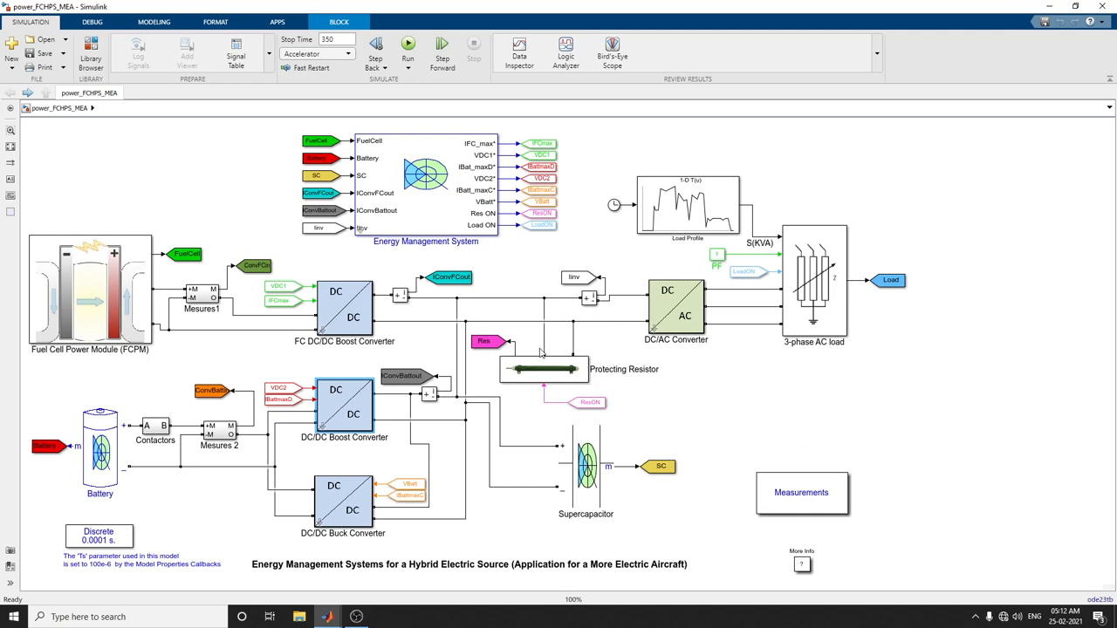
mouse_move(551, 331)
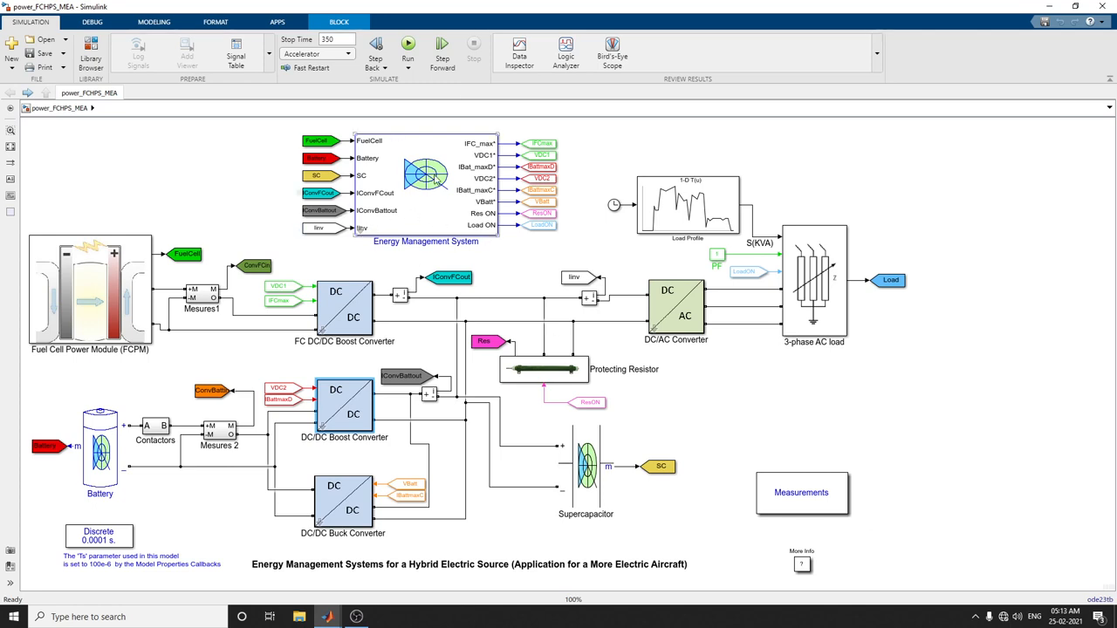
mouse_move(452, 141)
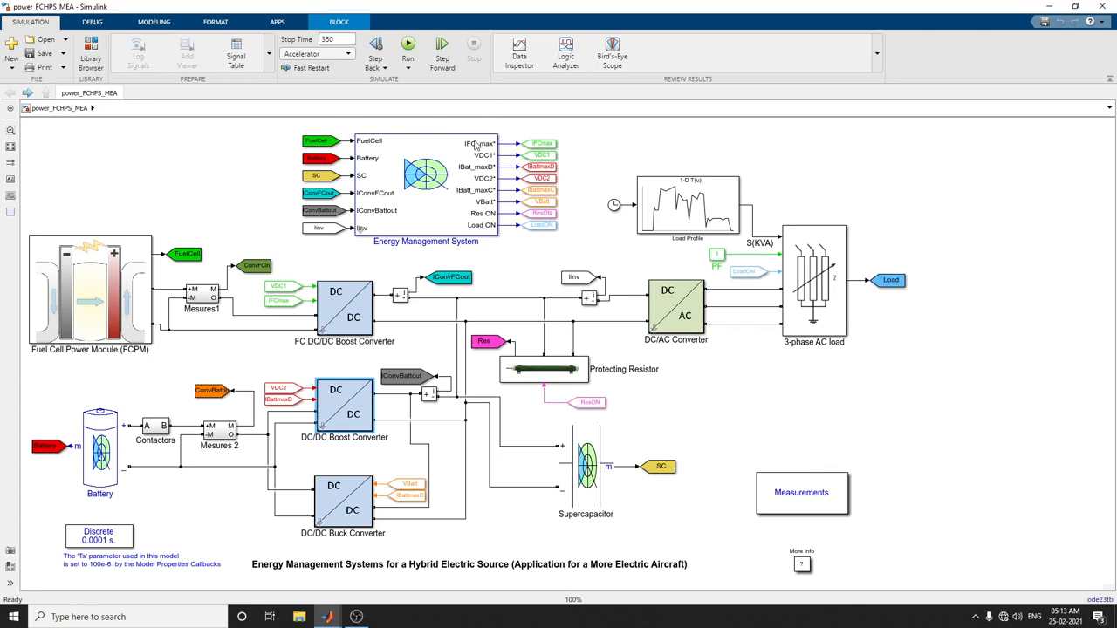
Set the Energy Management System strategy to State Machine Control Strategy and confirm with OK
left_click(426, 183)
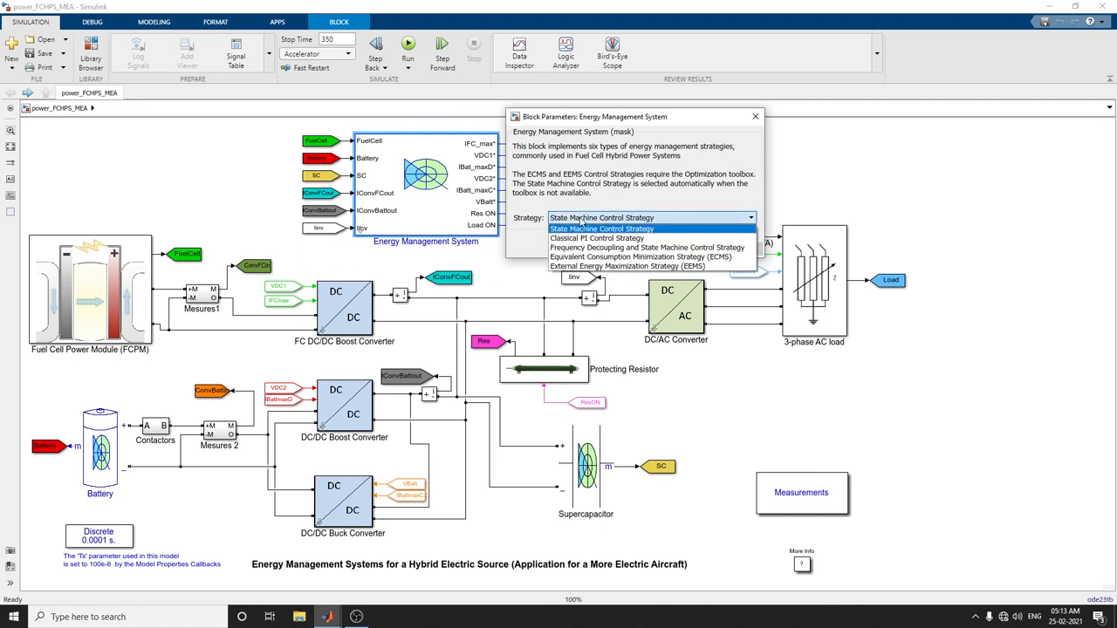
mouse_move(646, 247)
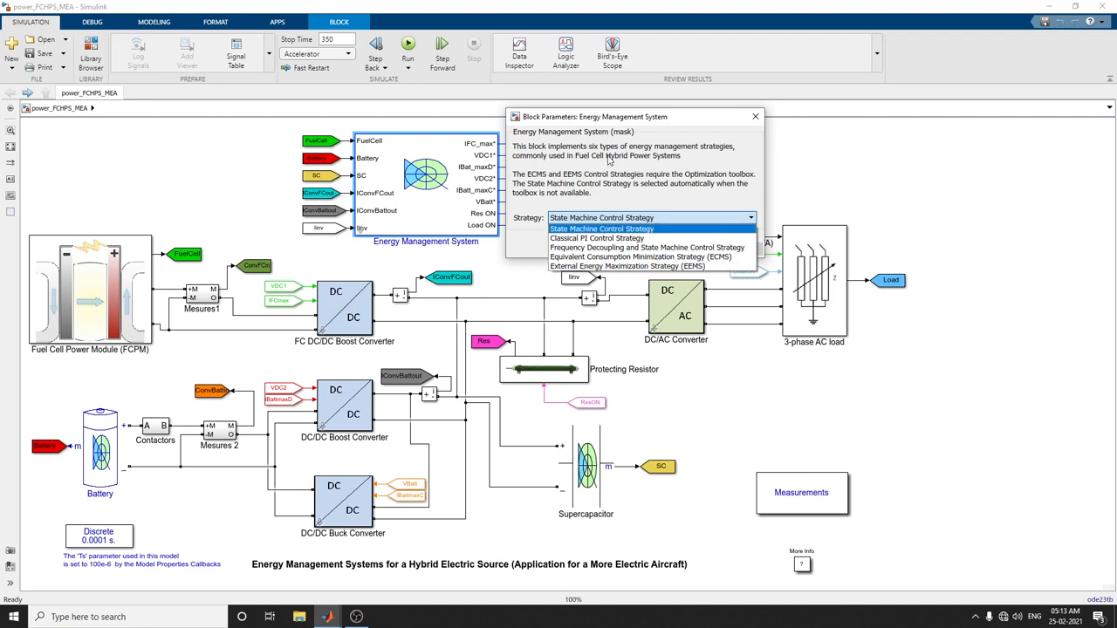
mouse_move(618, 194)
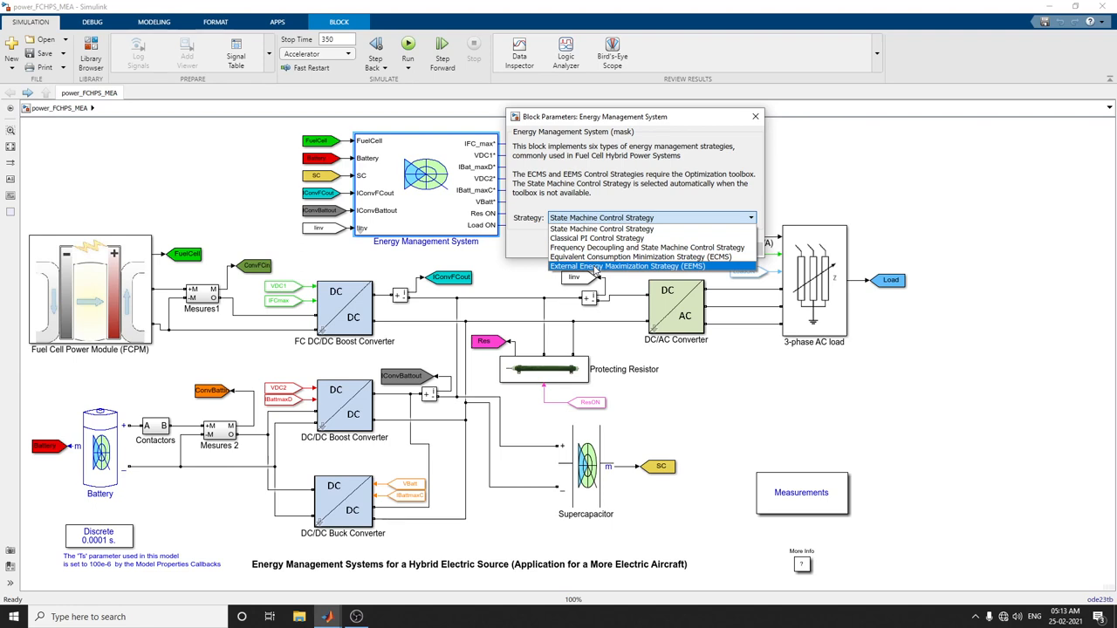
mouse_move(649, 247)
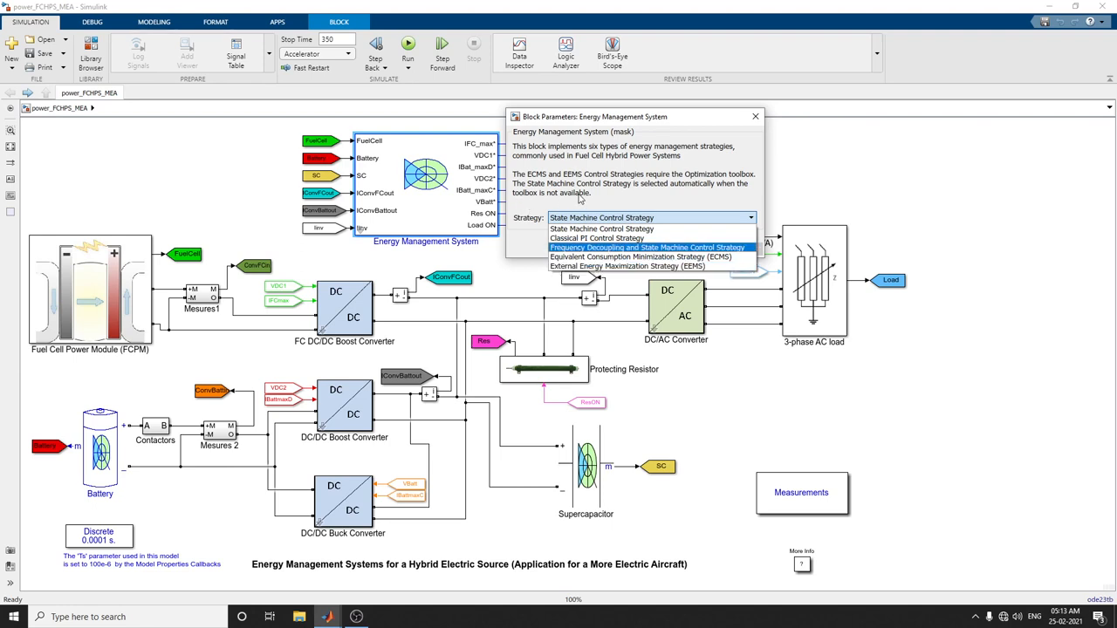
mouse_move(668, 191)
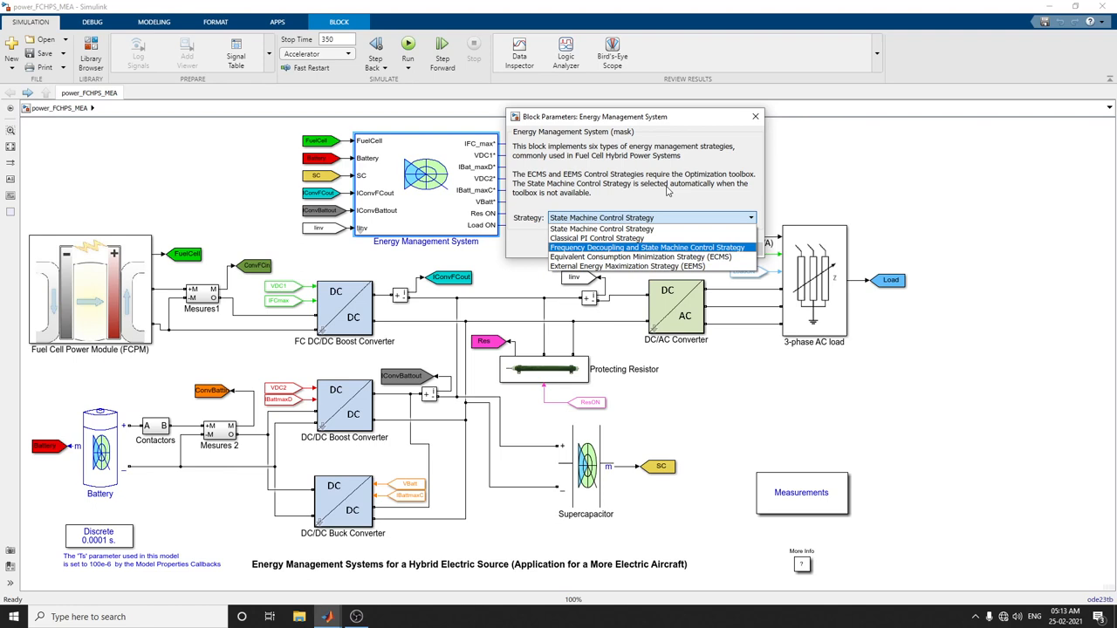
mouse_move(712, 184)
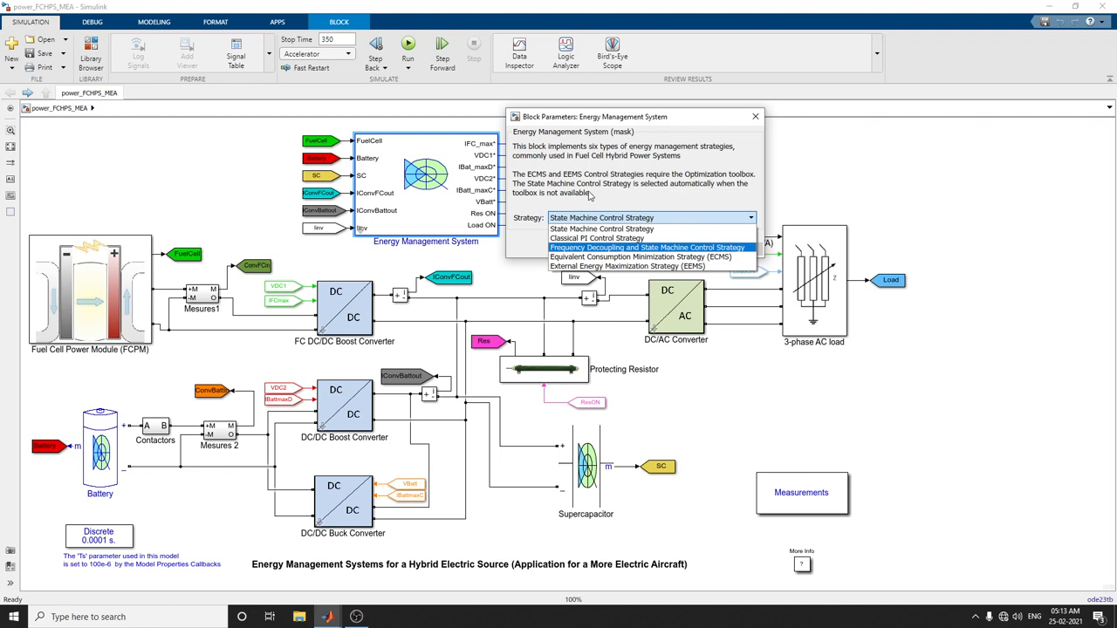
left_click(601, 218)
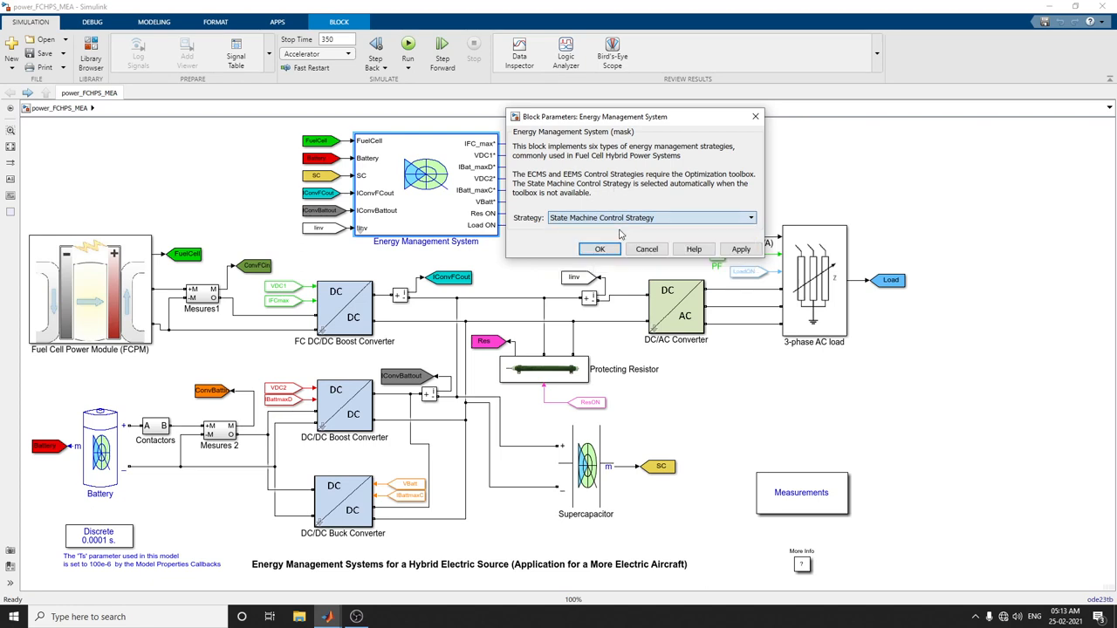
left_click(600, 249)
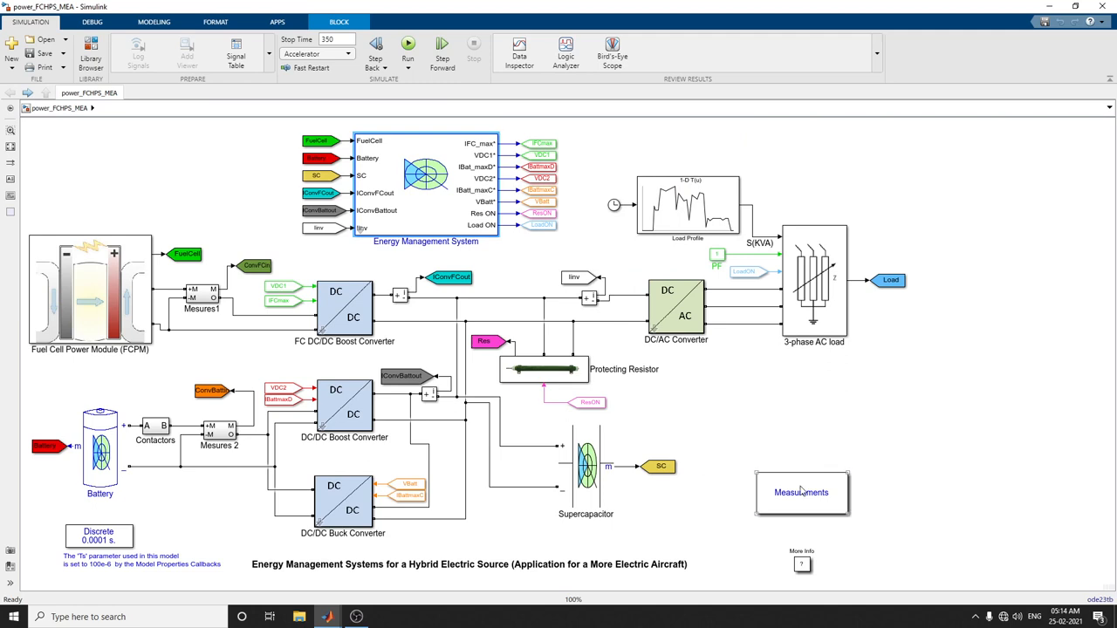
Open the Measurements subsystem, run the model, and dismiss the build error report
double_click(802, 492)
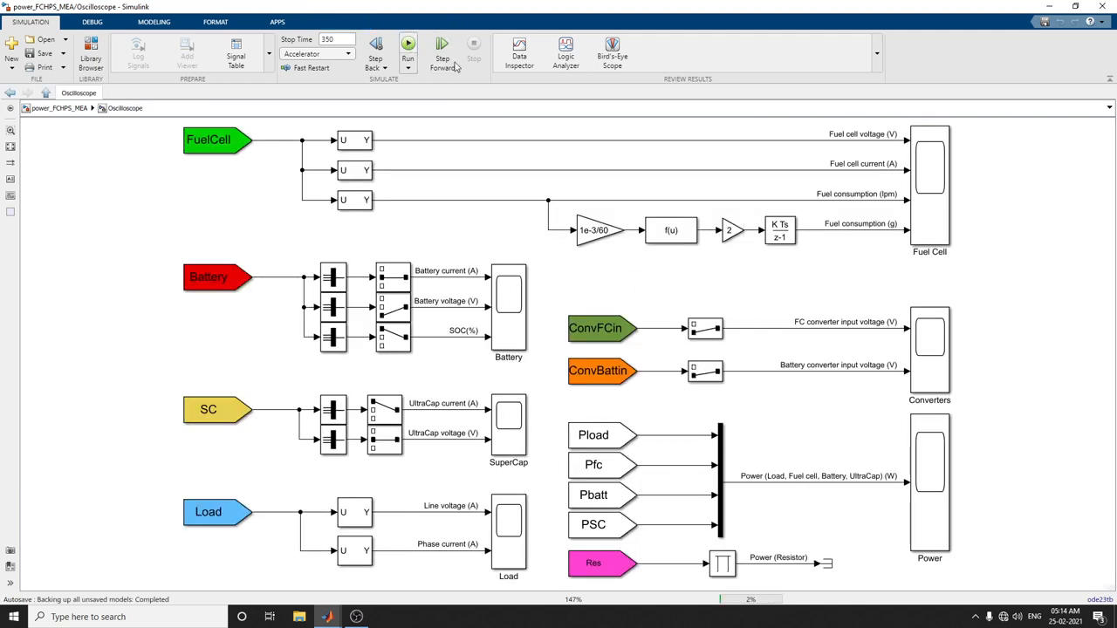
left_click(407, 46)
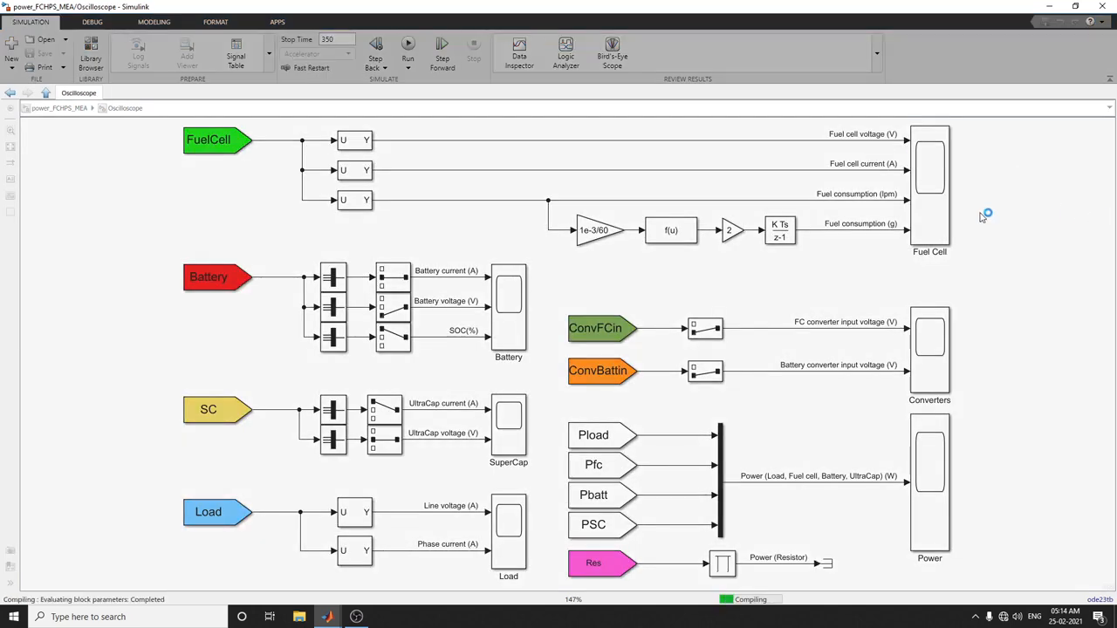
left_click(408, 48)
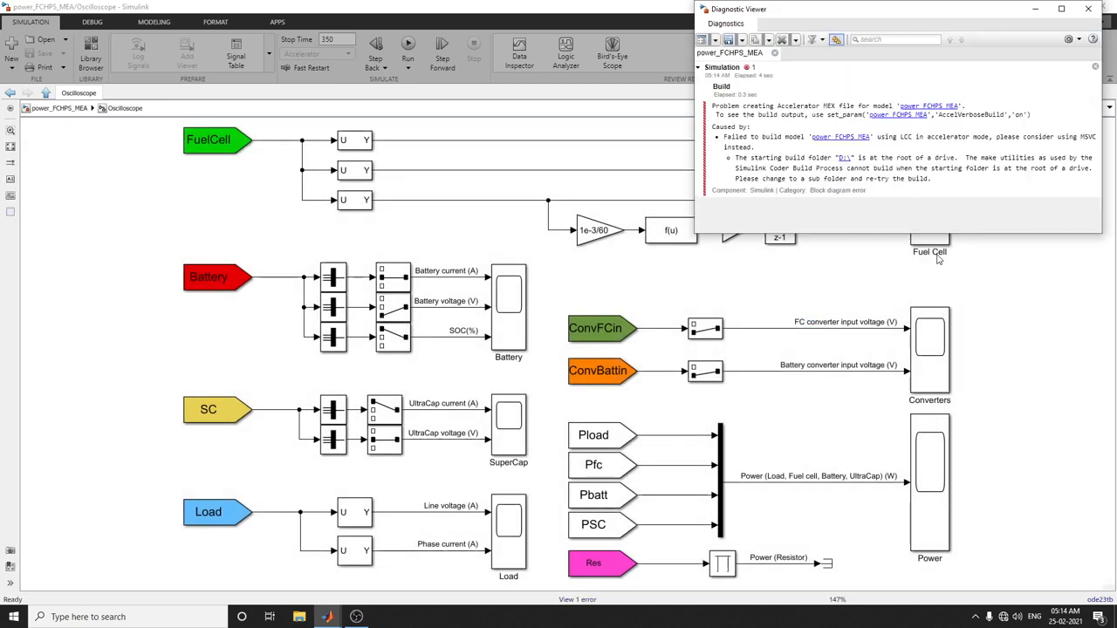
left_click(1087, 9)
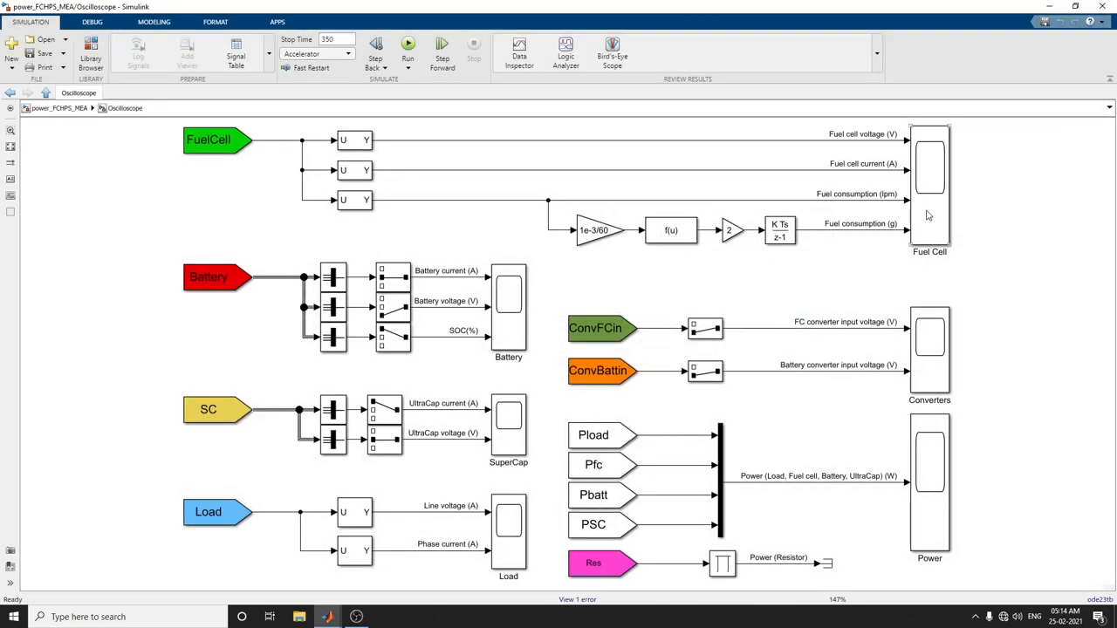
Open and maximize the Fuel Cell scope, then try running the simulation from it
double_click(930, 183)
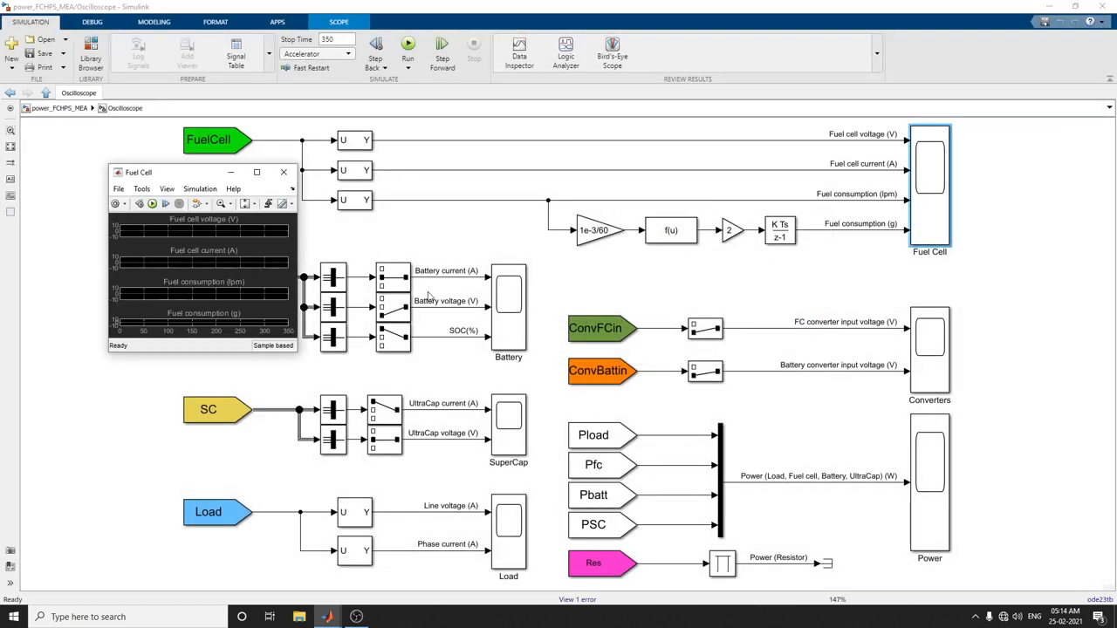
left_click(257, 172)
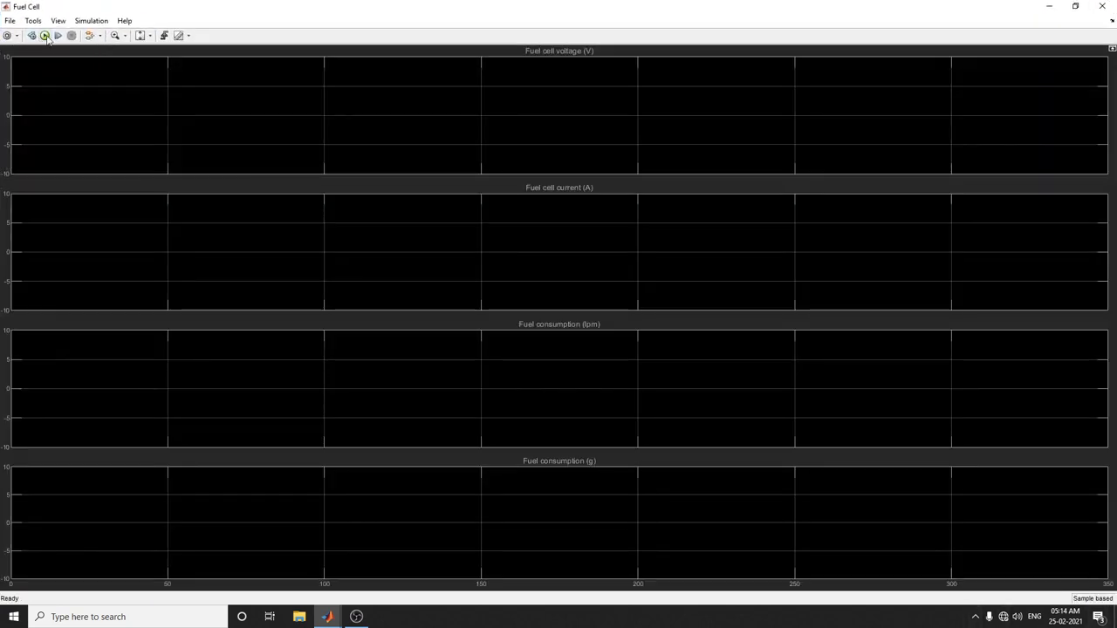
left_click(45, 35)
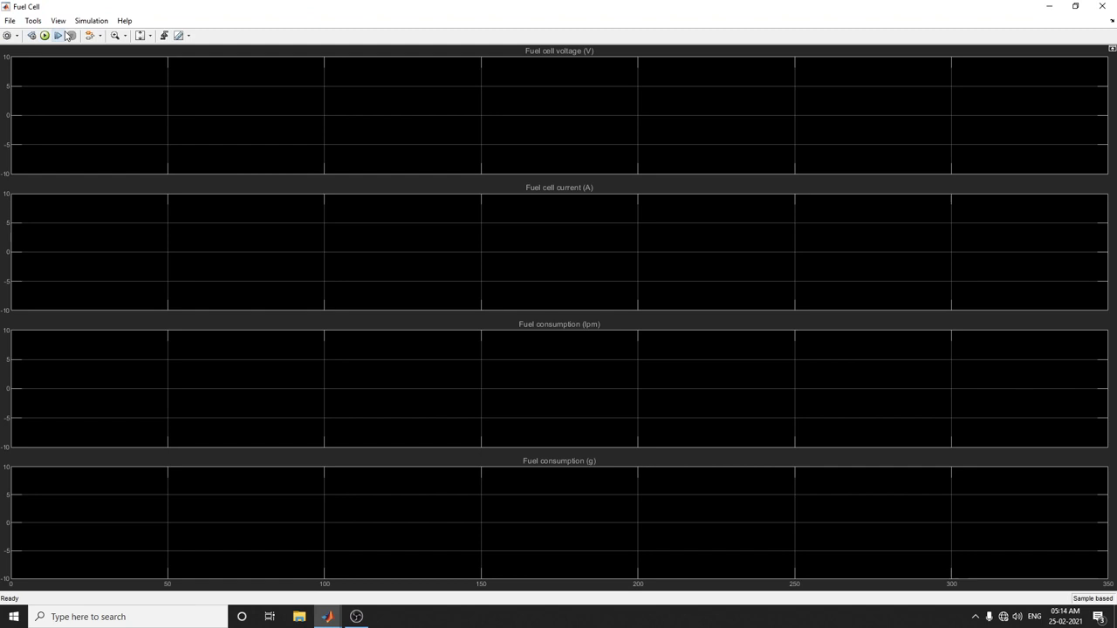
left_click(45, 35)
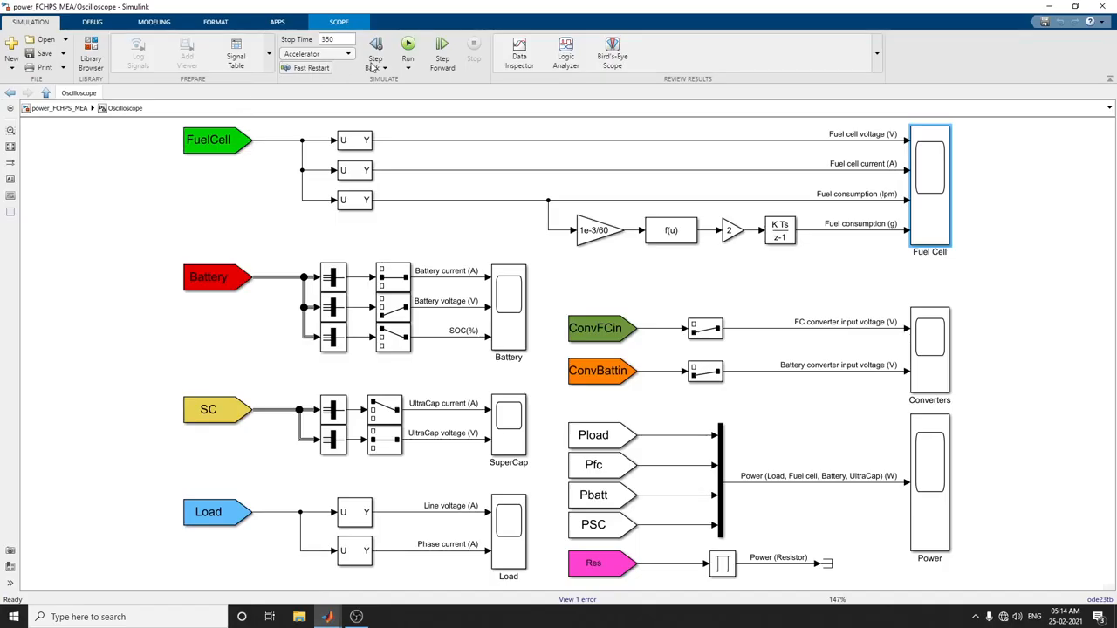
Scroll the fuel-cell hybrid example documentation down to the Demonstration timeline and Notes
left_click(408, 46)
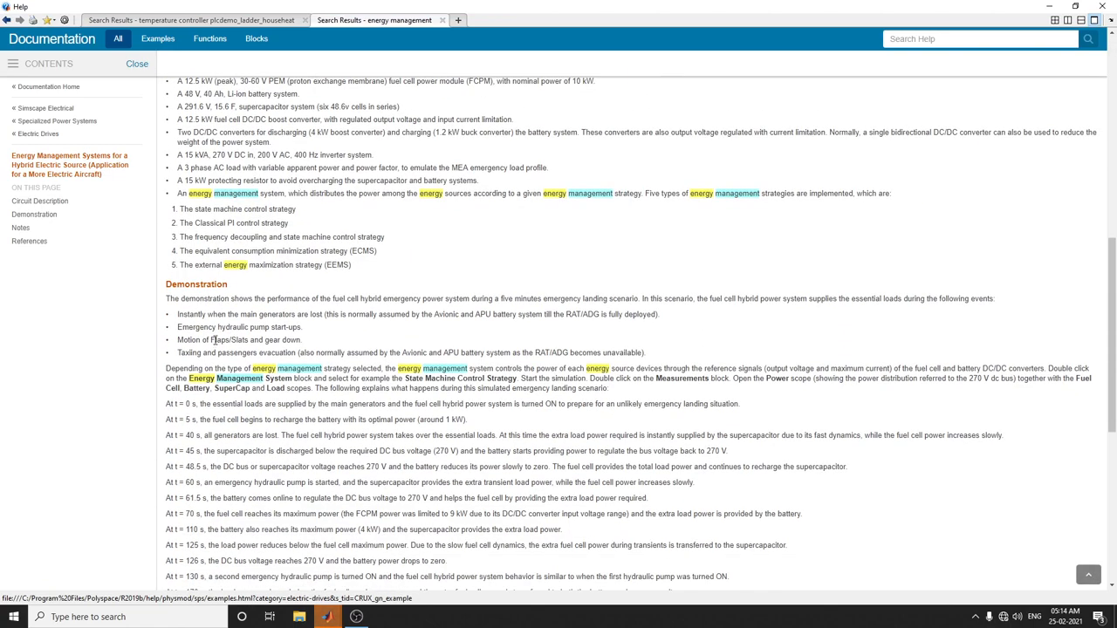
scroll("down", 3)
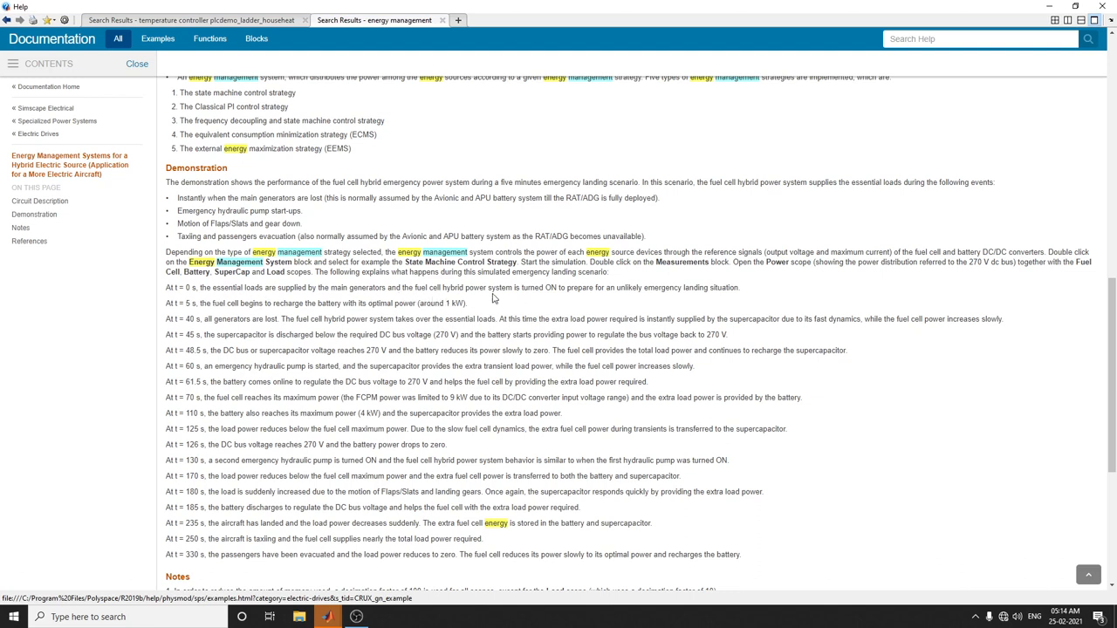
mouse_move(642, 299)
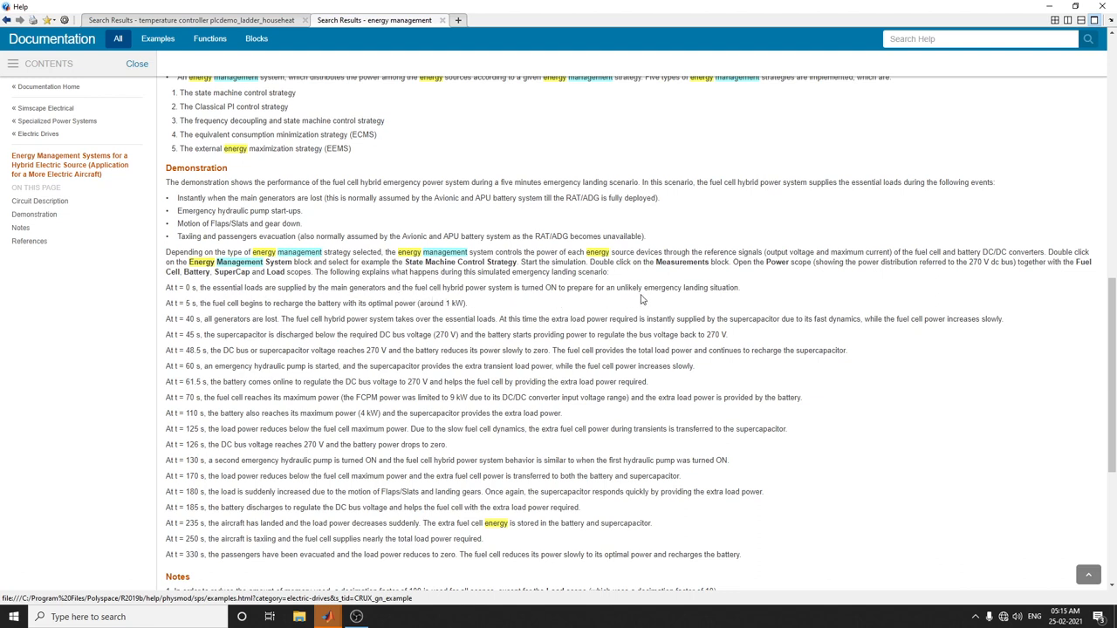
mouse_move(726, 292)
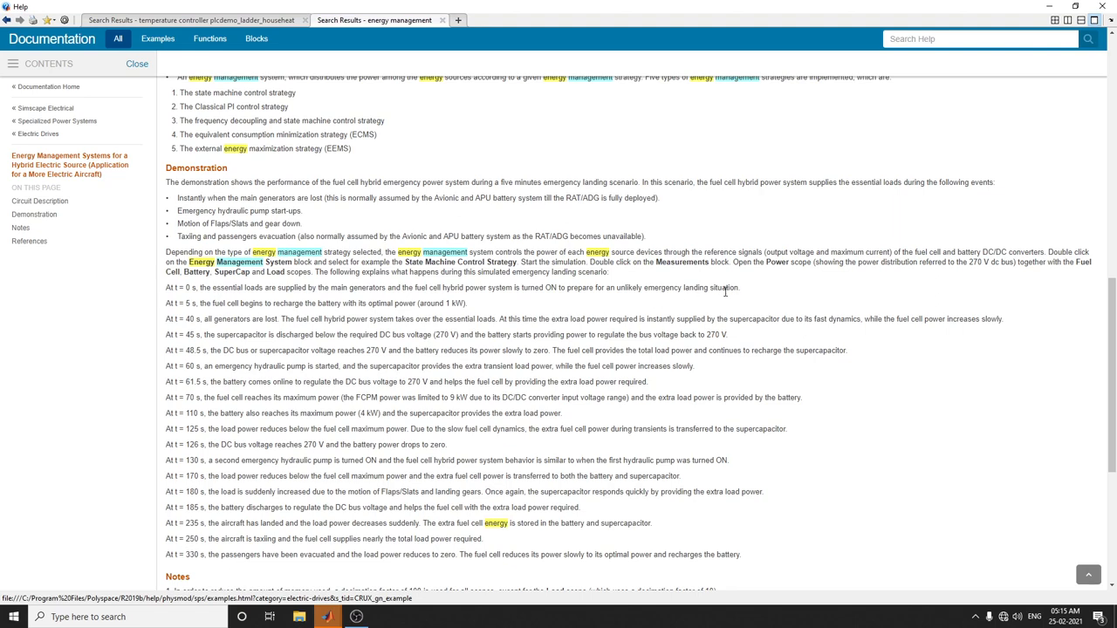
scroll("down", 3)
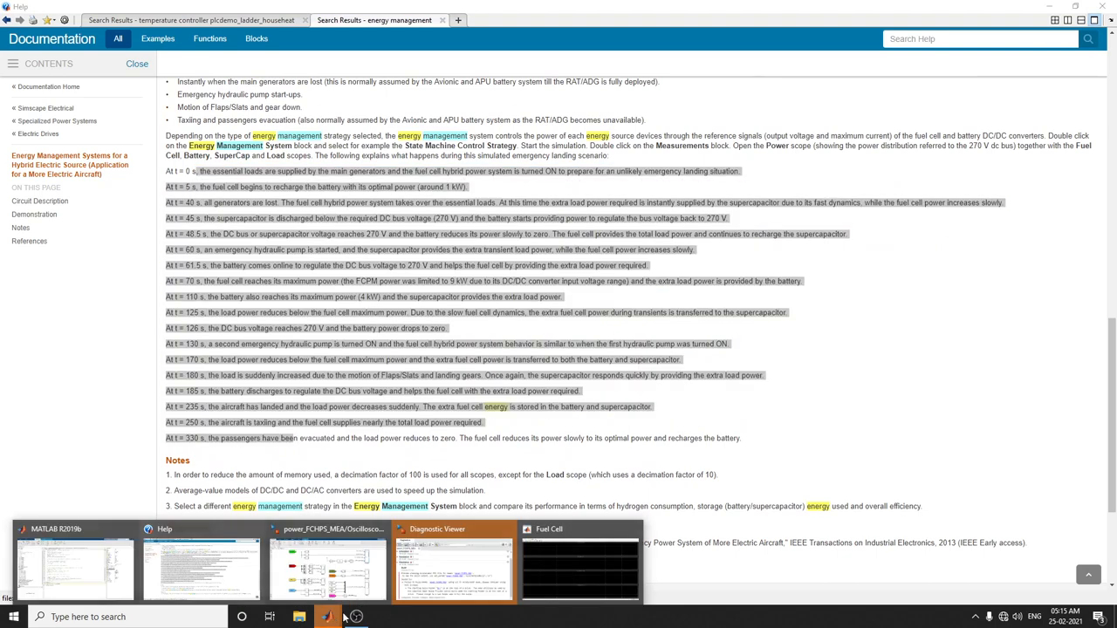
Retry the run from the Fuel Cell scope, then return to the MATLAB desktop prompt
left_click(580, 567)
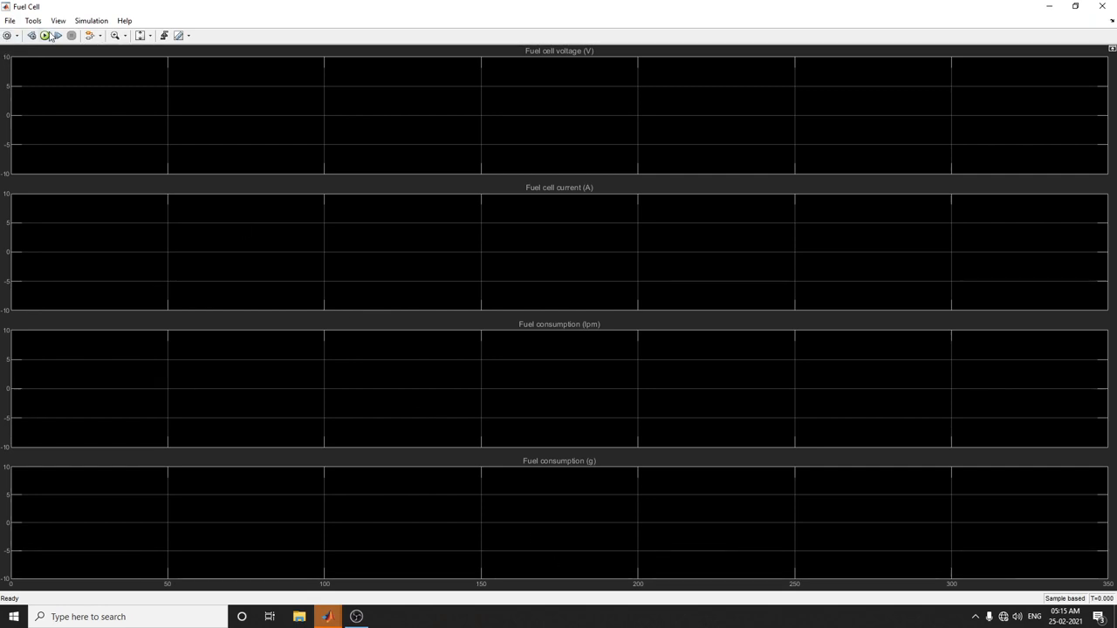
left_click(45, 35)
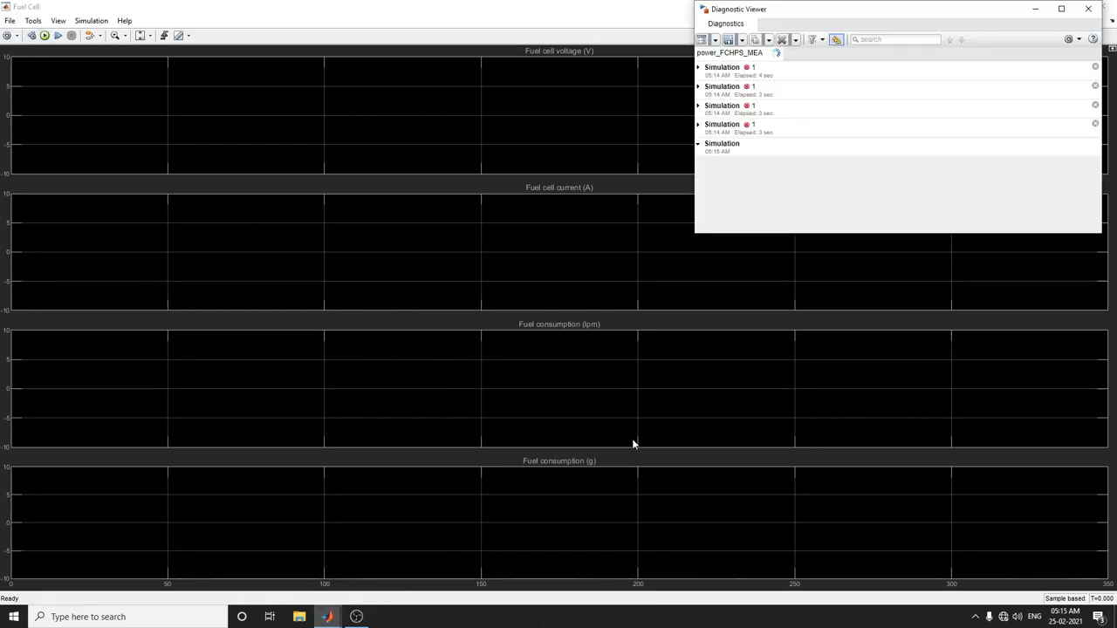
left_click(698, 100)
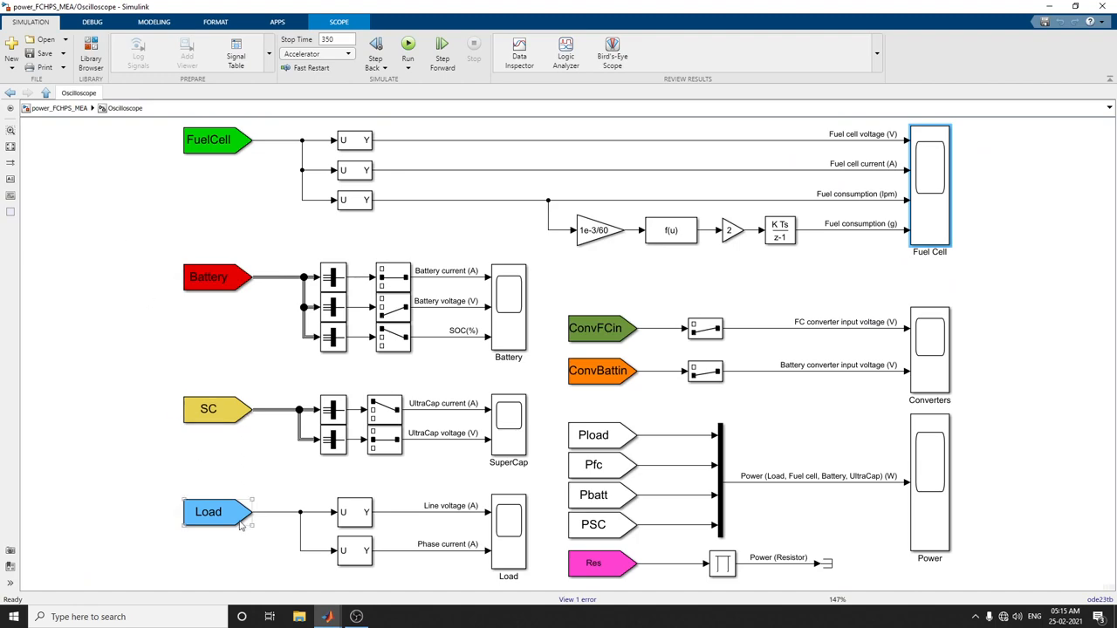
left_click(299, 617)
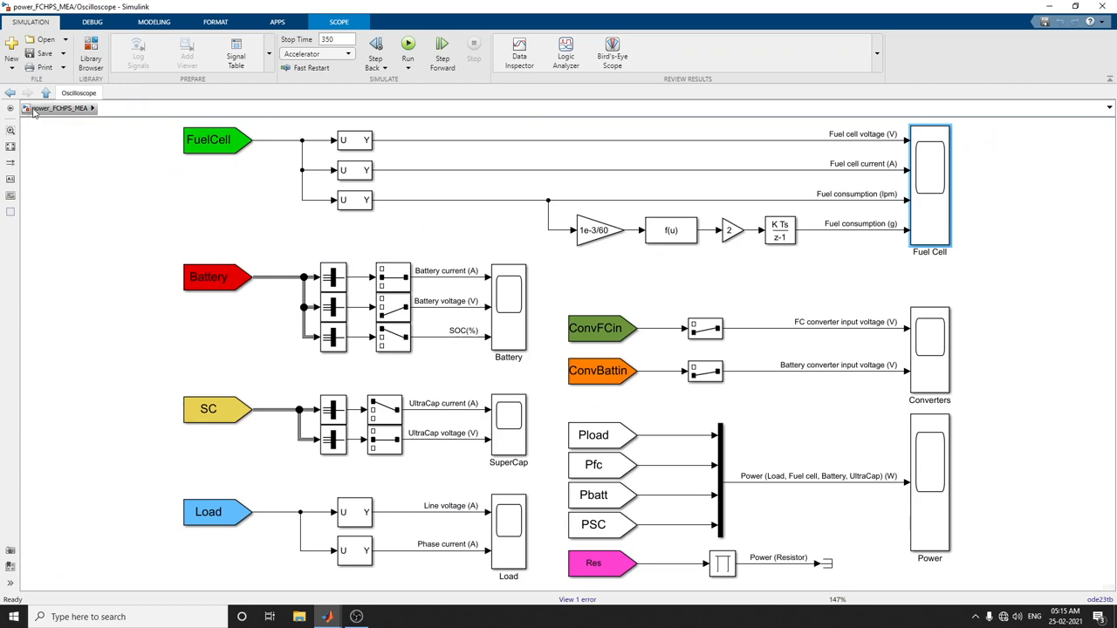
left_click(46, 93)
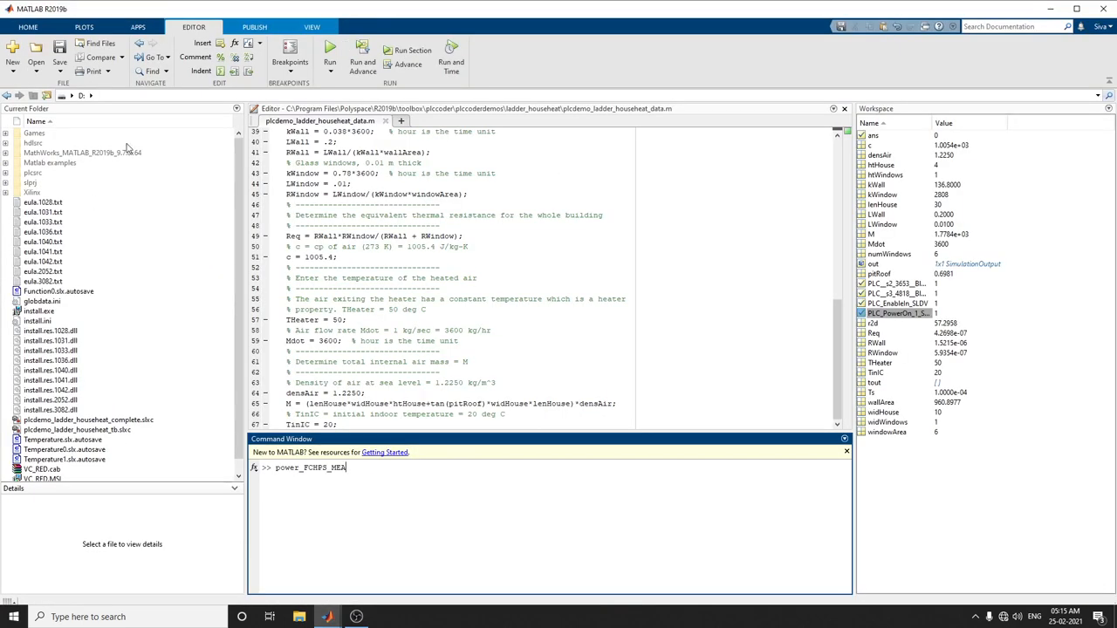
Open the model, start a simulation, and open the Measurements subsystem
left_click(89, 96)
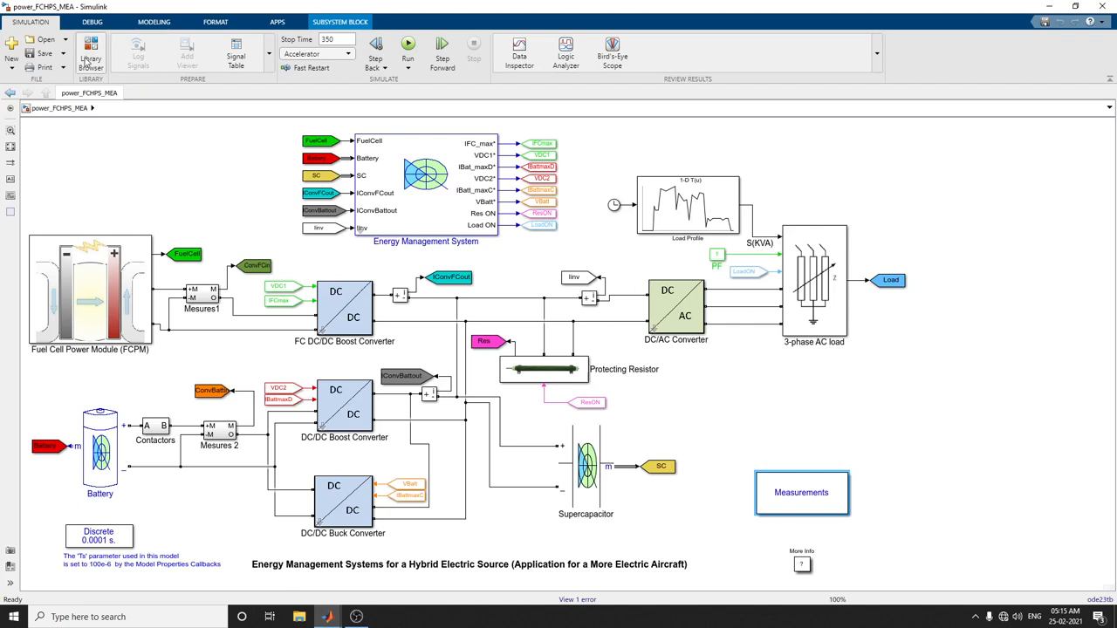
left_click(408, 45)
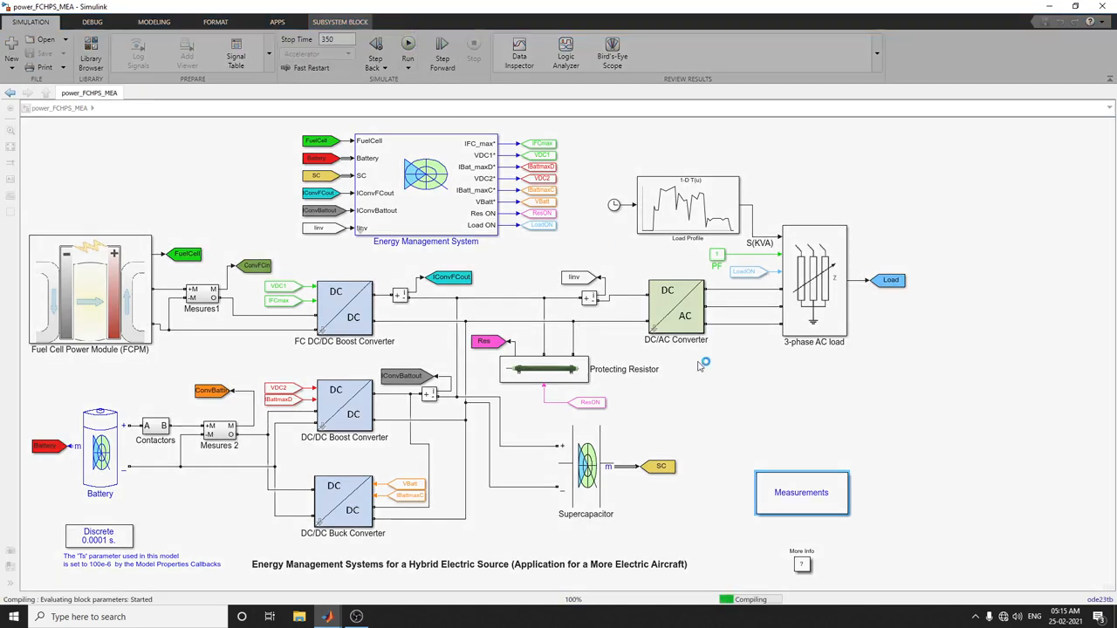
mouse_move(808, 485)
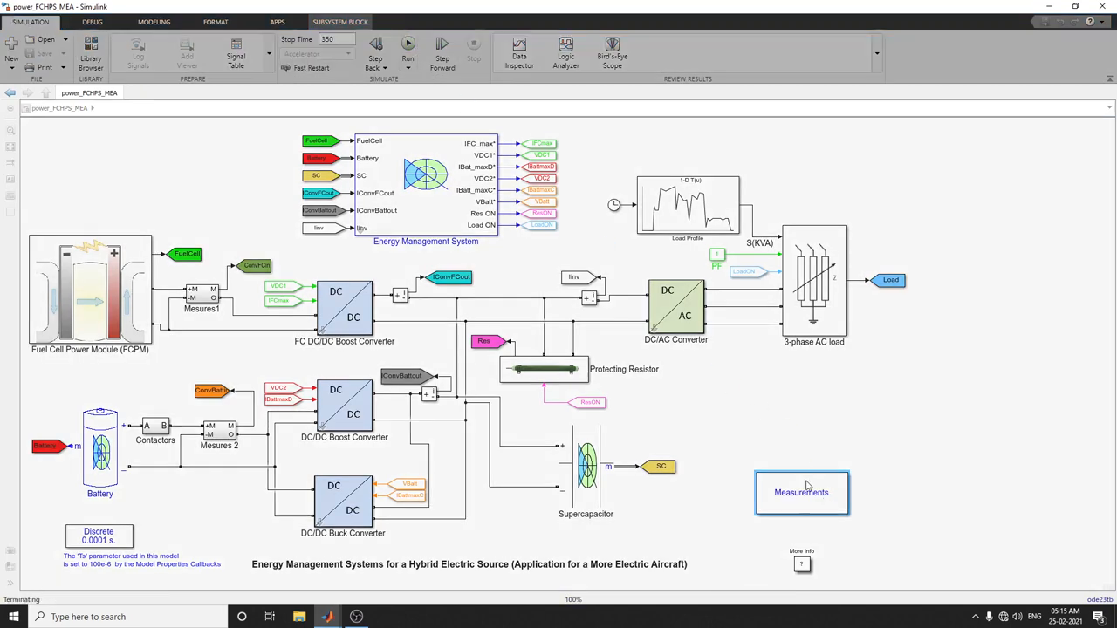
left_click(801, 492)
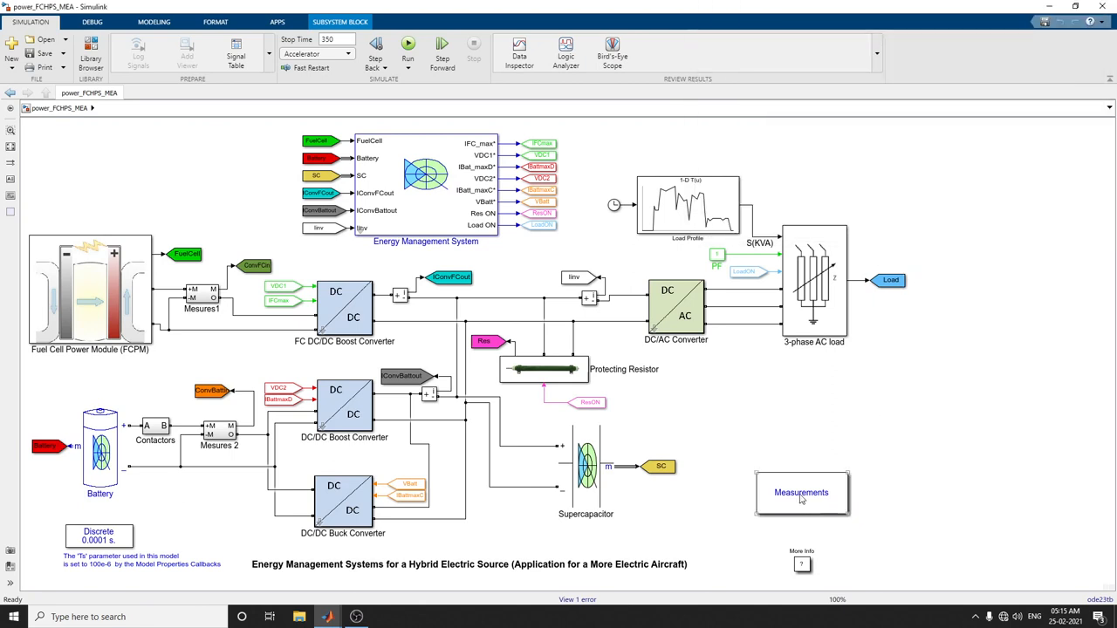
double_click(800, 492)
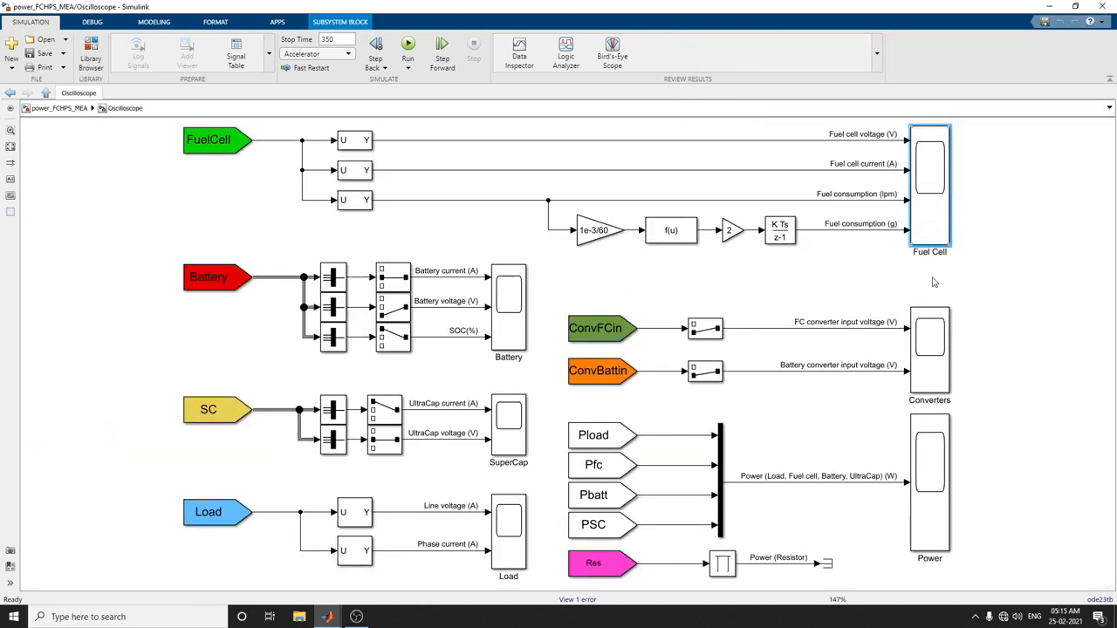
Open the Converters and Battery scopes, maximize the Battery scope, and rerun from the diagram
double_click(929, 351)
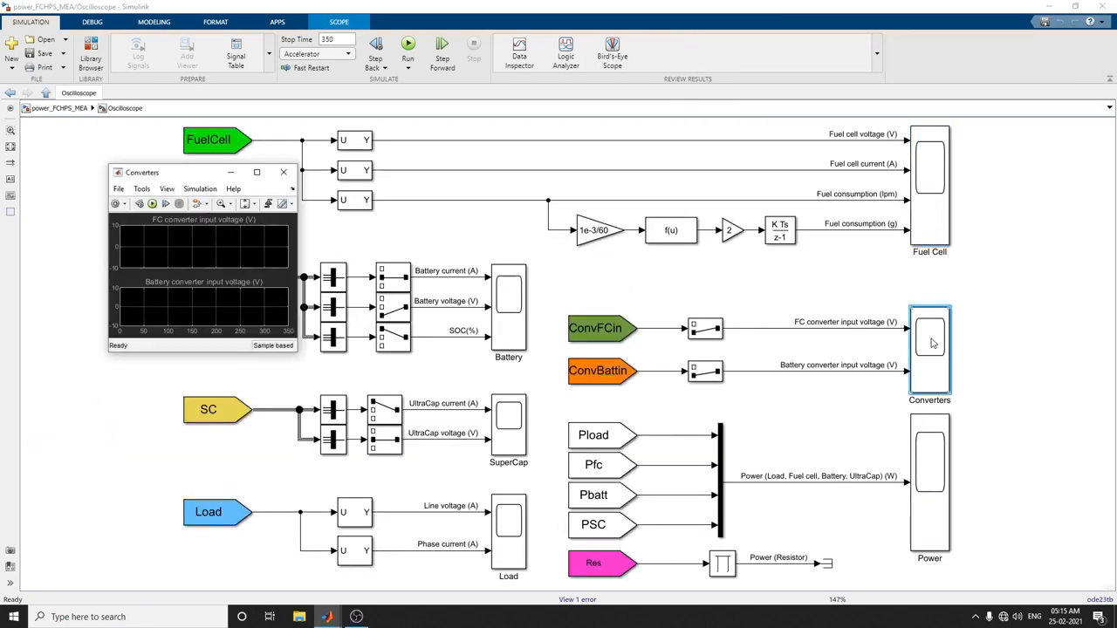
left_click(256, 172)
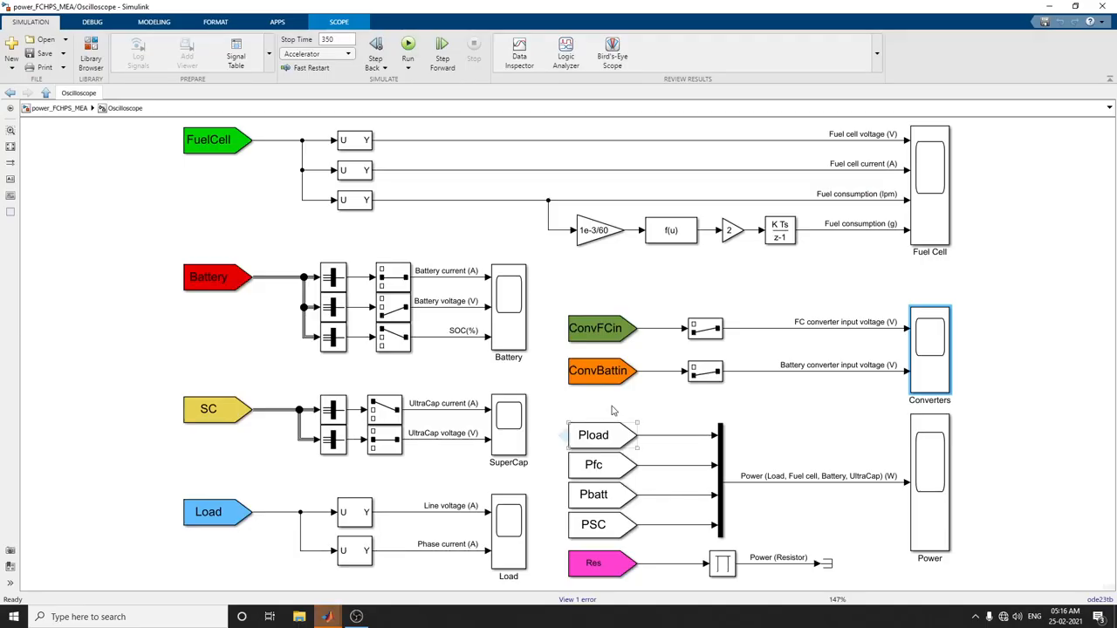
double_click(508, 305)
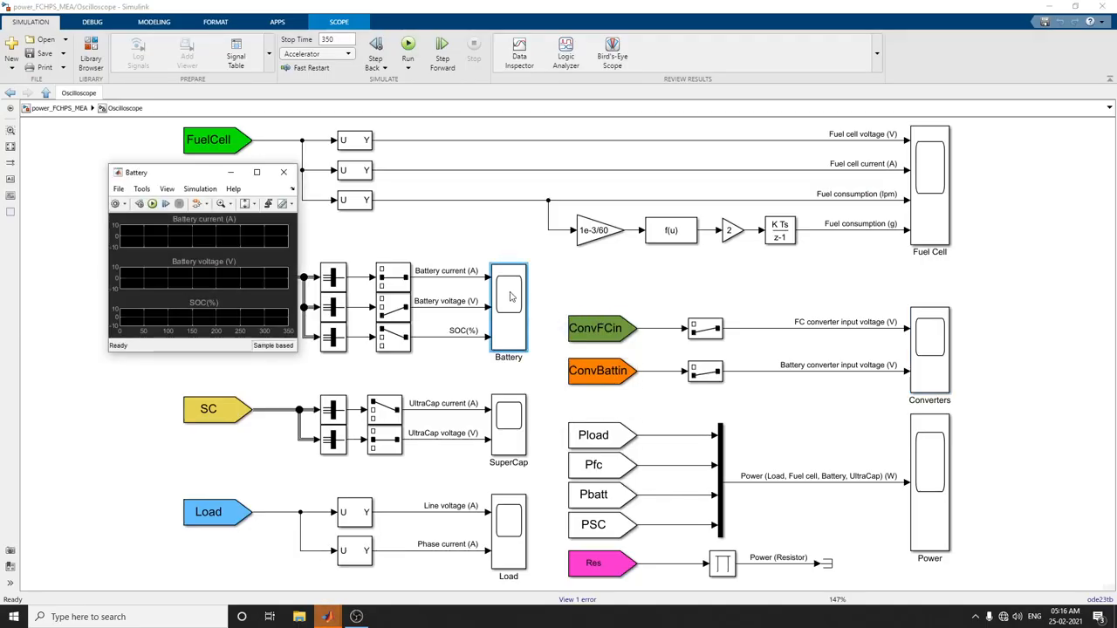
left_click(257, 172)
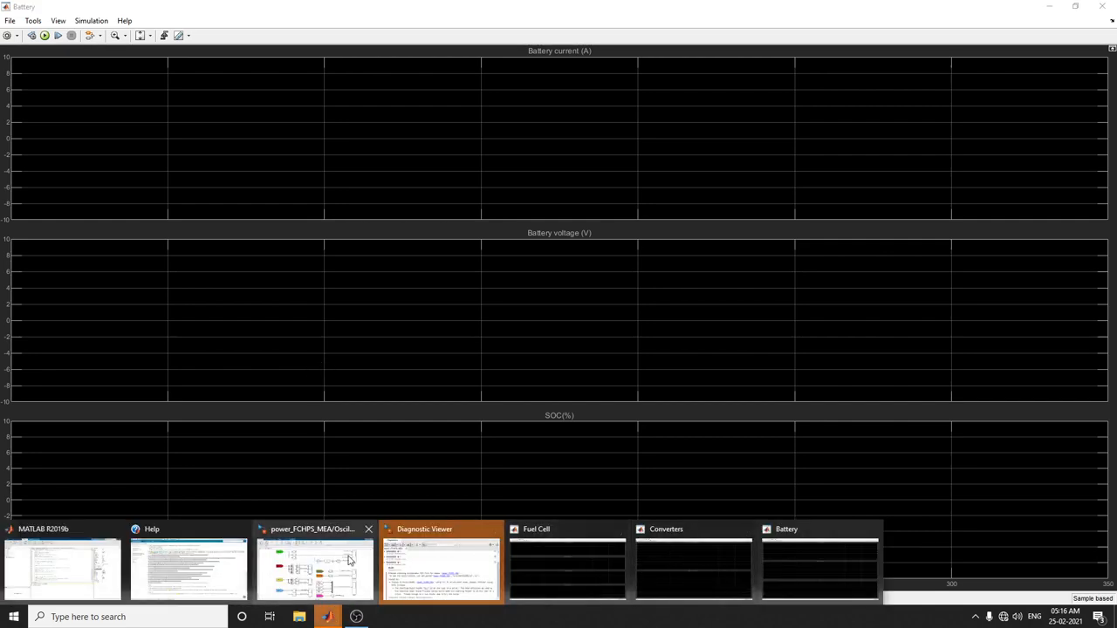
left_click(313, 563)
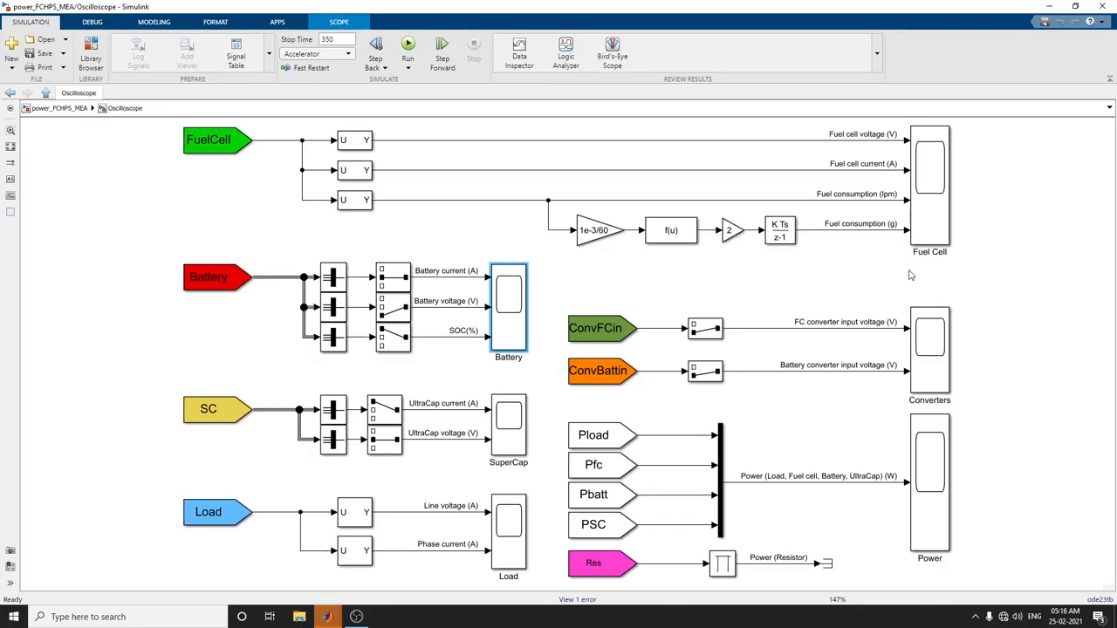
left_click(408, 48)
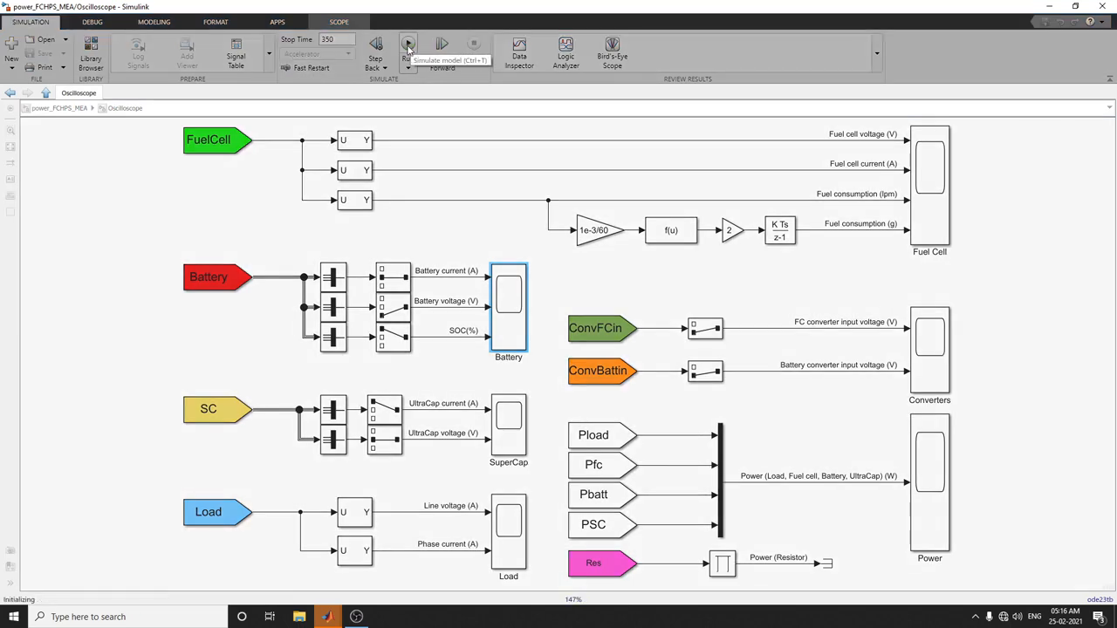
Run the model in Accelerator mode and see the drive-root build error in Diagnostic Viewer
left_click(408, 44)
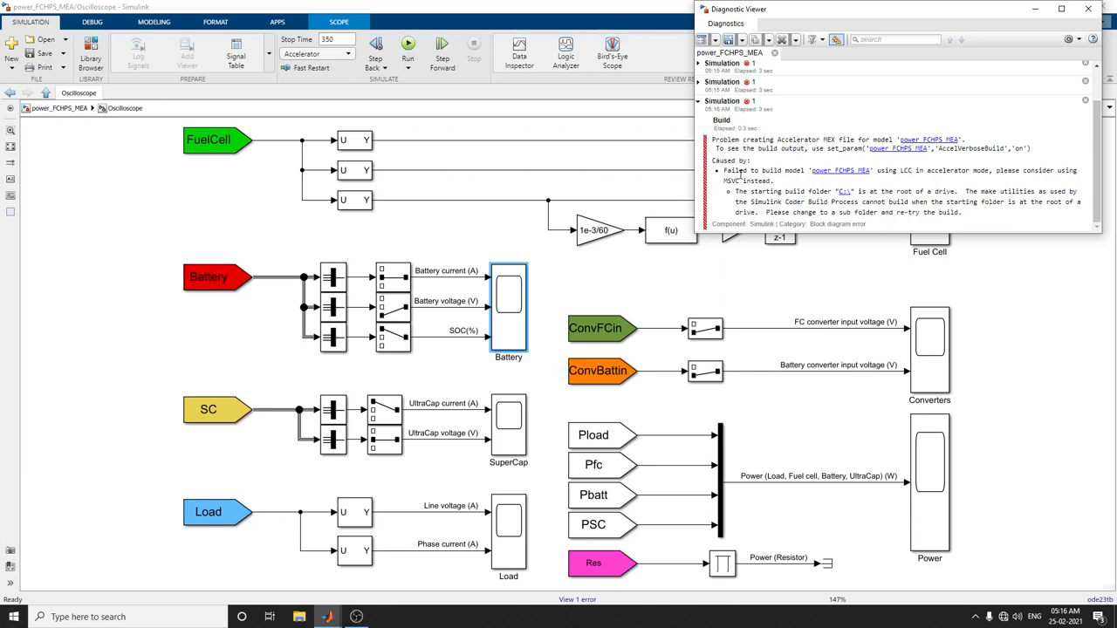
mouse_move(827, 181)
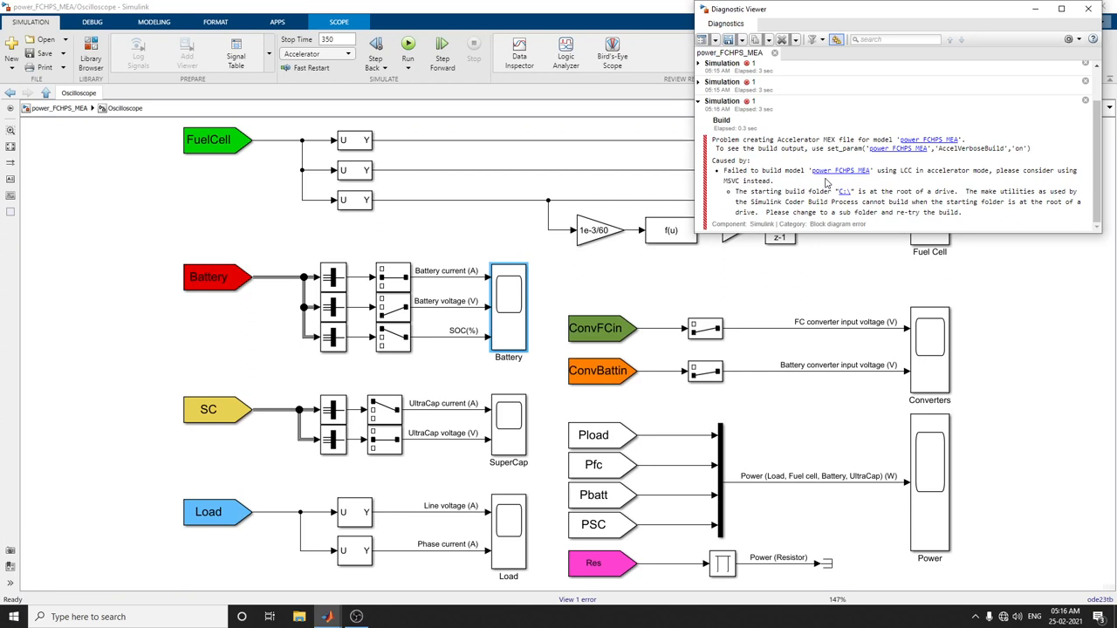
mouse_move(863, 172)
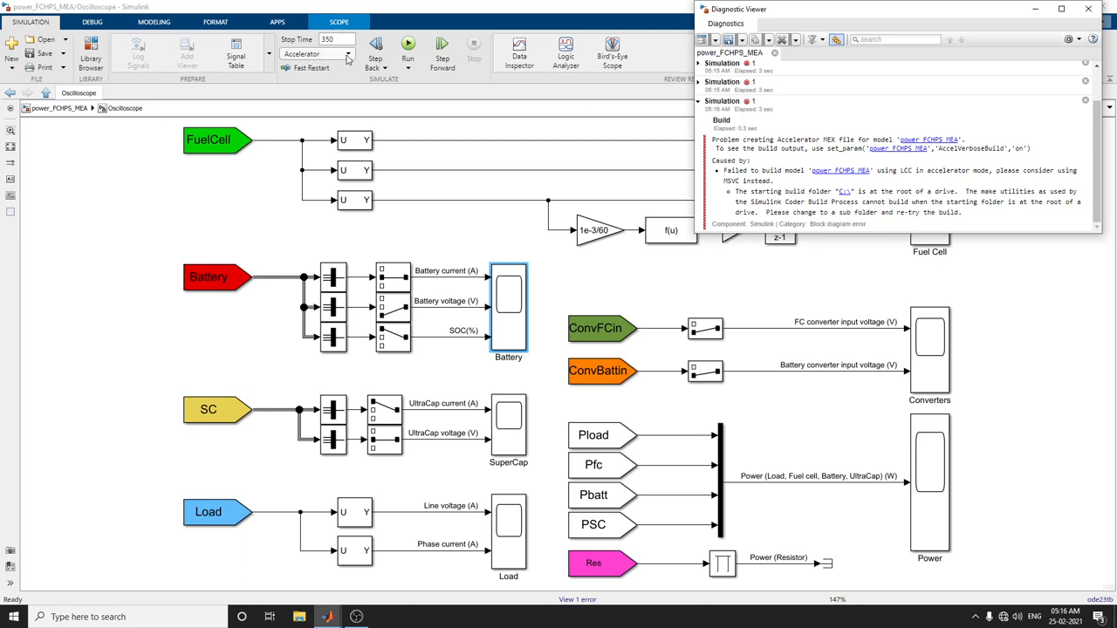
Switch the simulation mode to Normal and run the model
left_click(347, 54)
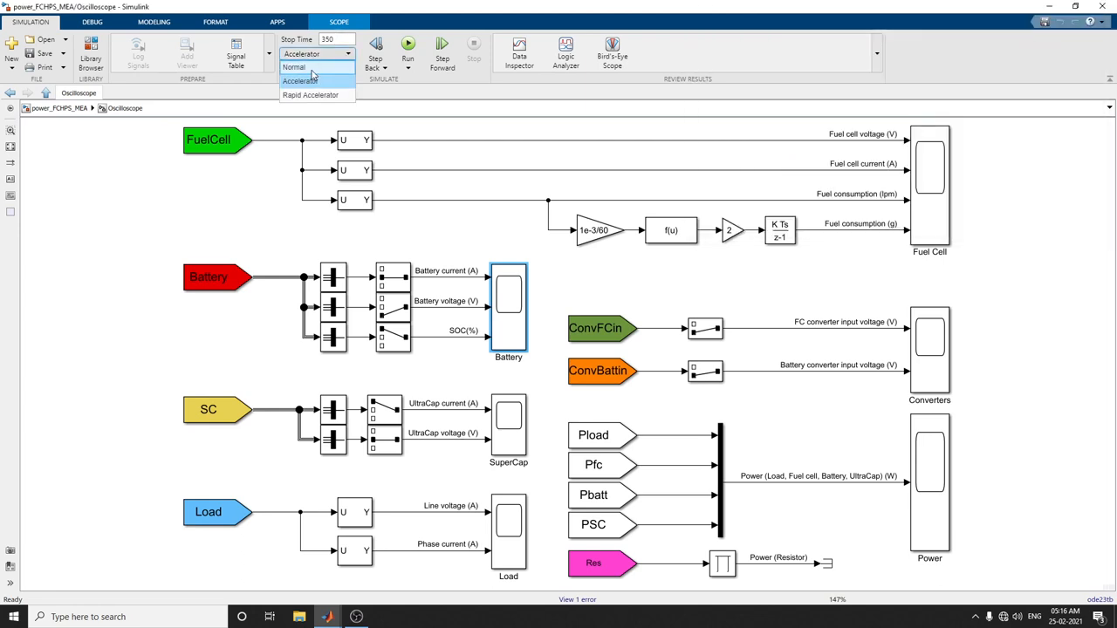
left_click(294, 67)
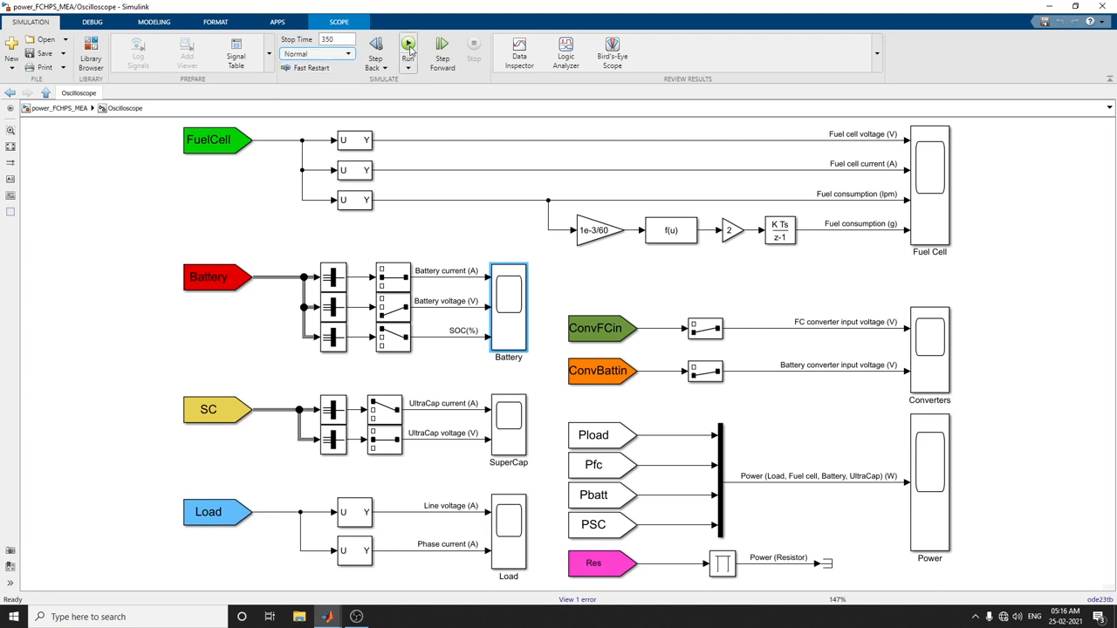
left_click(407, 45)
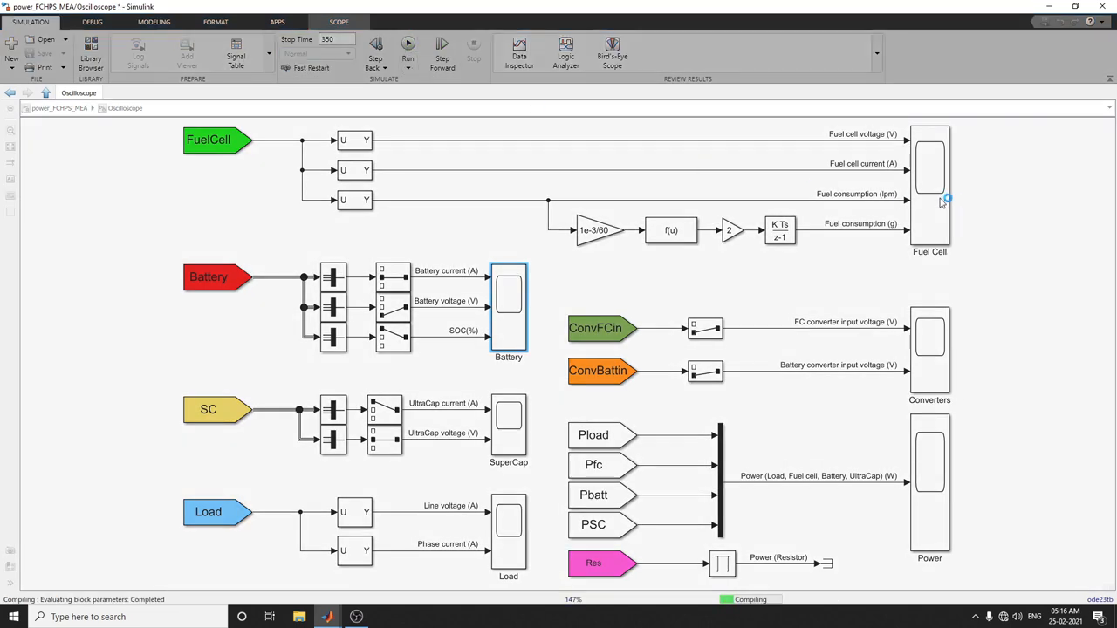
Open the Fuel Cell and Power scope windows and enlarge the Power scope
left_click(407, 45)
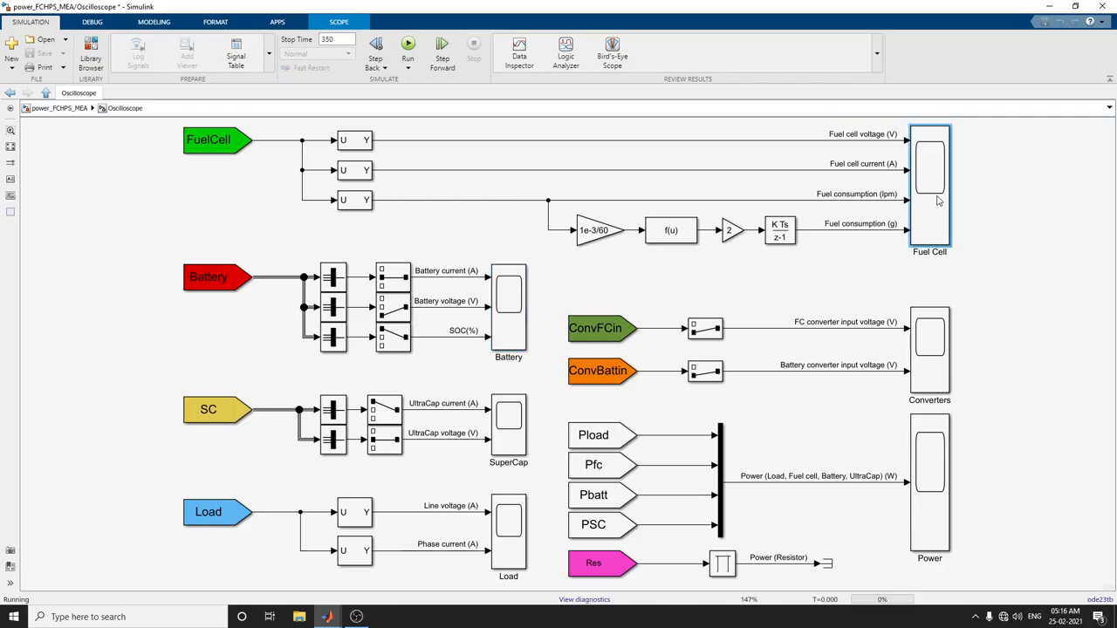
double_click(930, 183)
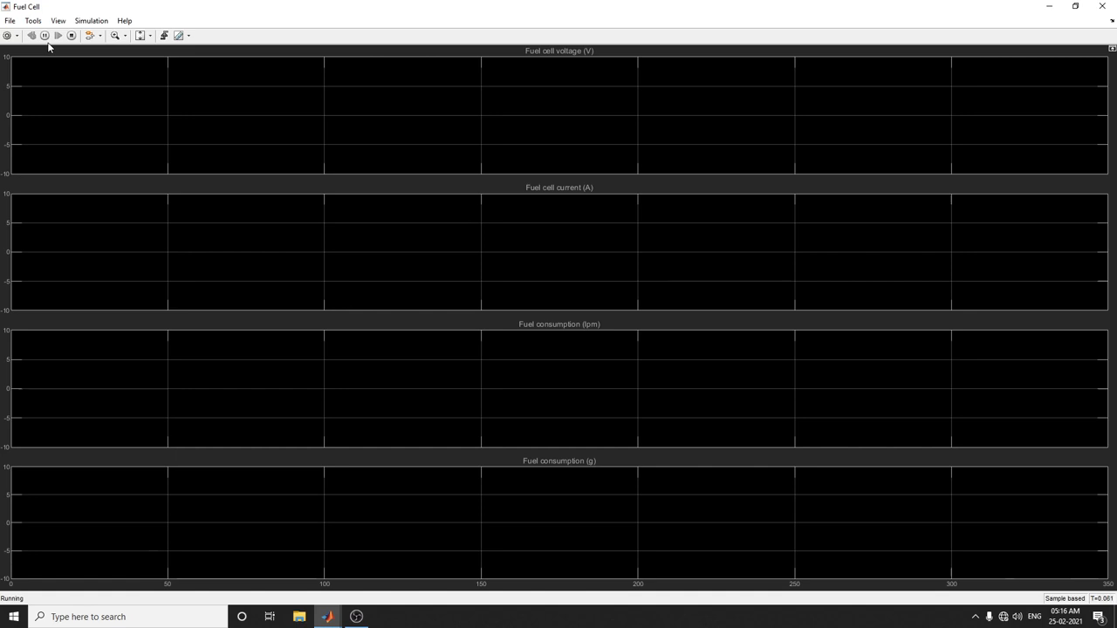
mouse_move(327, 617)
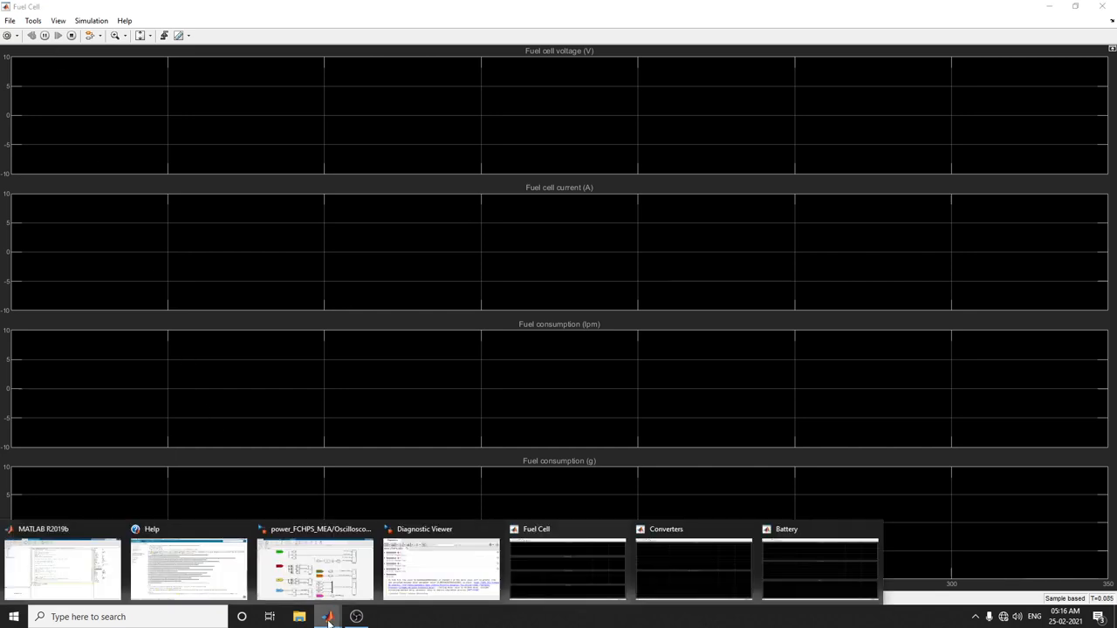
left_click(315, 568)
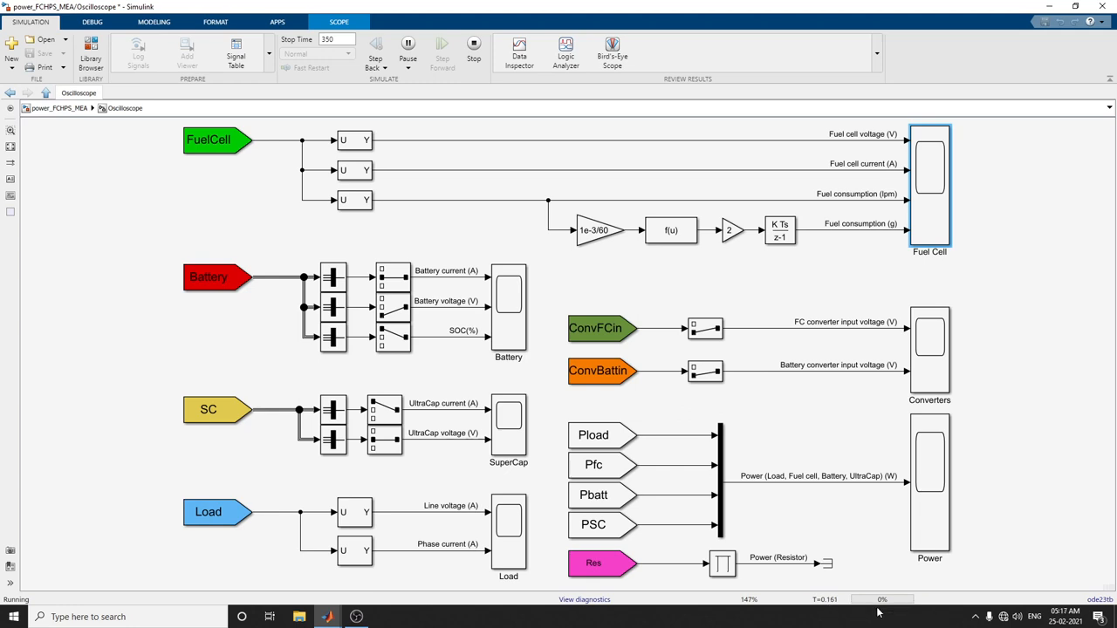
left_click(930, 480)
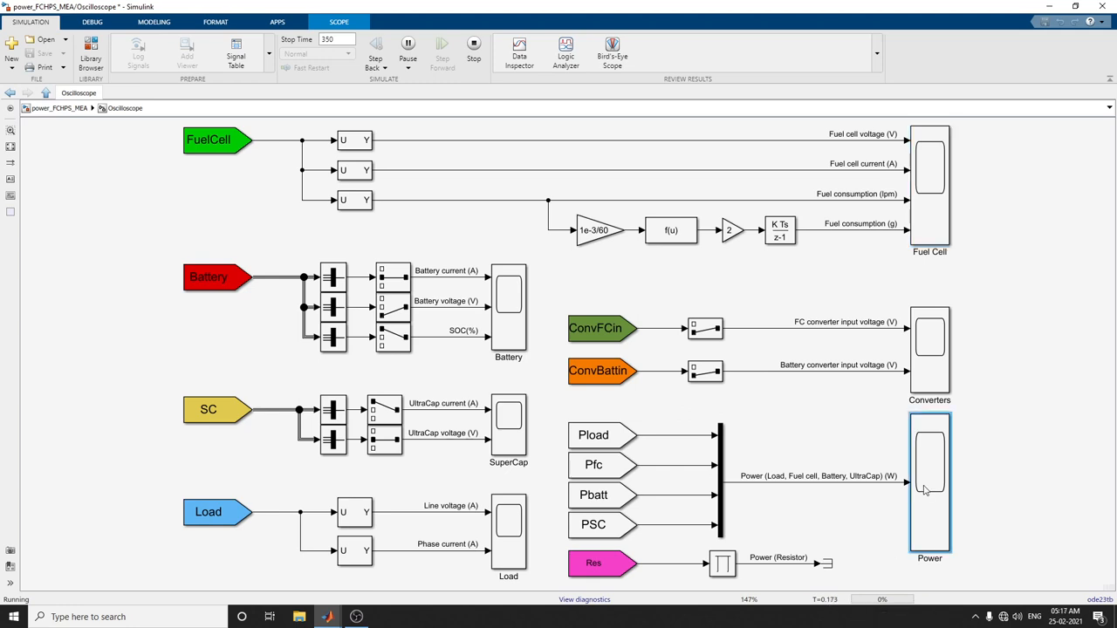
double_click(929, 483)
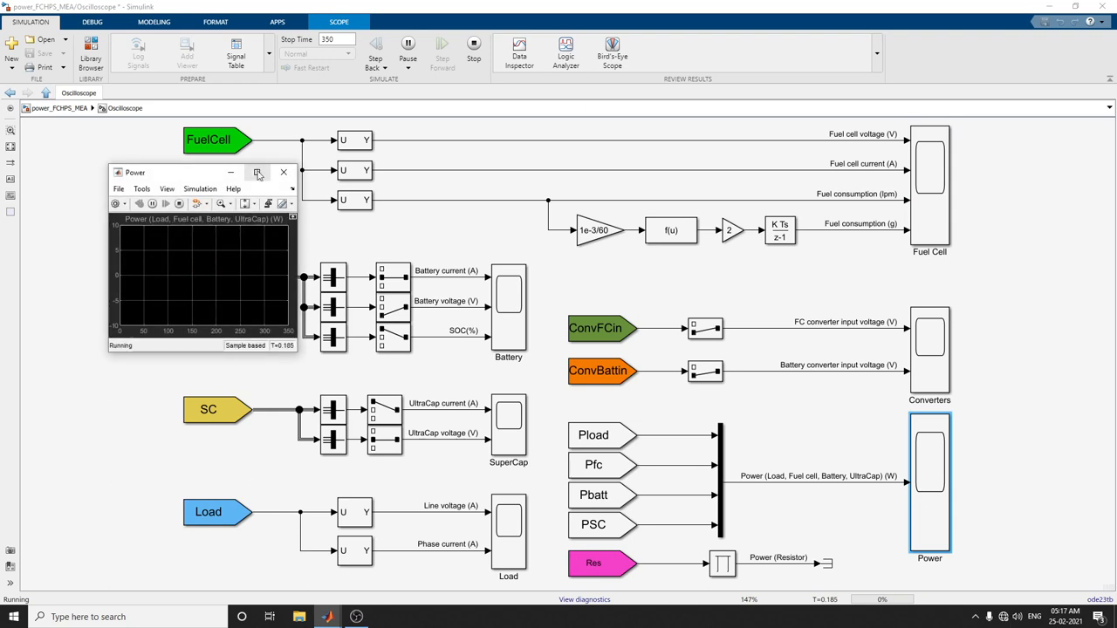
left_click(258, 172)
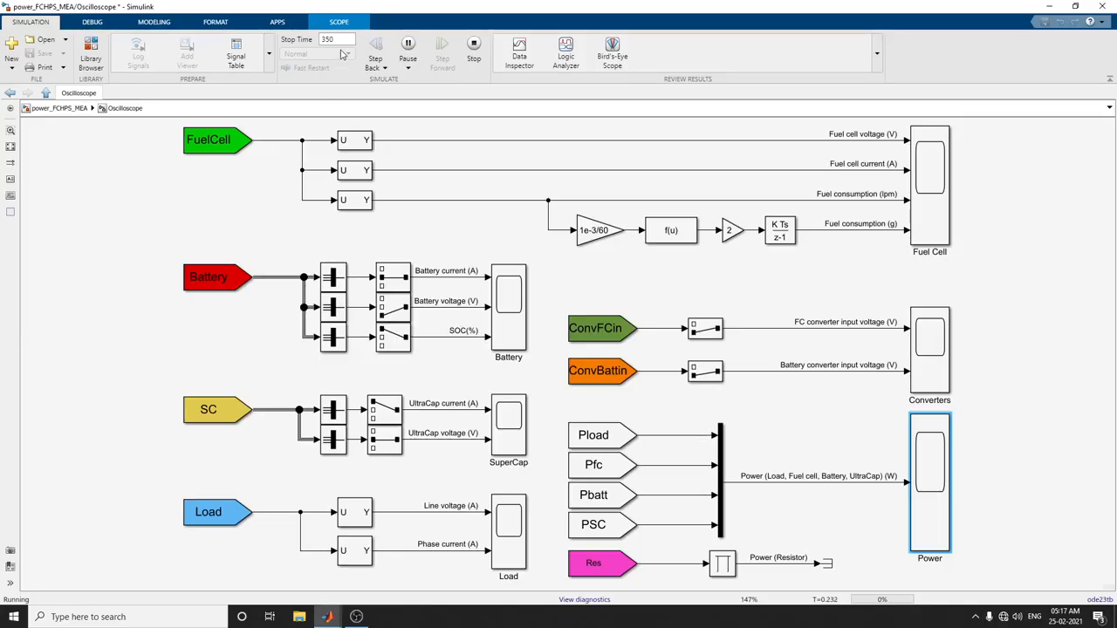
Run the model in Rapid Accelerator mode and fit the Fuel Cell scope's voltage, current and consumption plots
left_click(473, 48)
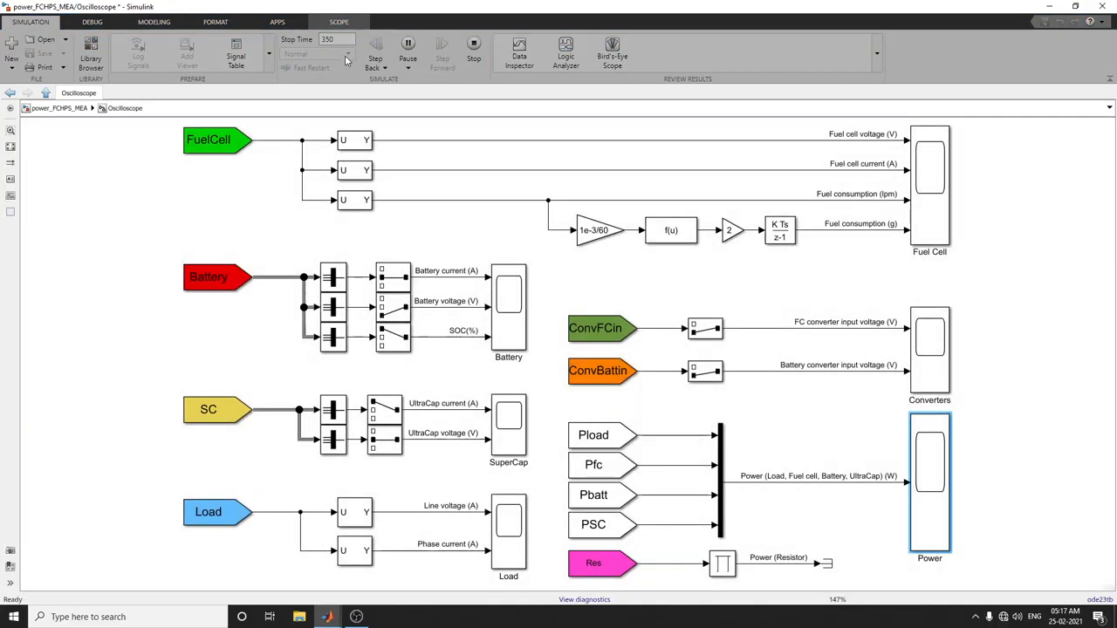
left_click(347, 53)
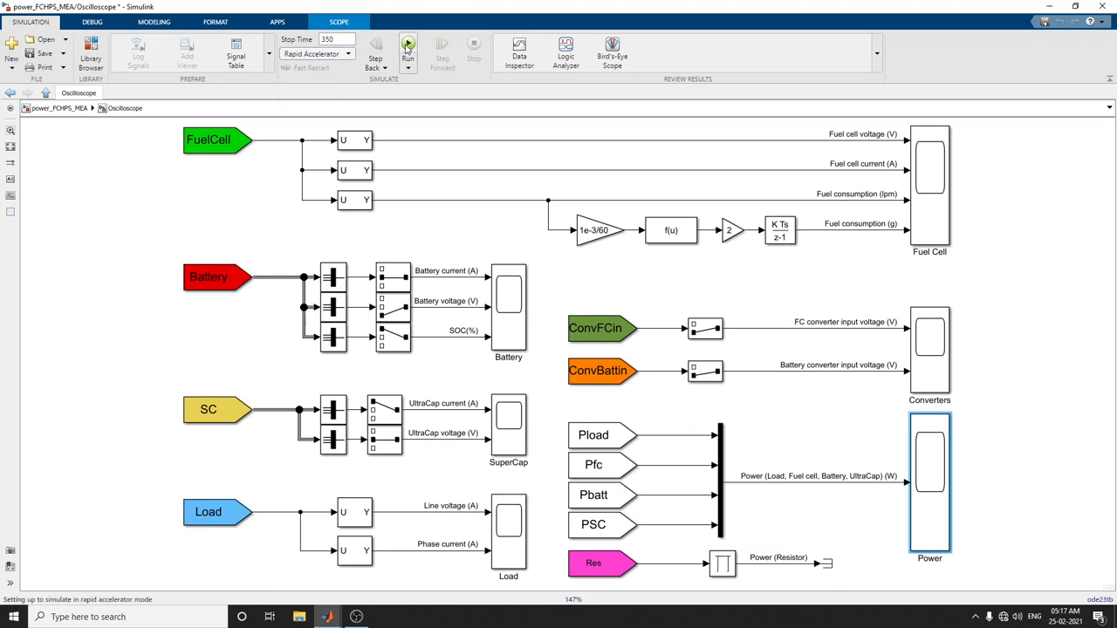
left_click(408, 48)
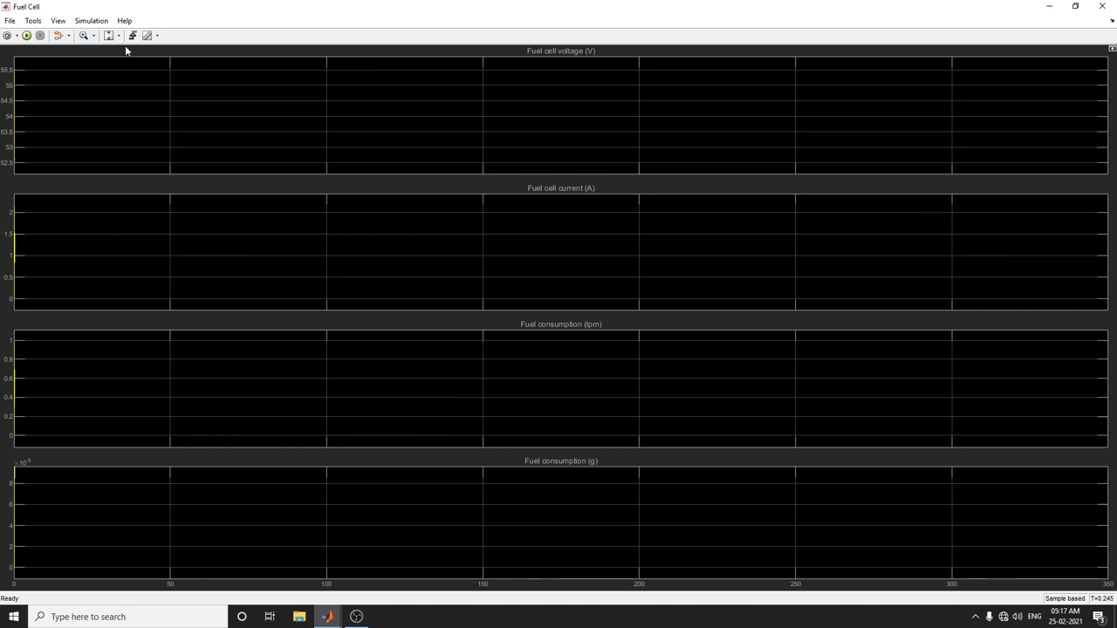
left_click(26, 35)
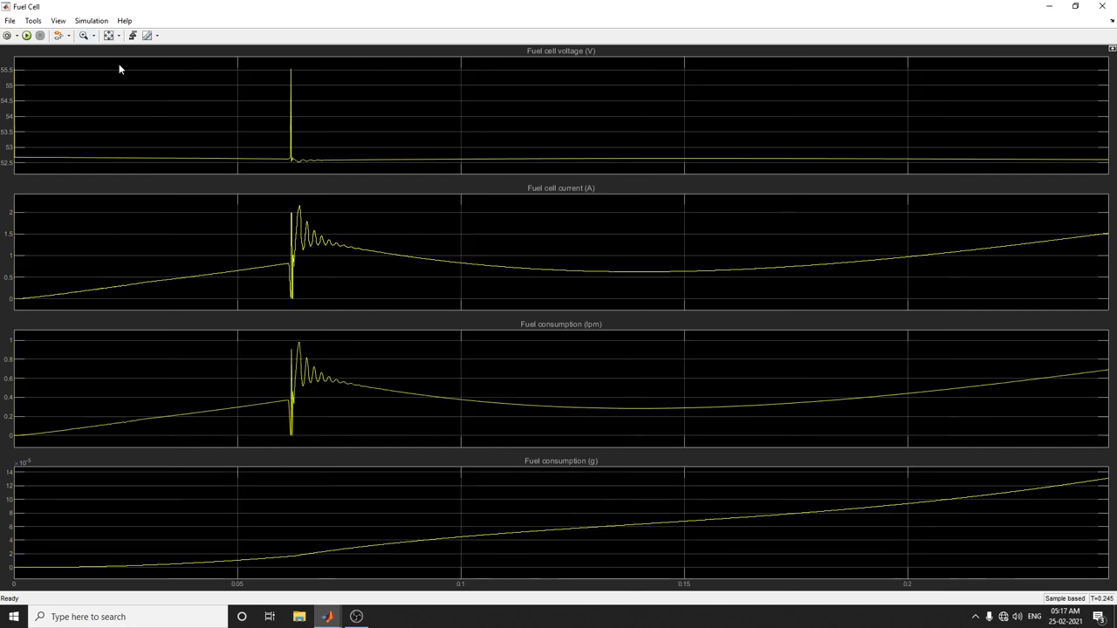
mouse_move(642, 168)
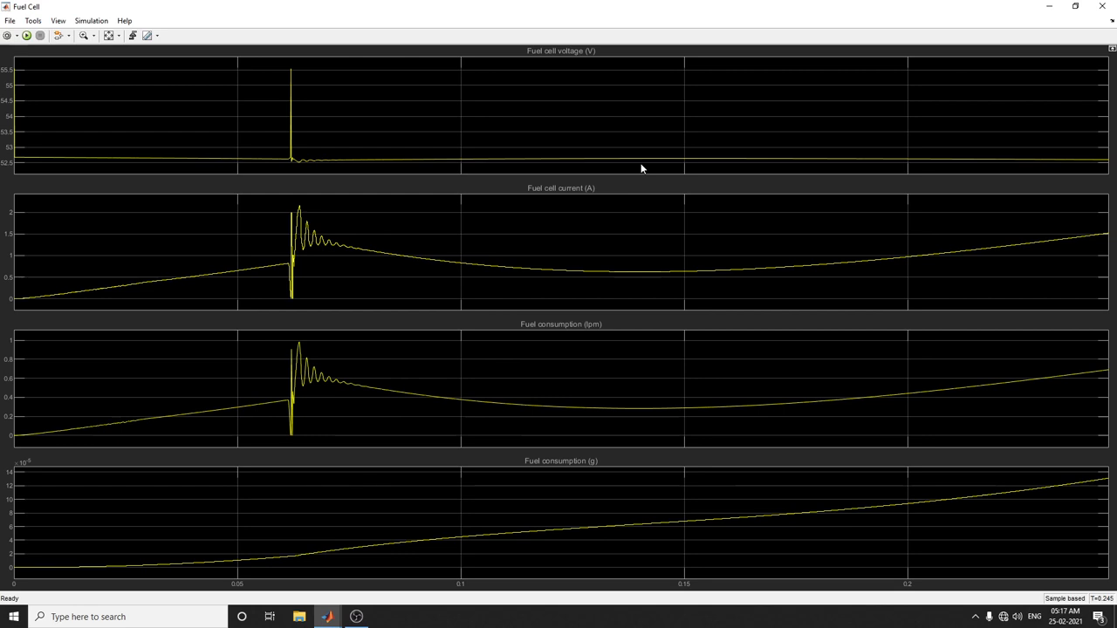
mouse_move(339, 527)
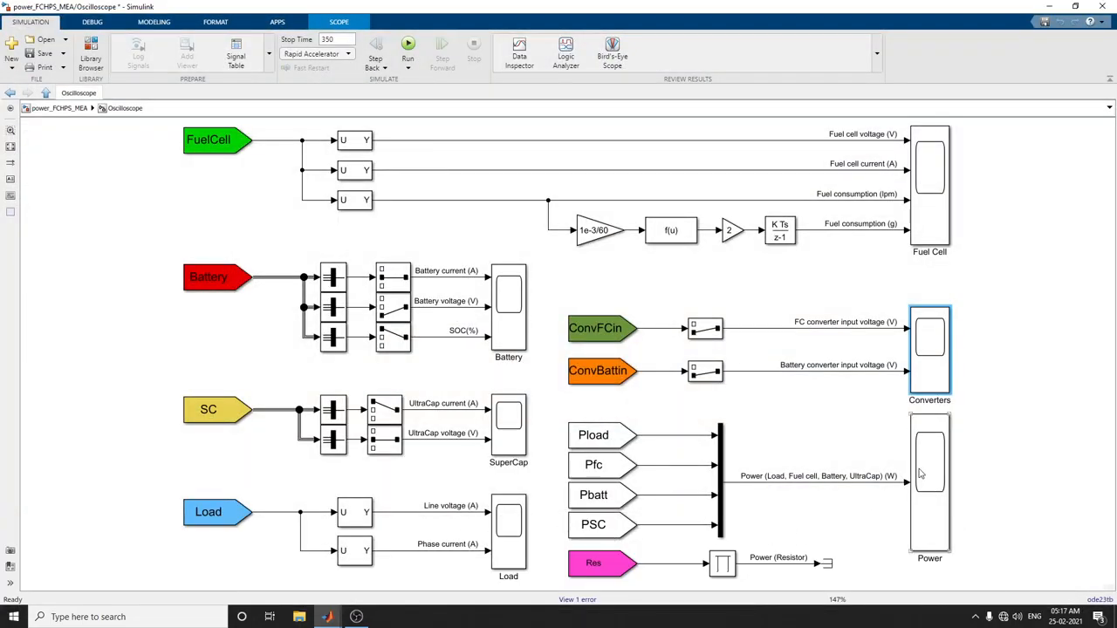
double_click(929, 480)
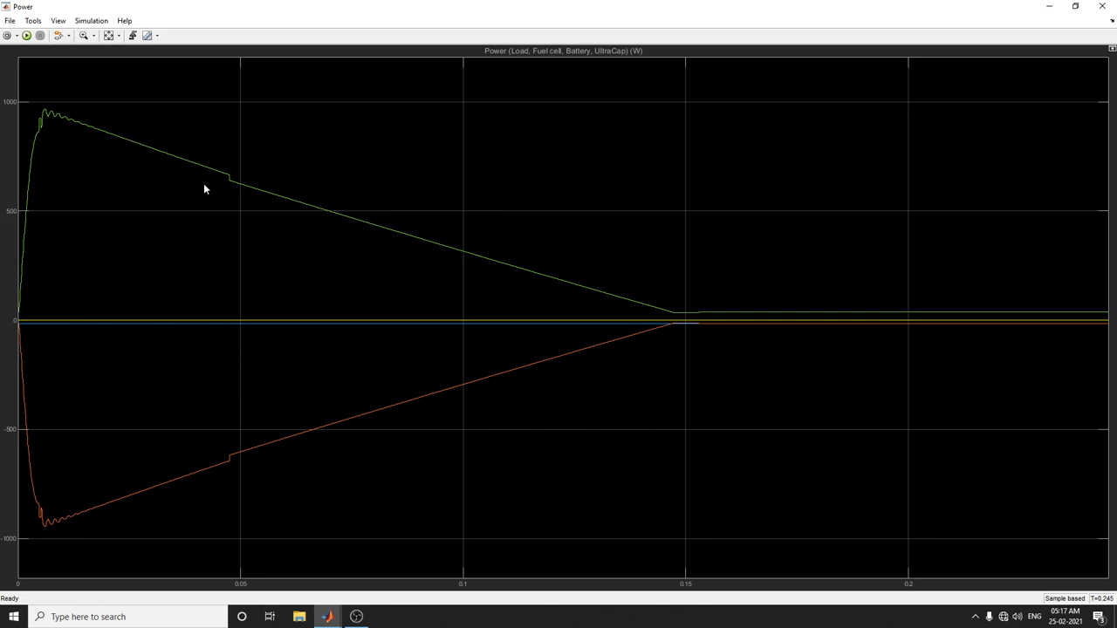
mouse_move(443, 397)
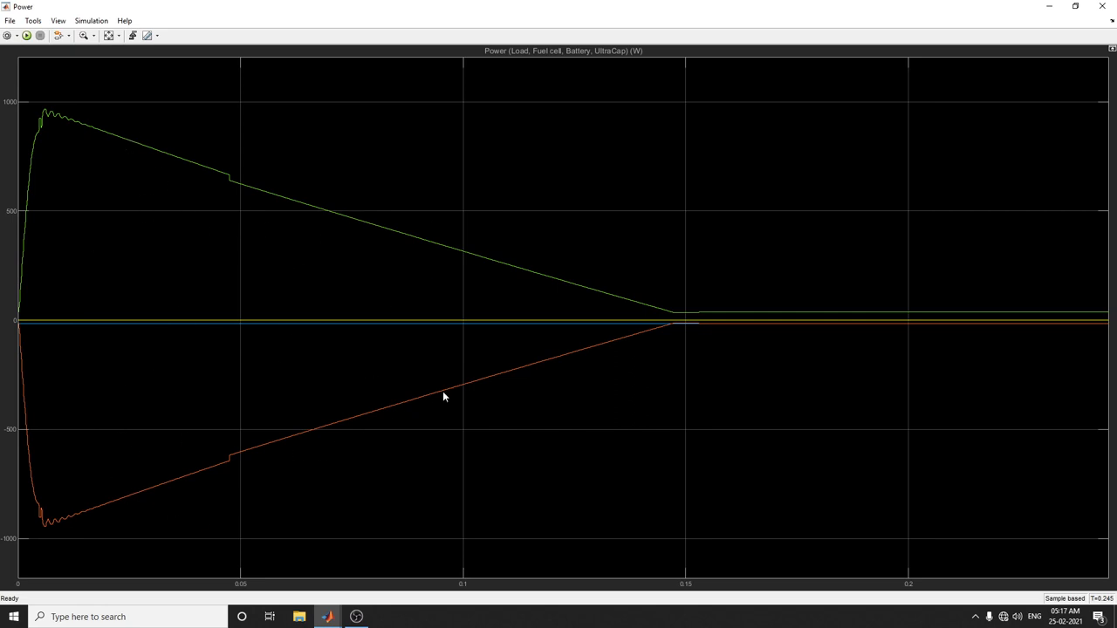
mouse_move(382, 416)
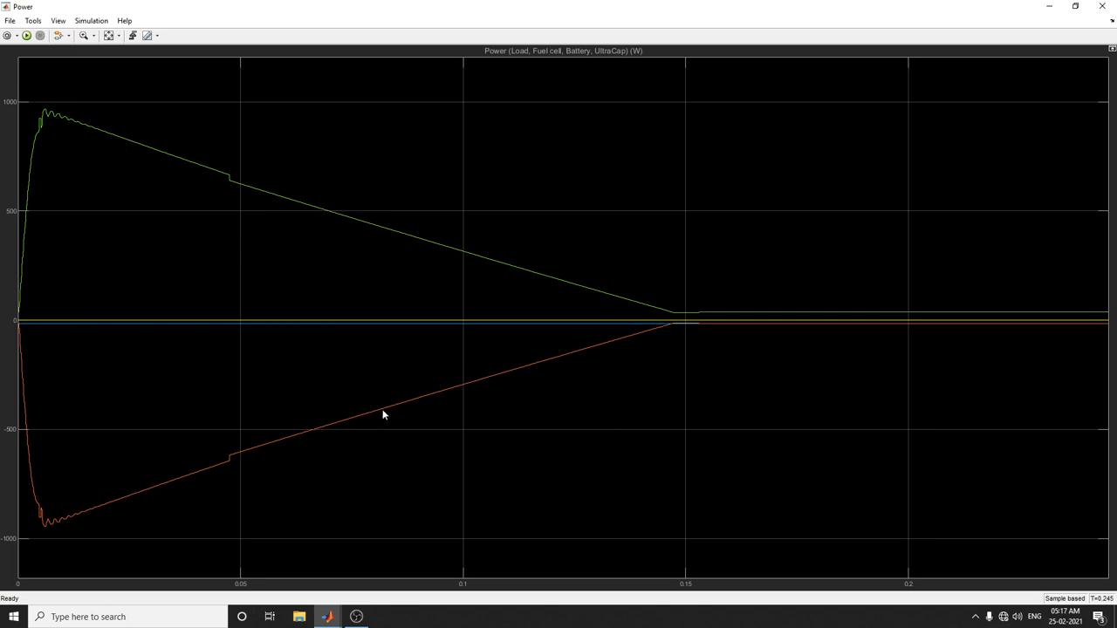
mouse_move(552, 258)
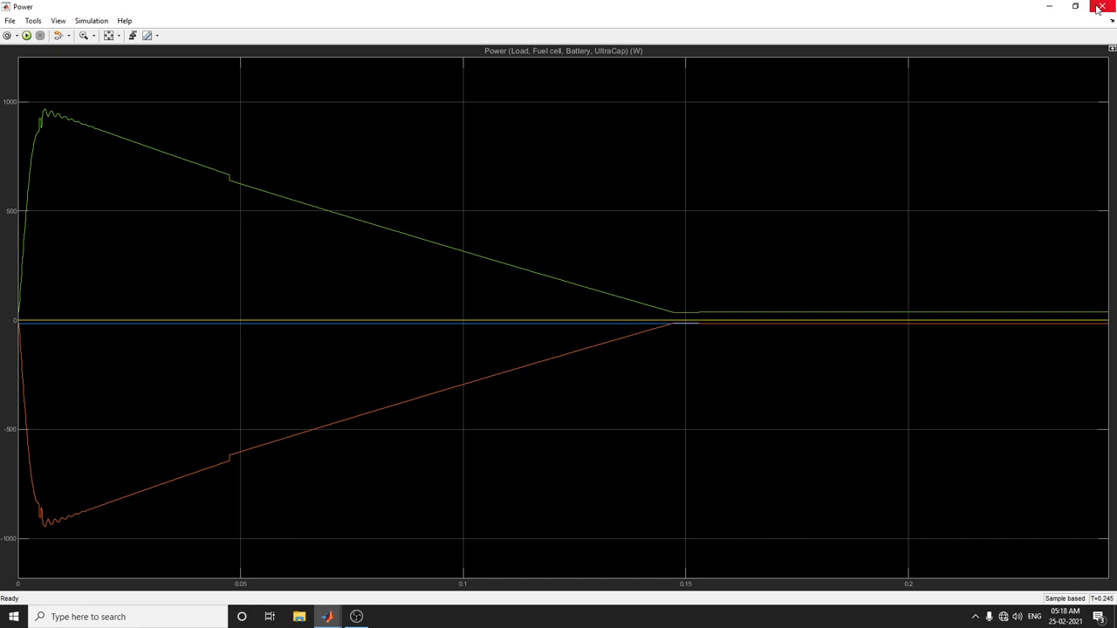
left_click(1101, 7)
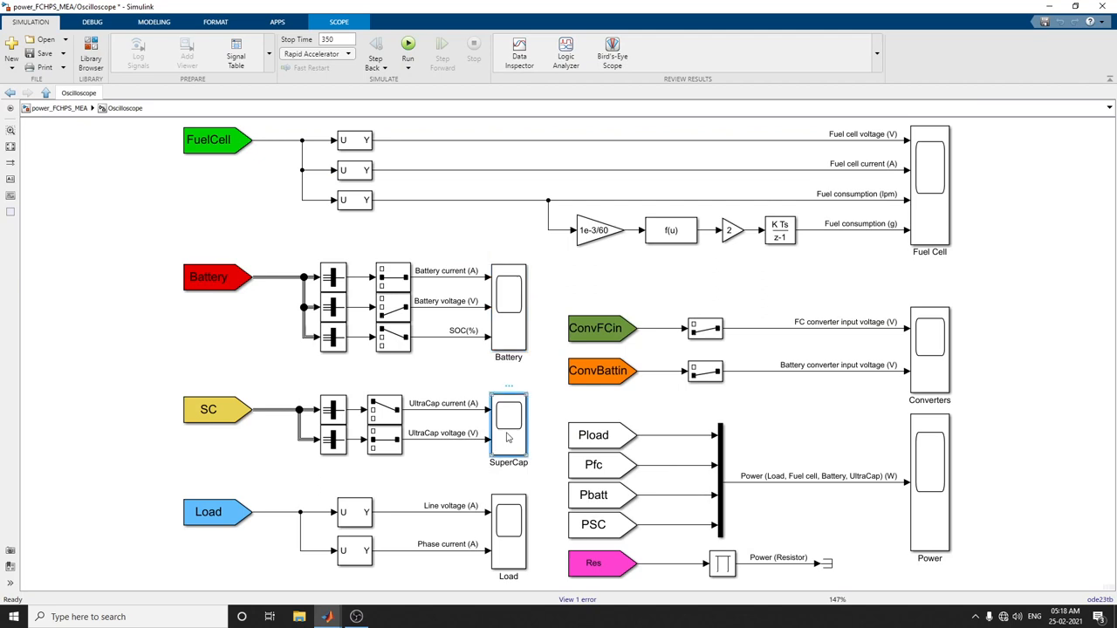
View the SuperCap scope, then maximize the Load scope, fit its voltage and current plots, and add legends
double_click(508, 417)
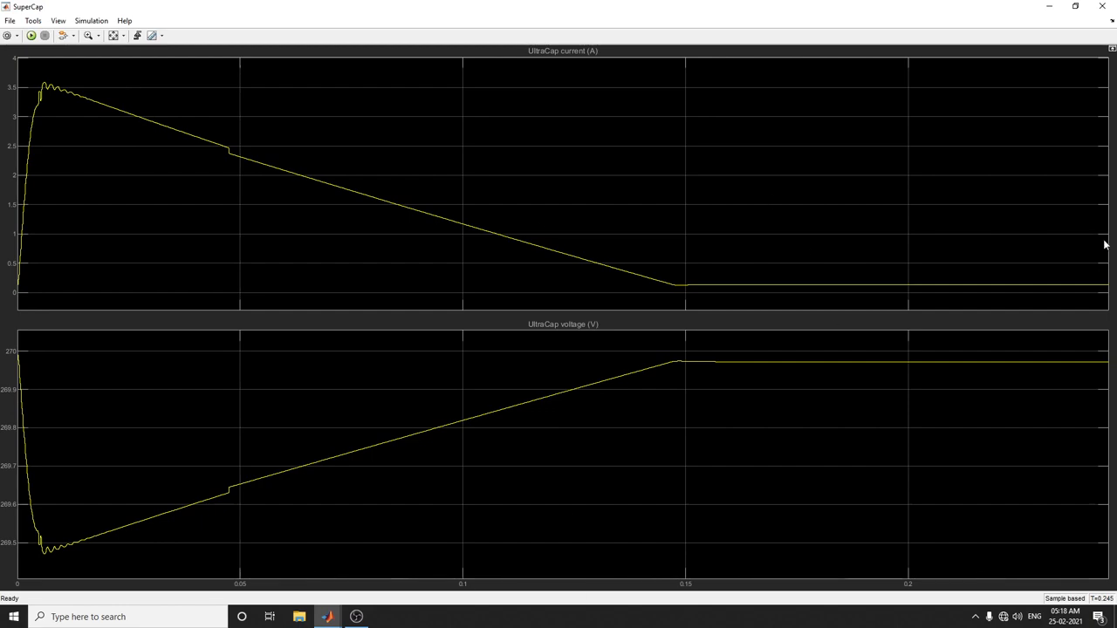
mouse_move(1100, 89)
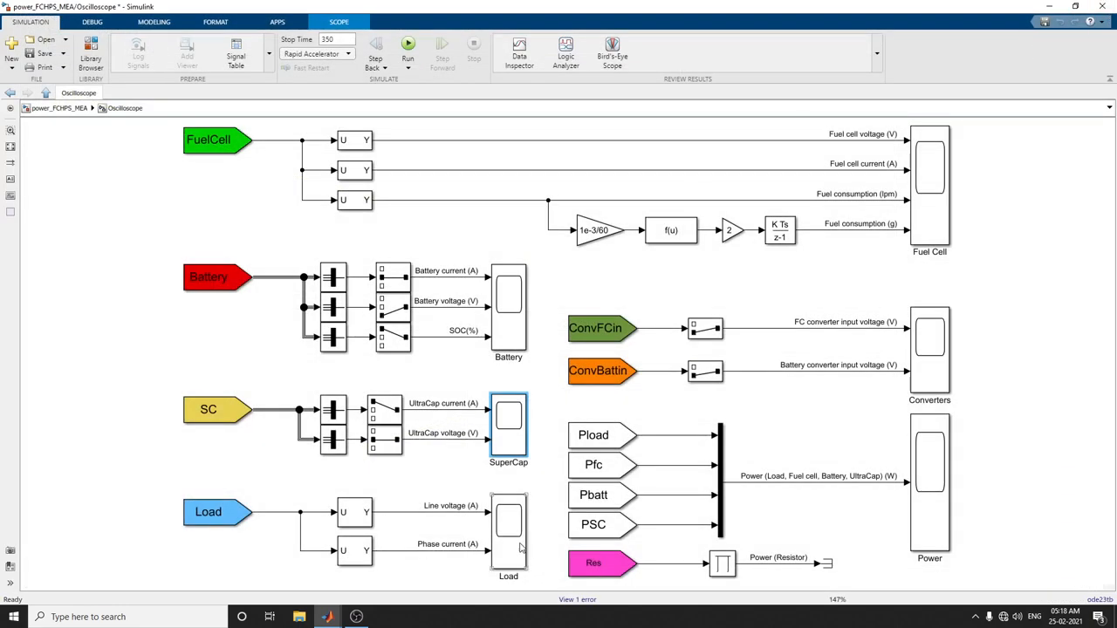
double_click(509, 532)
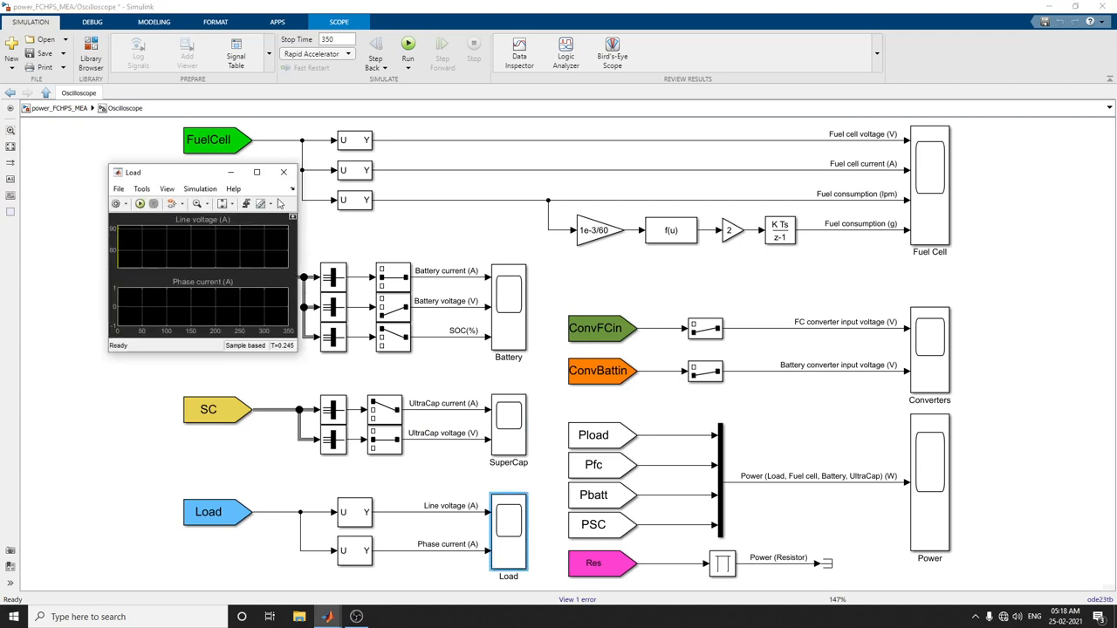
left_click(257, 172)
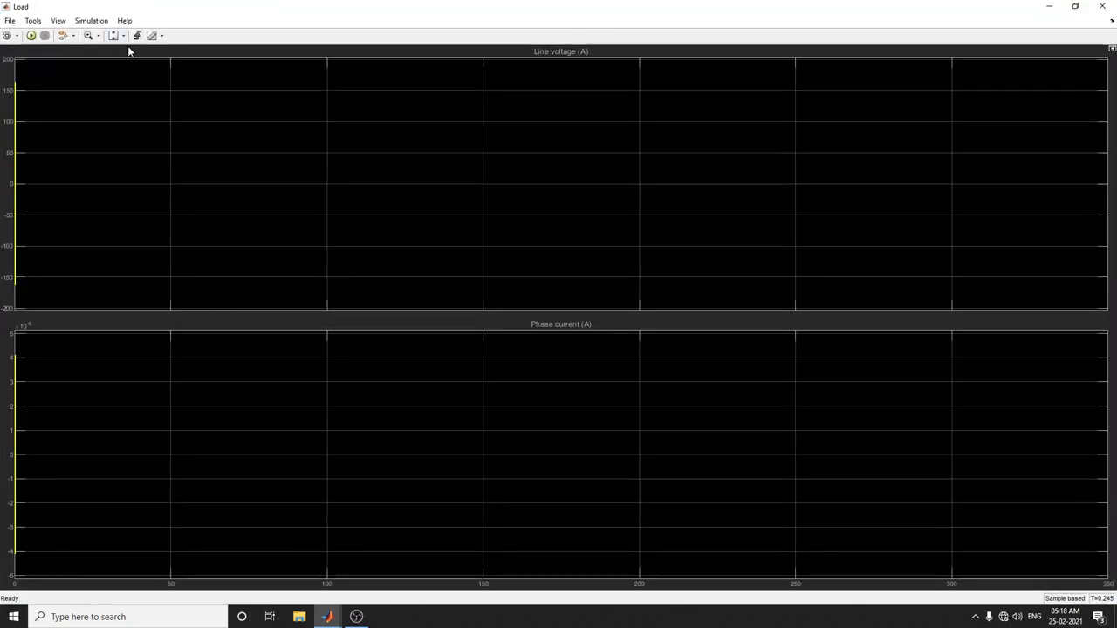
left_click(30, 35)
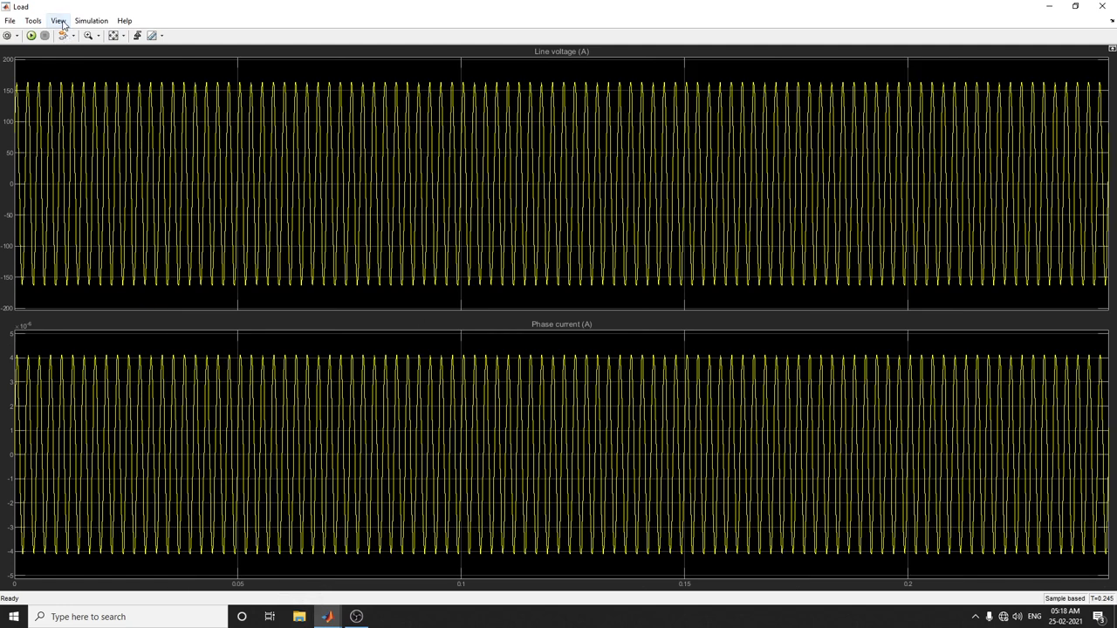
left_click(58, 20)
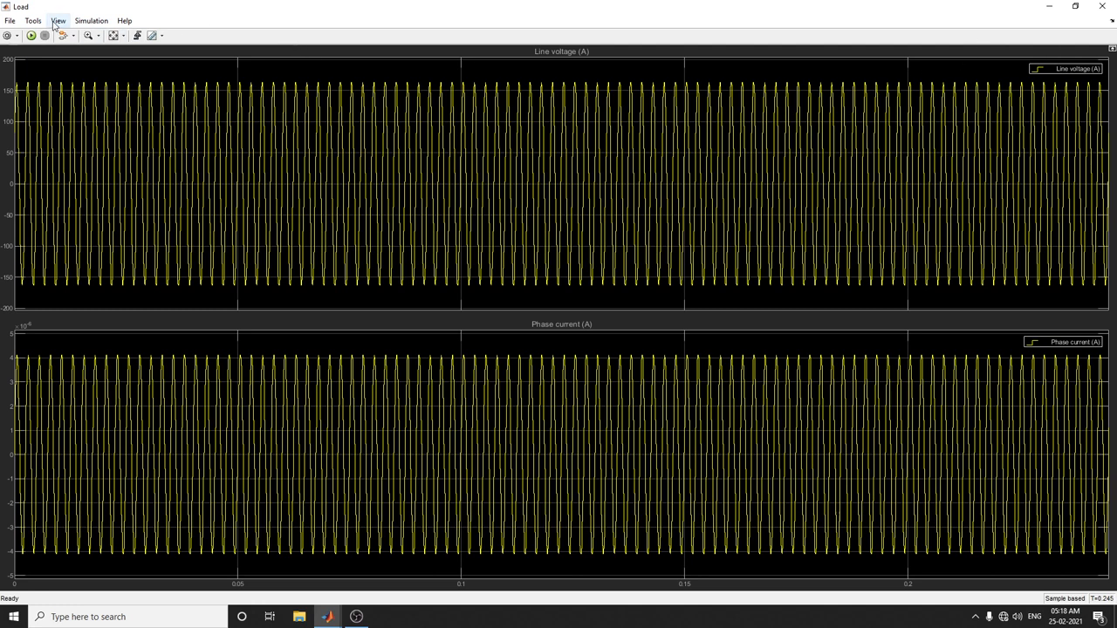
left_click(57, 20)
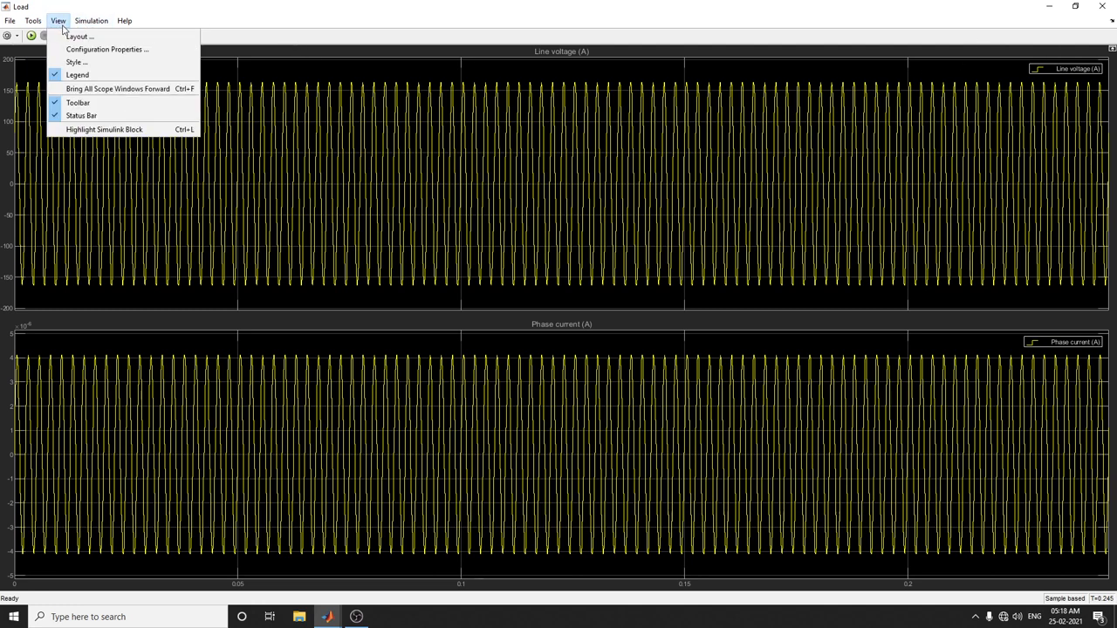
mouse_move(106, 49)
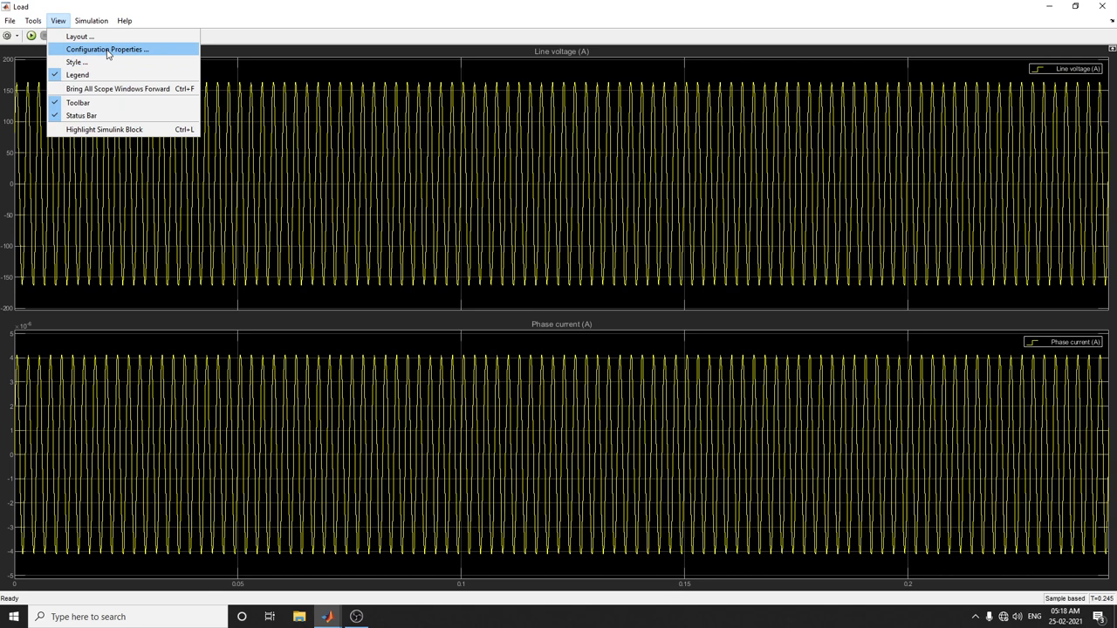
left_click(106, 49)
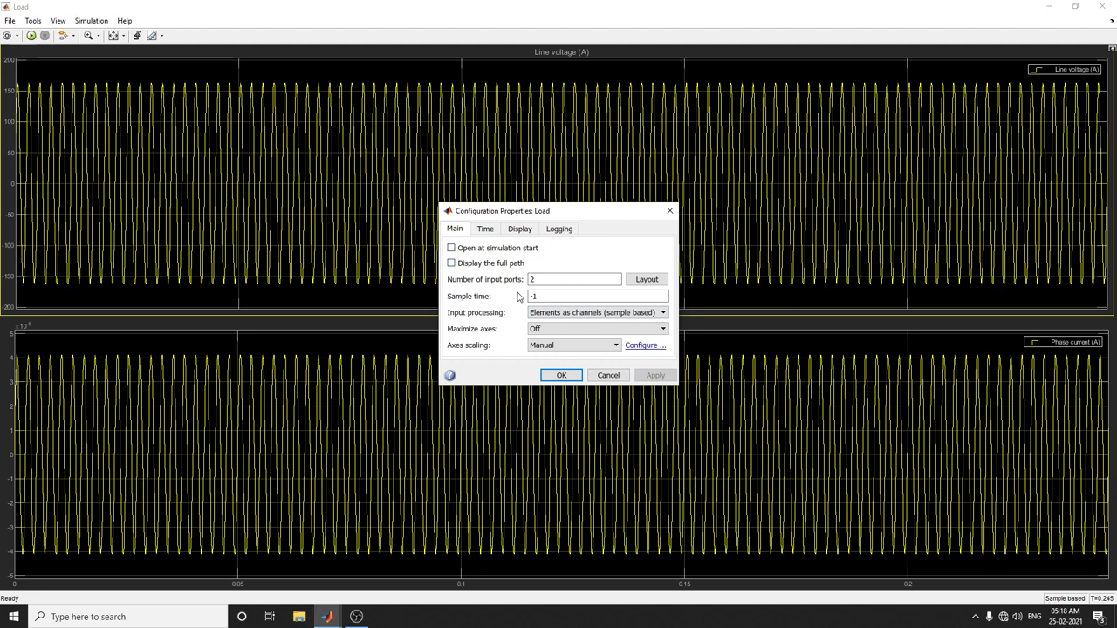
left_click(598, 312)
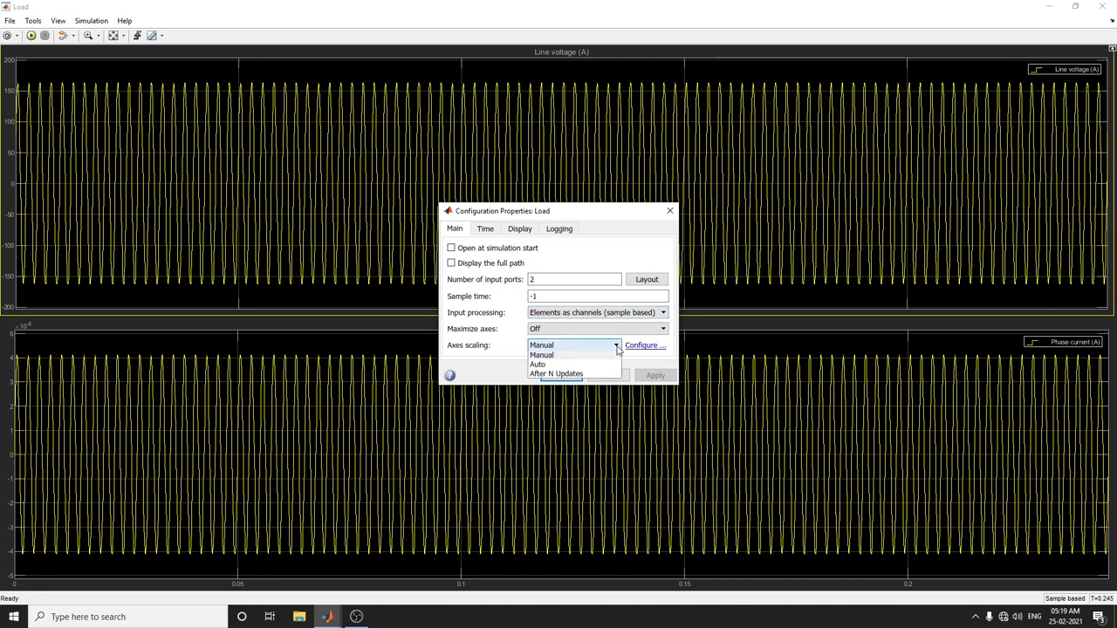
left_click(541, 345)
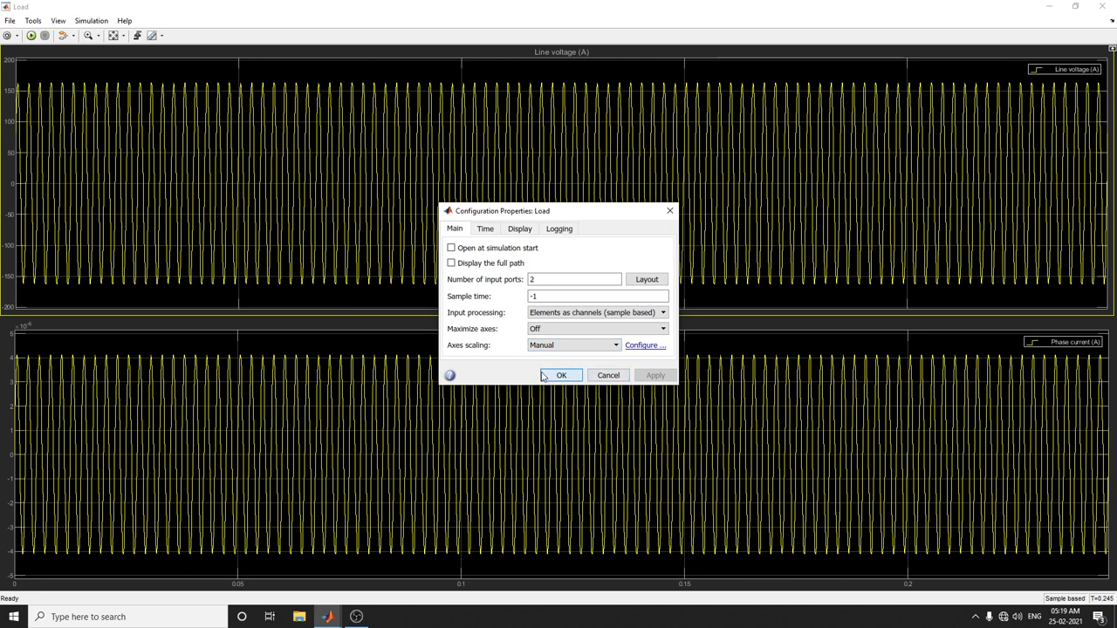
left_click(562, 376)
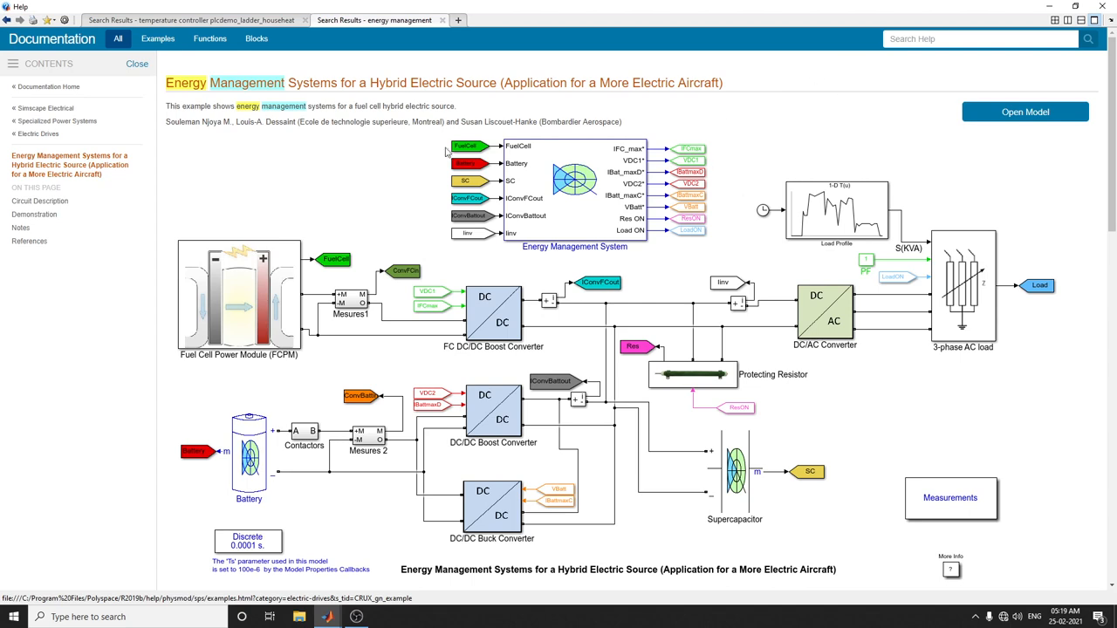
mouse_move(550, 263)
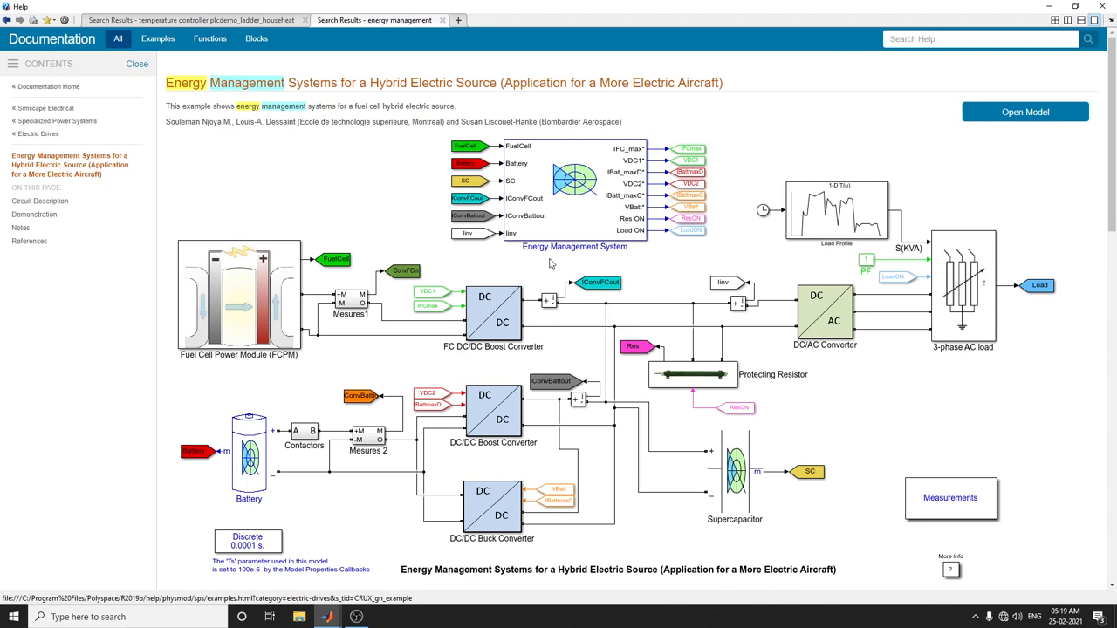
mouse_move(777, 174)
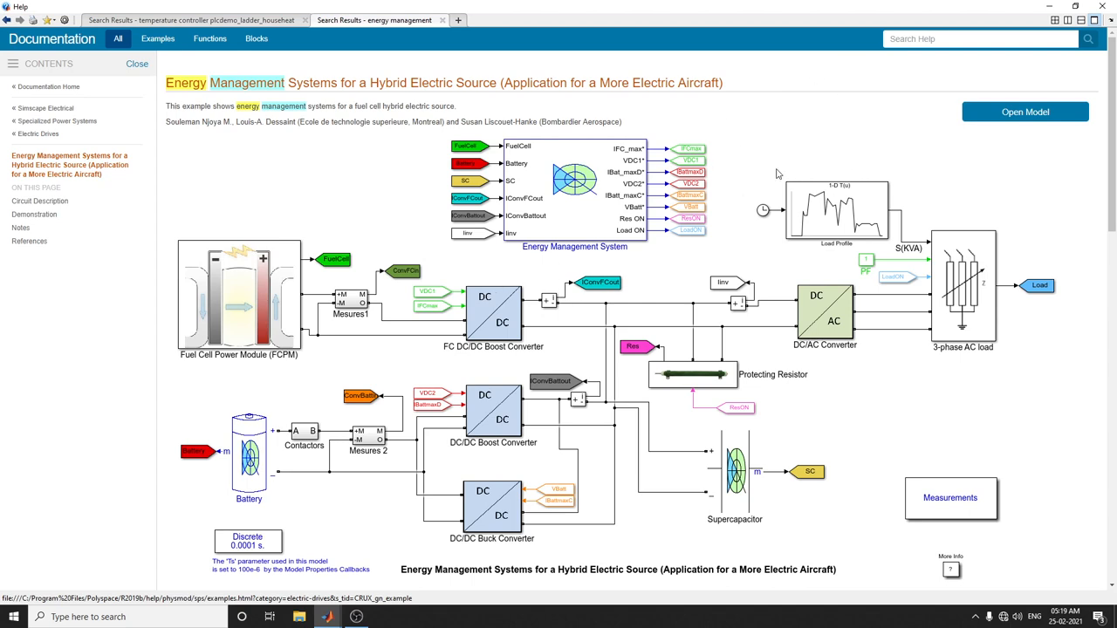